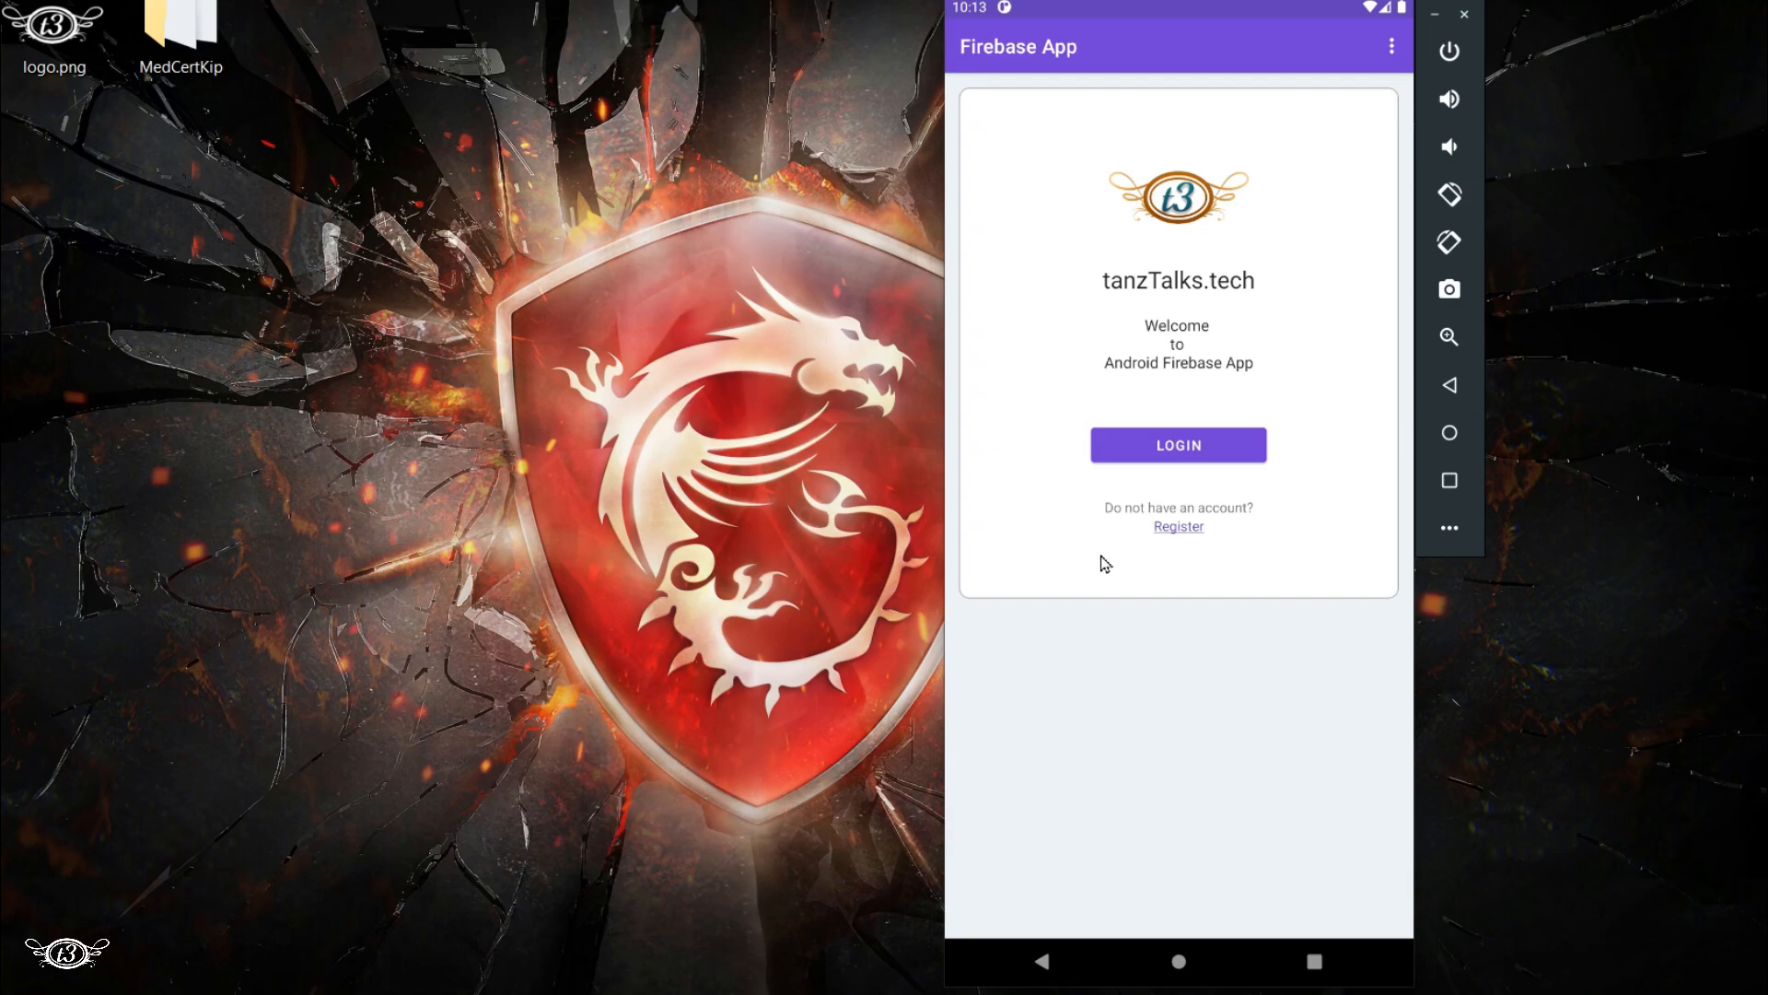
- Open the Register page from the Firebase app welcome screen
{"action": "left_click", "coordinate": [1177, 527]}
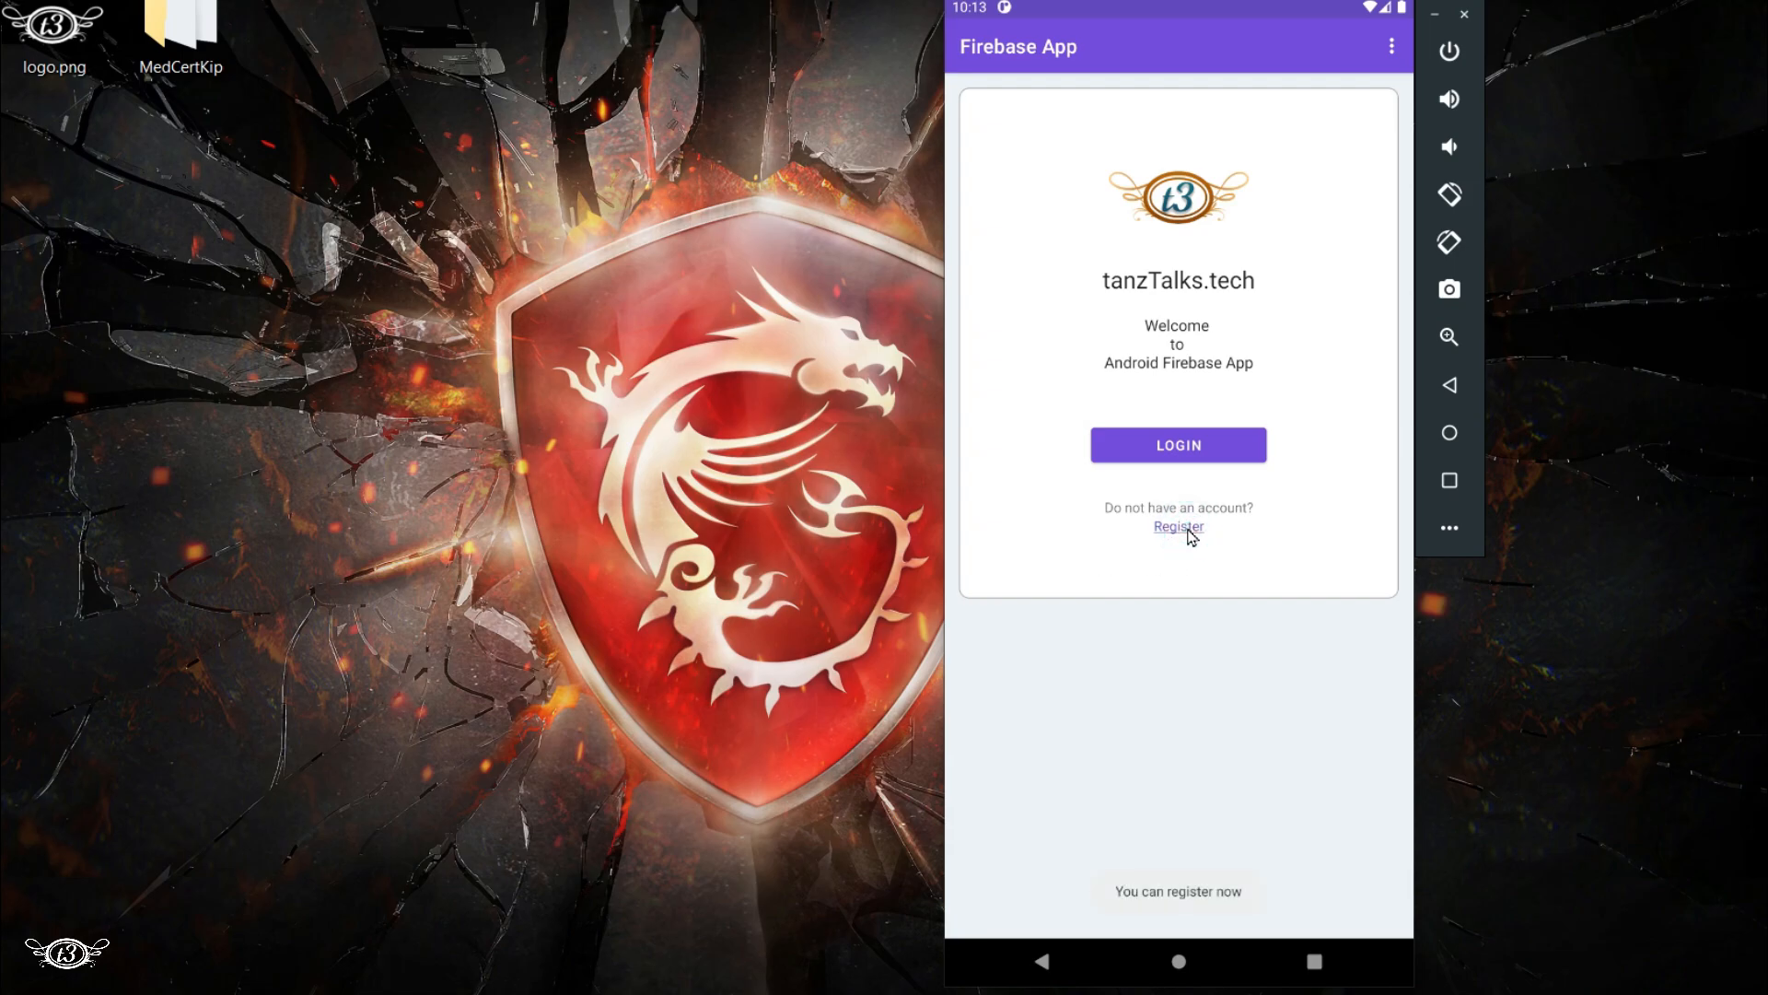
{"action": "left_click", "coordinate": [1177, 527]}
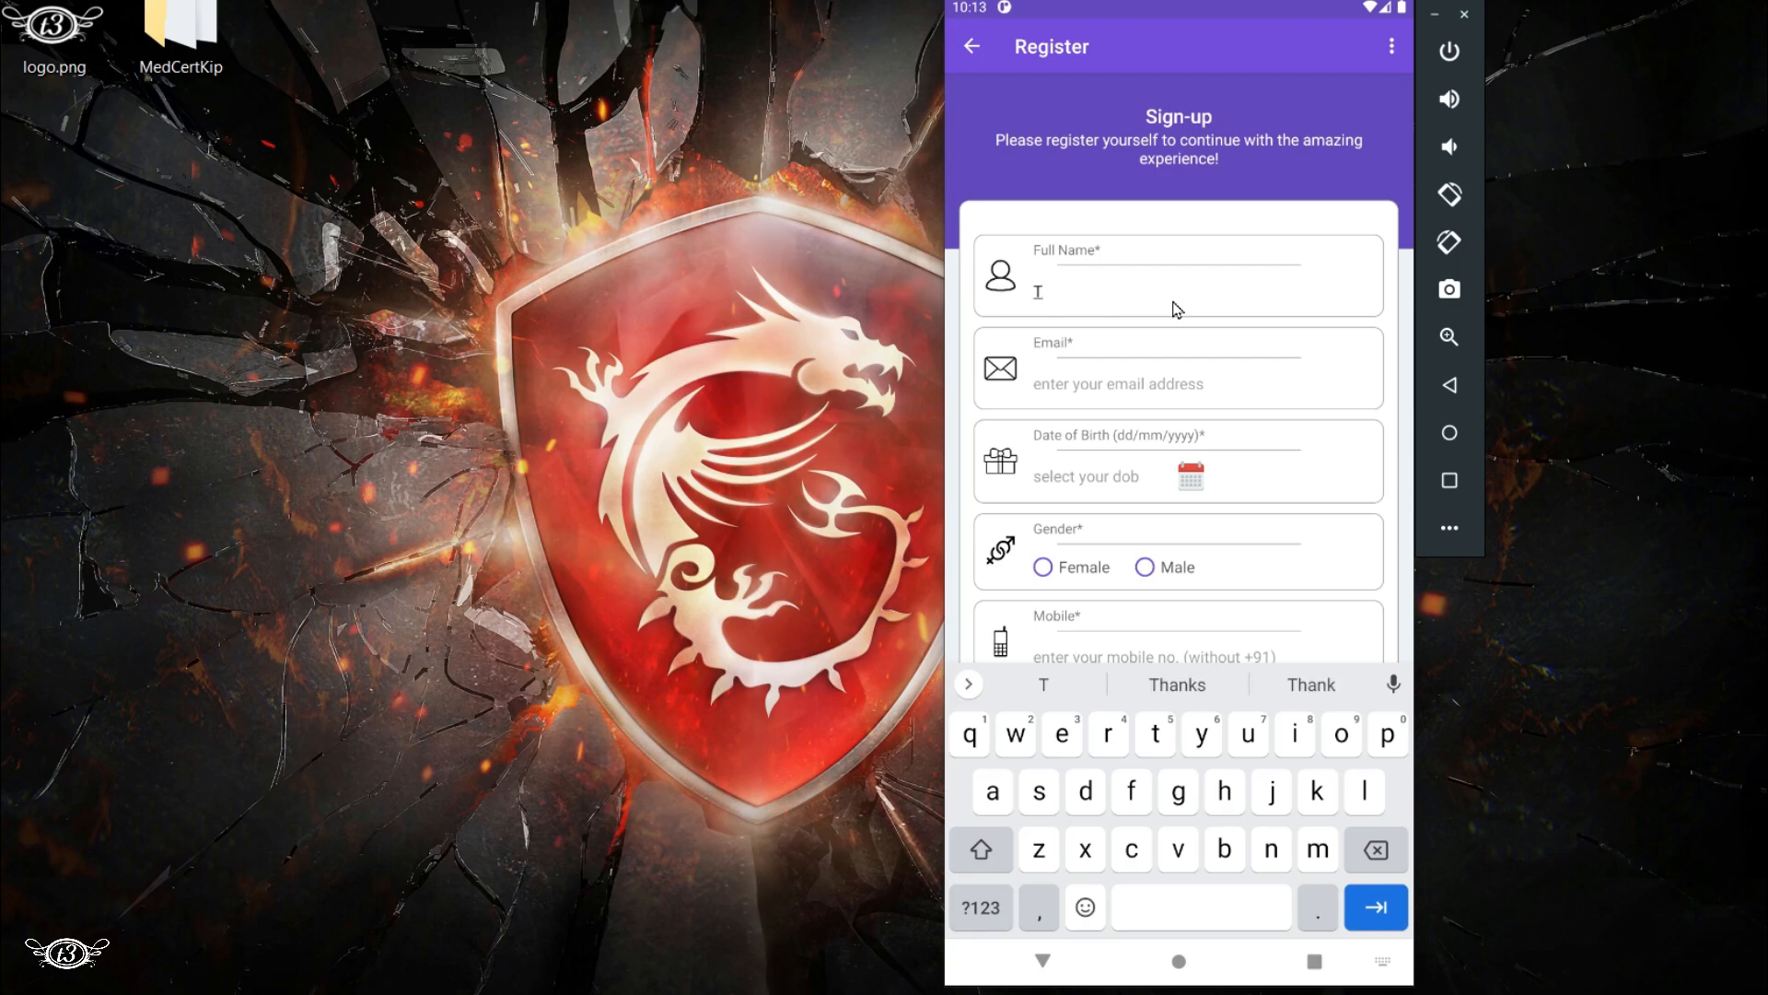
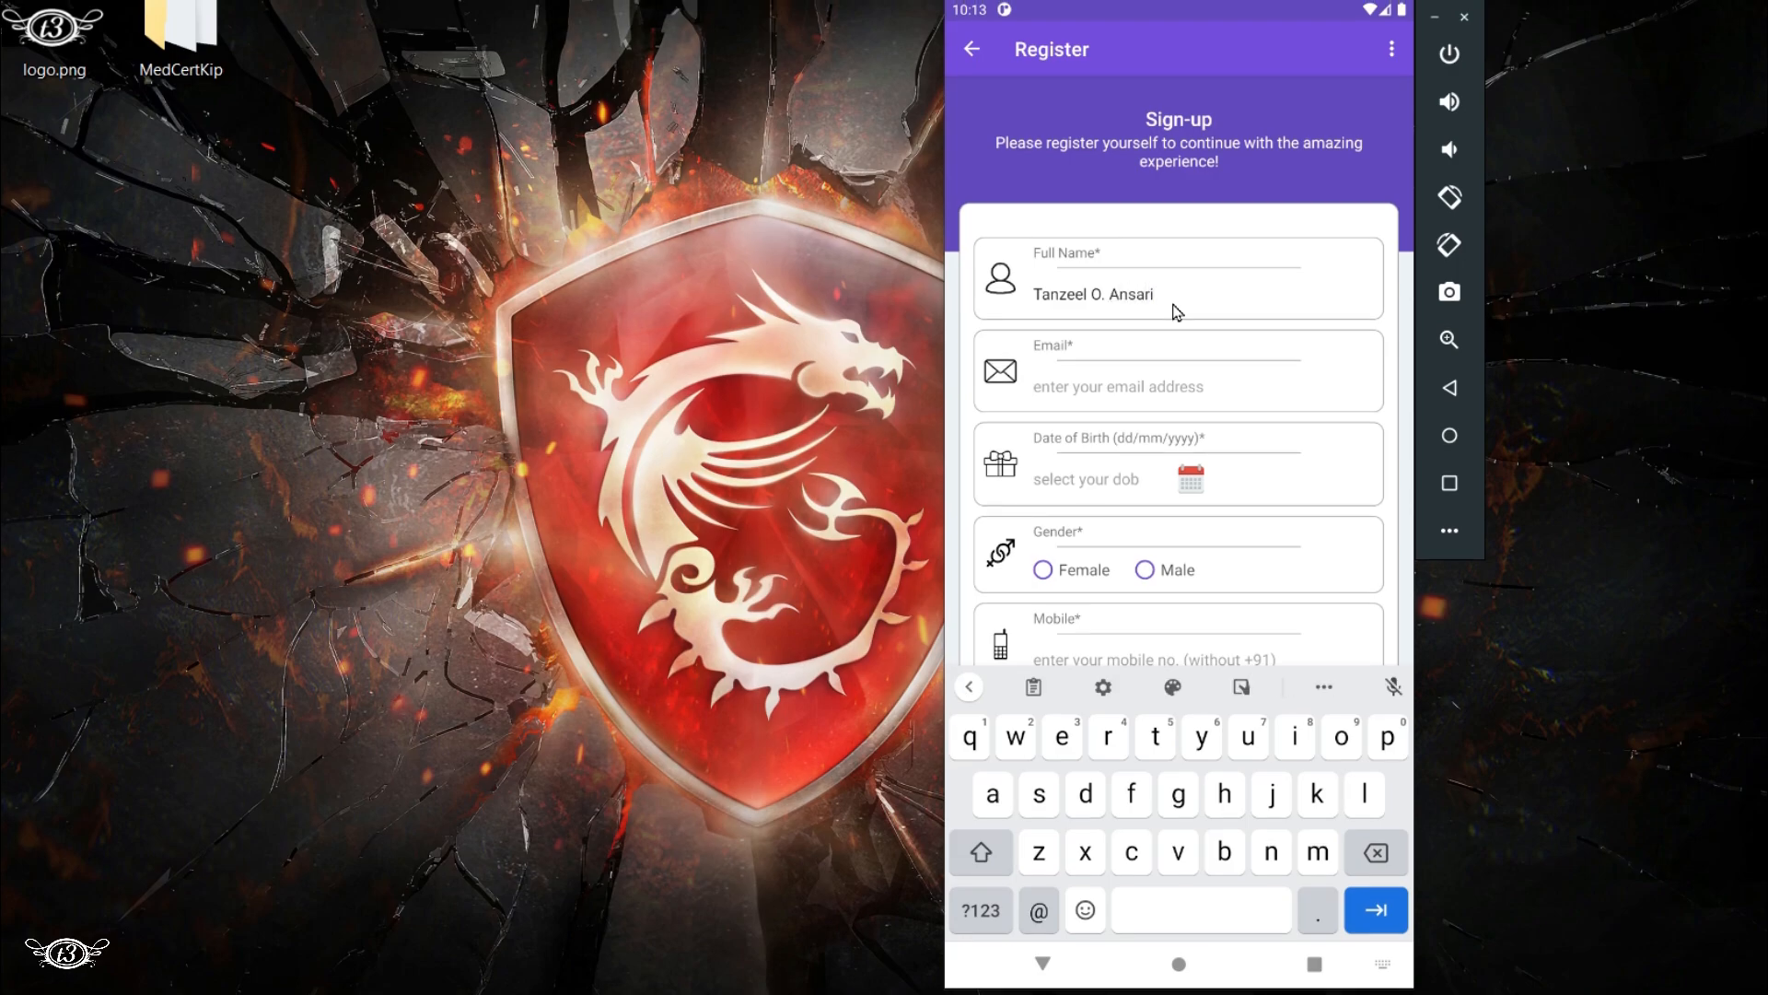
{"action": "type", "text": "tanzee"}
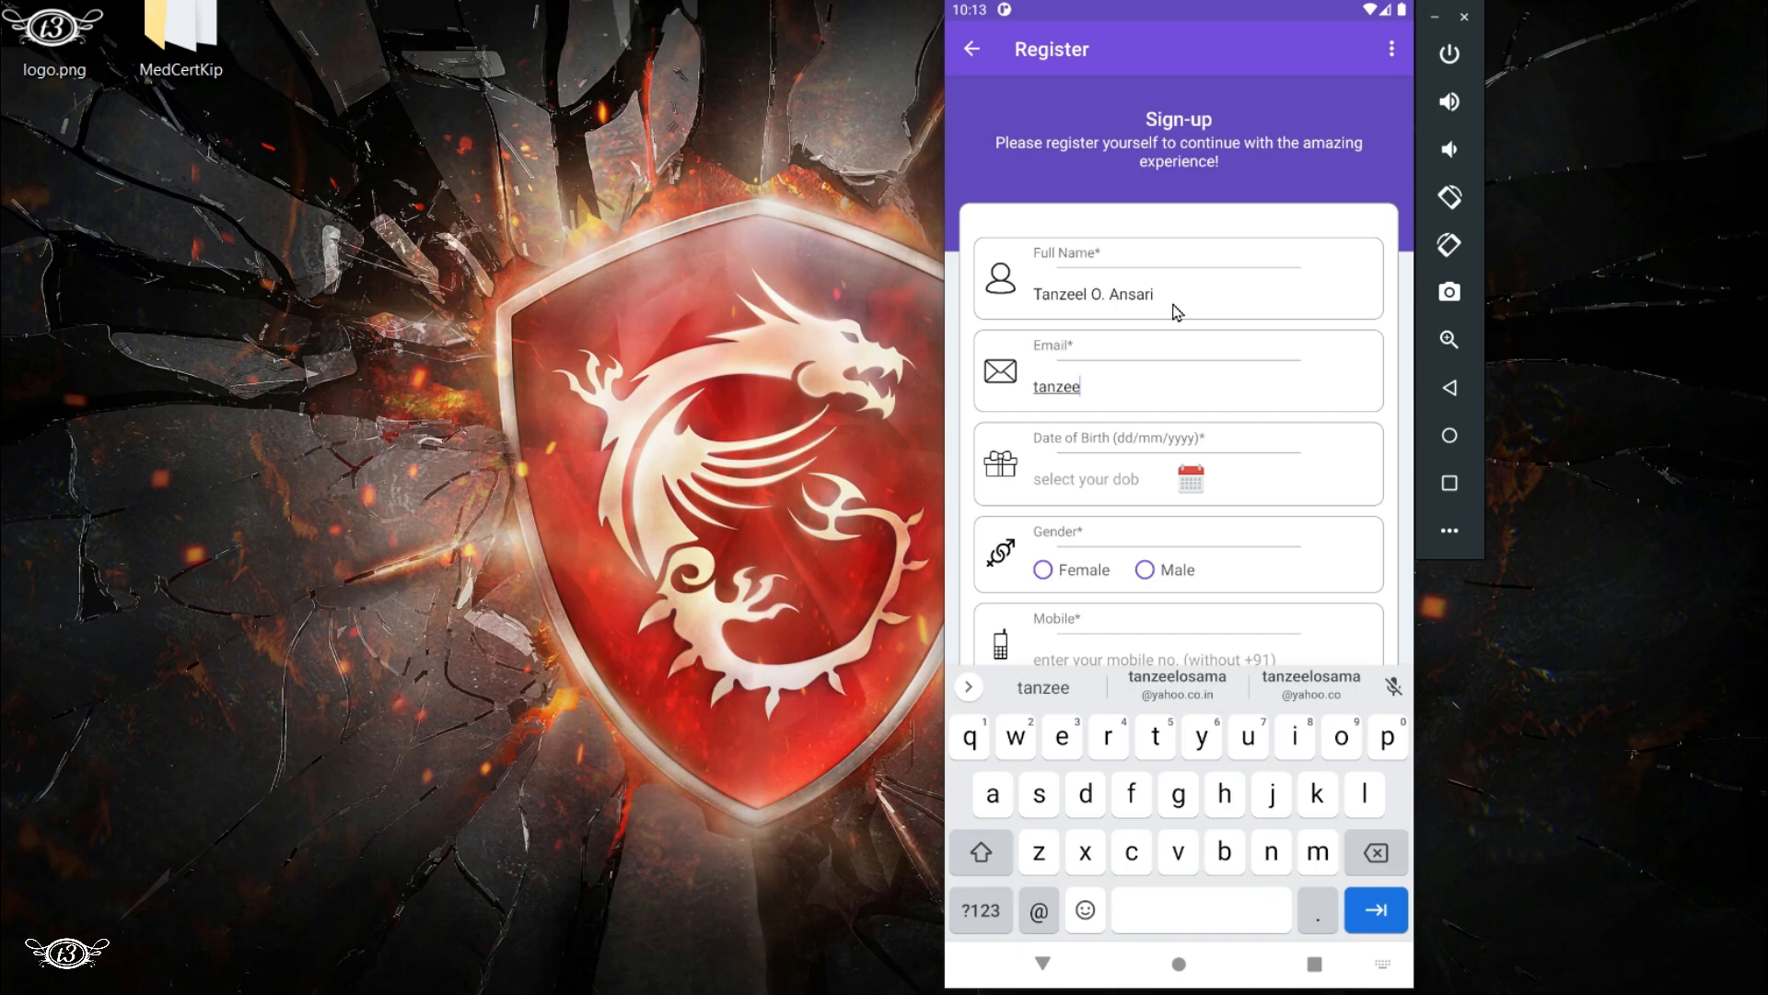
{"action": "left_click", "coordinate": [1177, 685]}
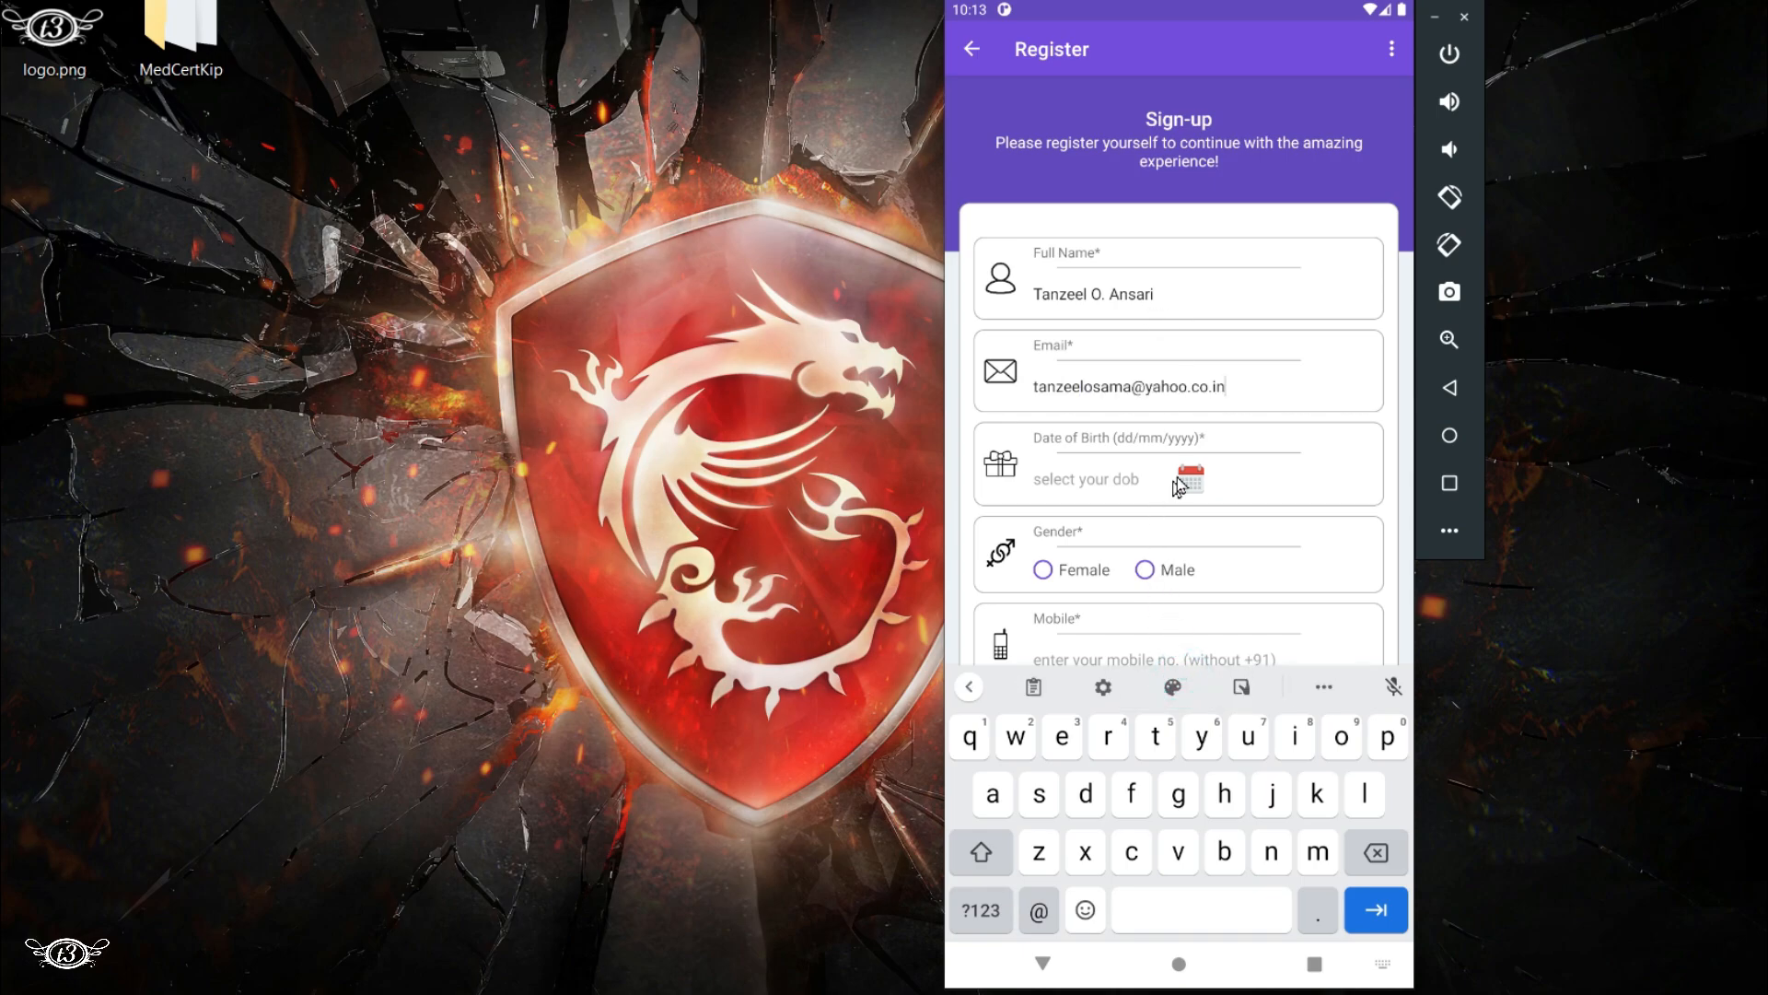
{"action": "mouse_move", "coordinate": [1180, 485]}
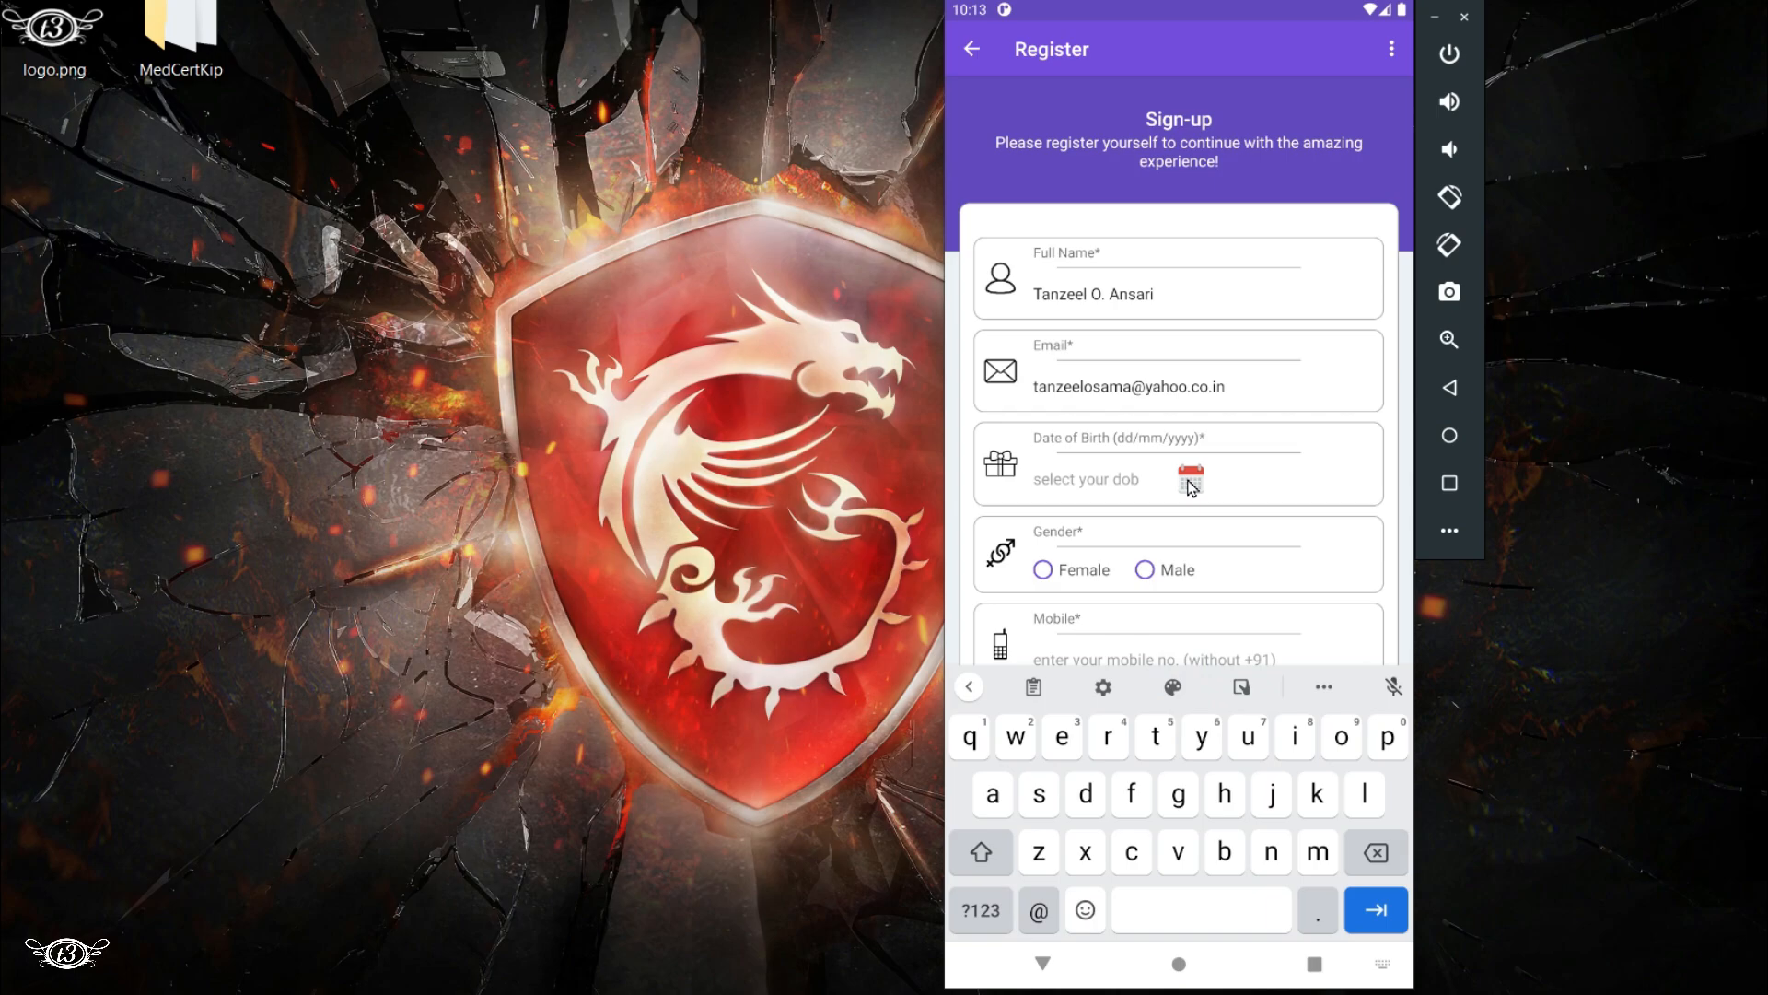
- Pick a 1992 date of birth using the calendar's year list and month arrows
{"action": "left_click", "coordinate": [1190, 478]}
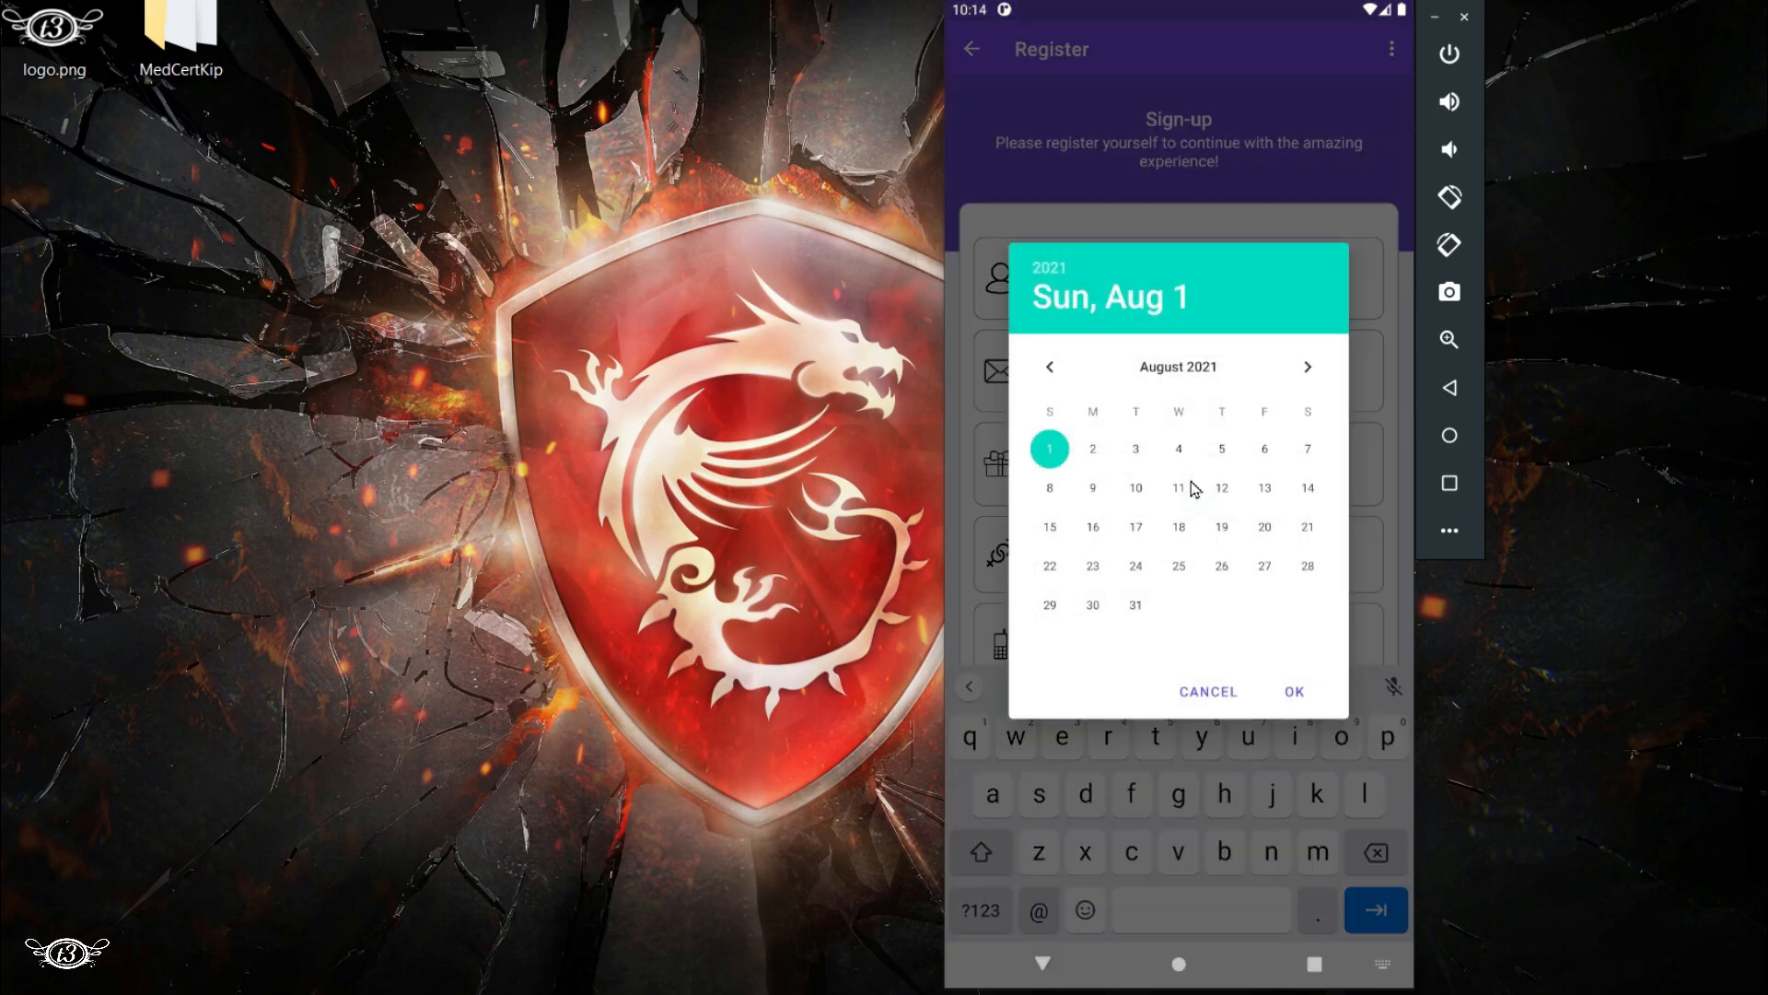
{"action": "left_click", "coordinate": [1048, 267]}
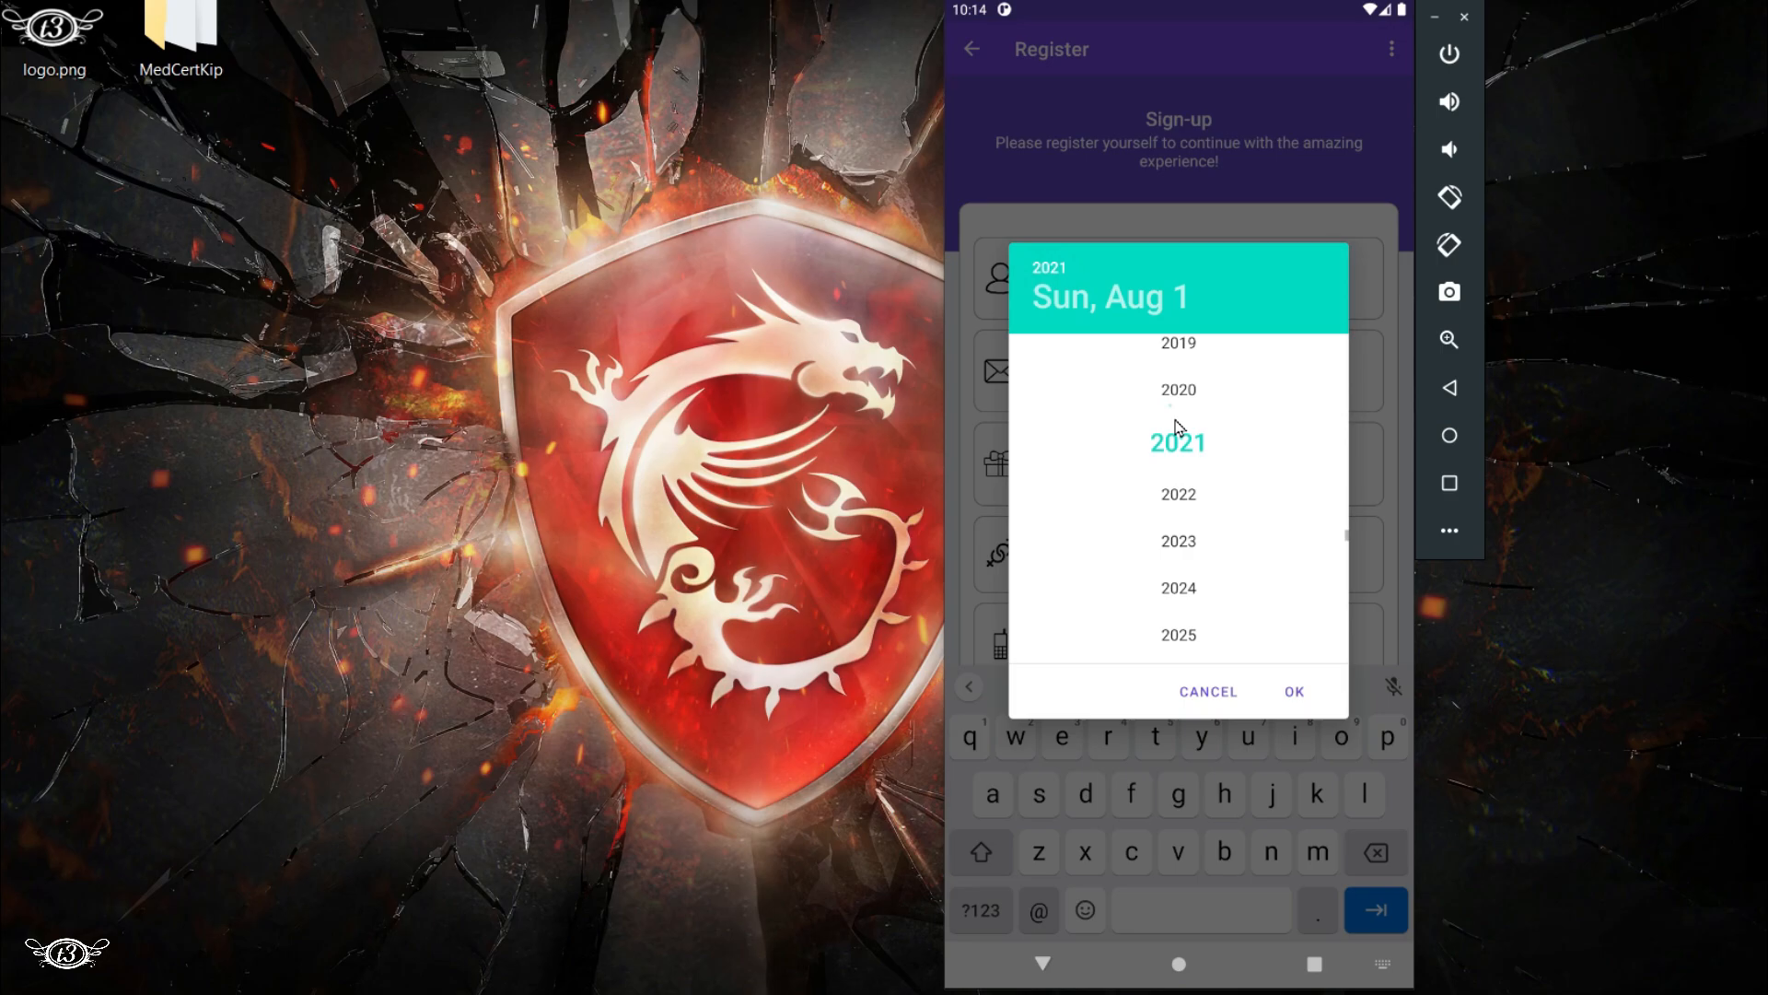
{"action": "scroll", "scroll_direction": "down", "scroll_amount": 3}
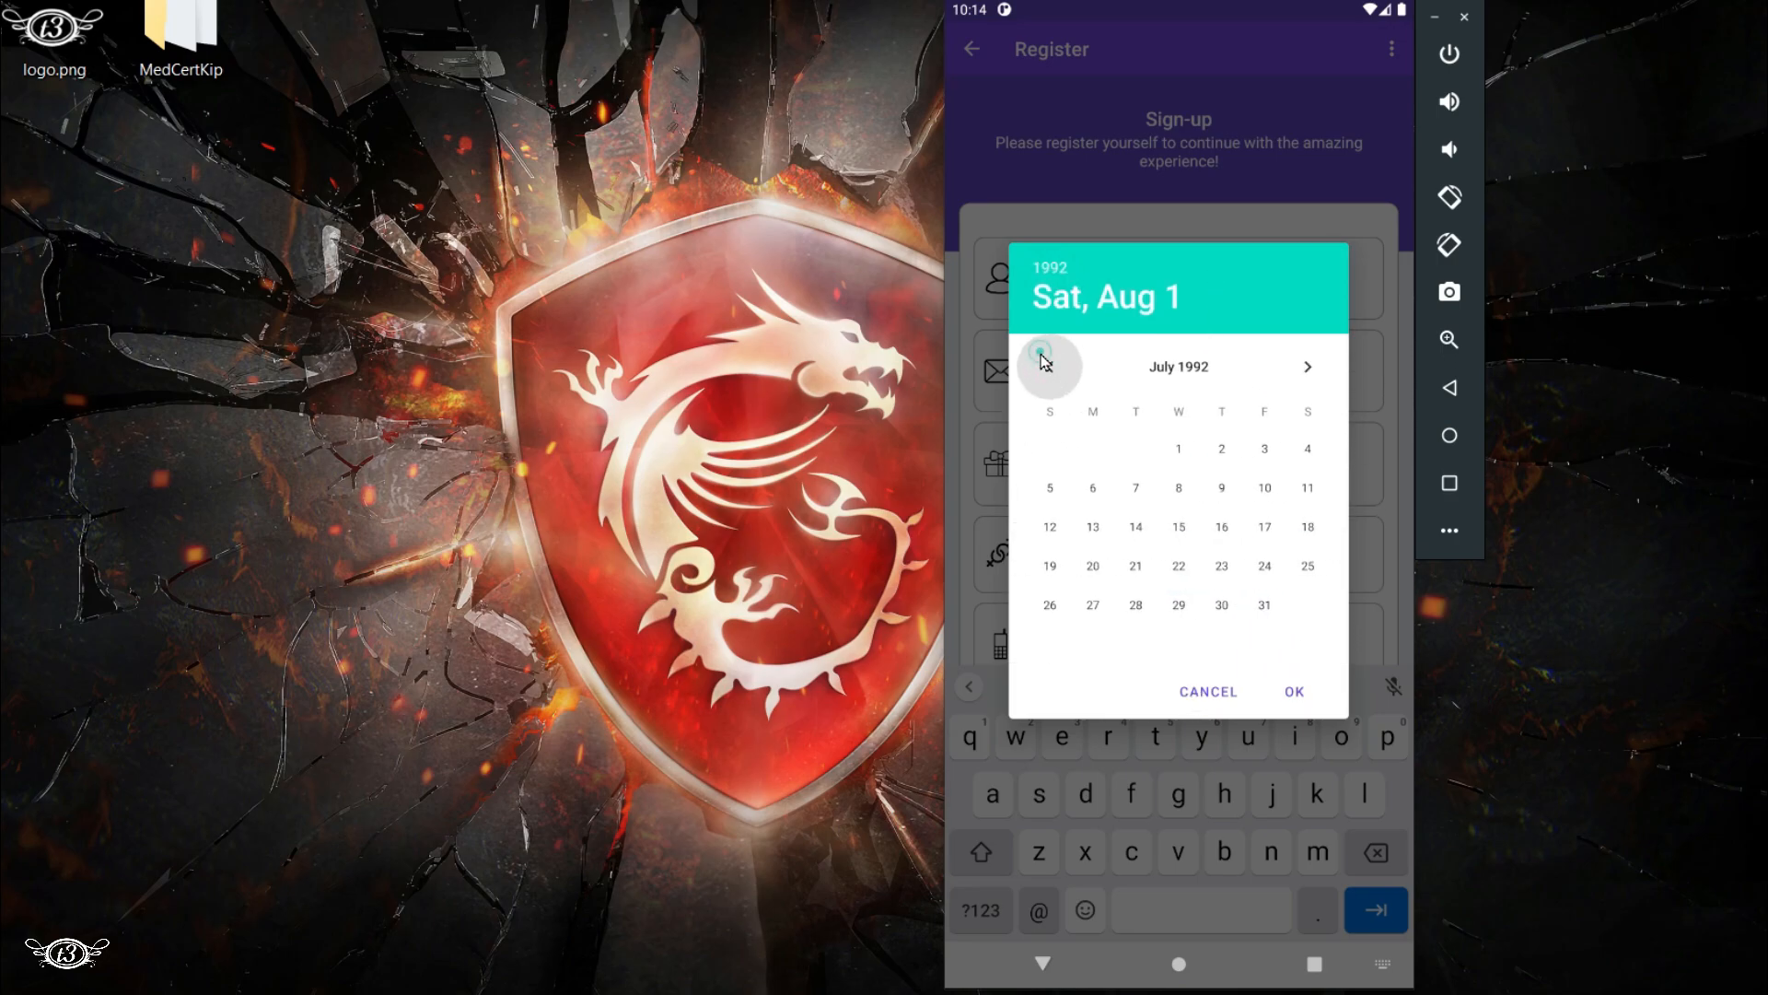
{"action": "left_click", "coordinate": [1049, 365]}
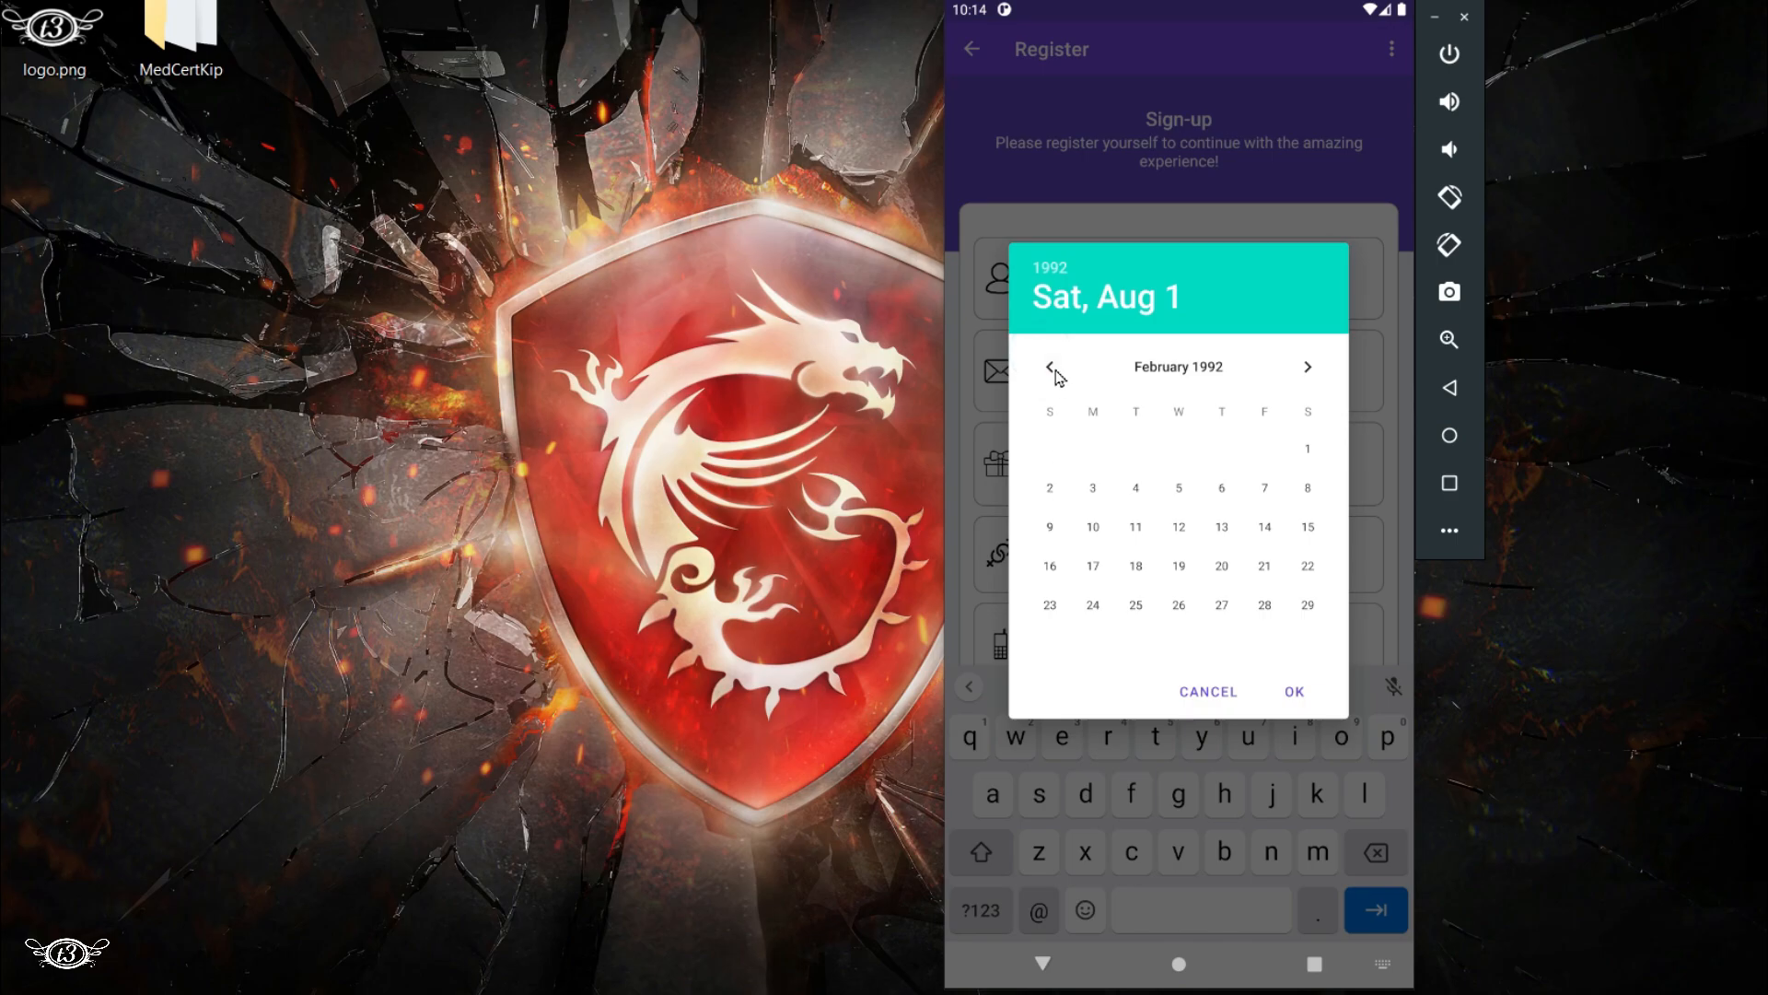
{"action": "left_click", "coordinate": [1293, 692]}
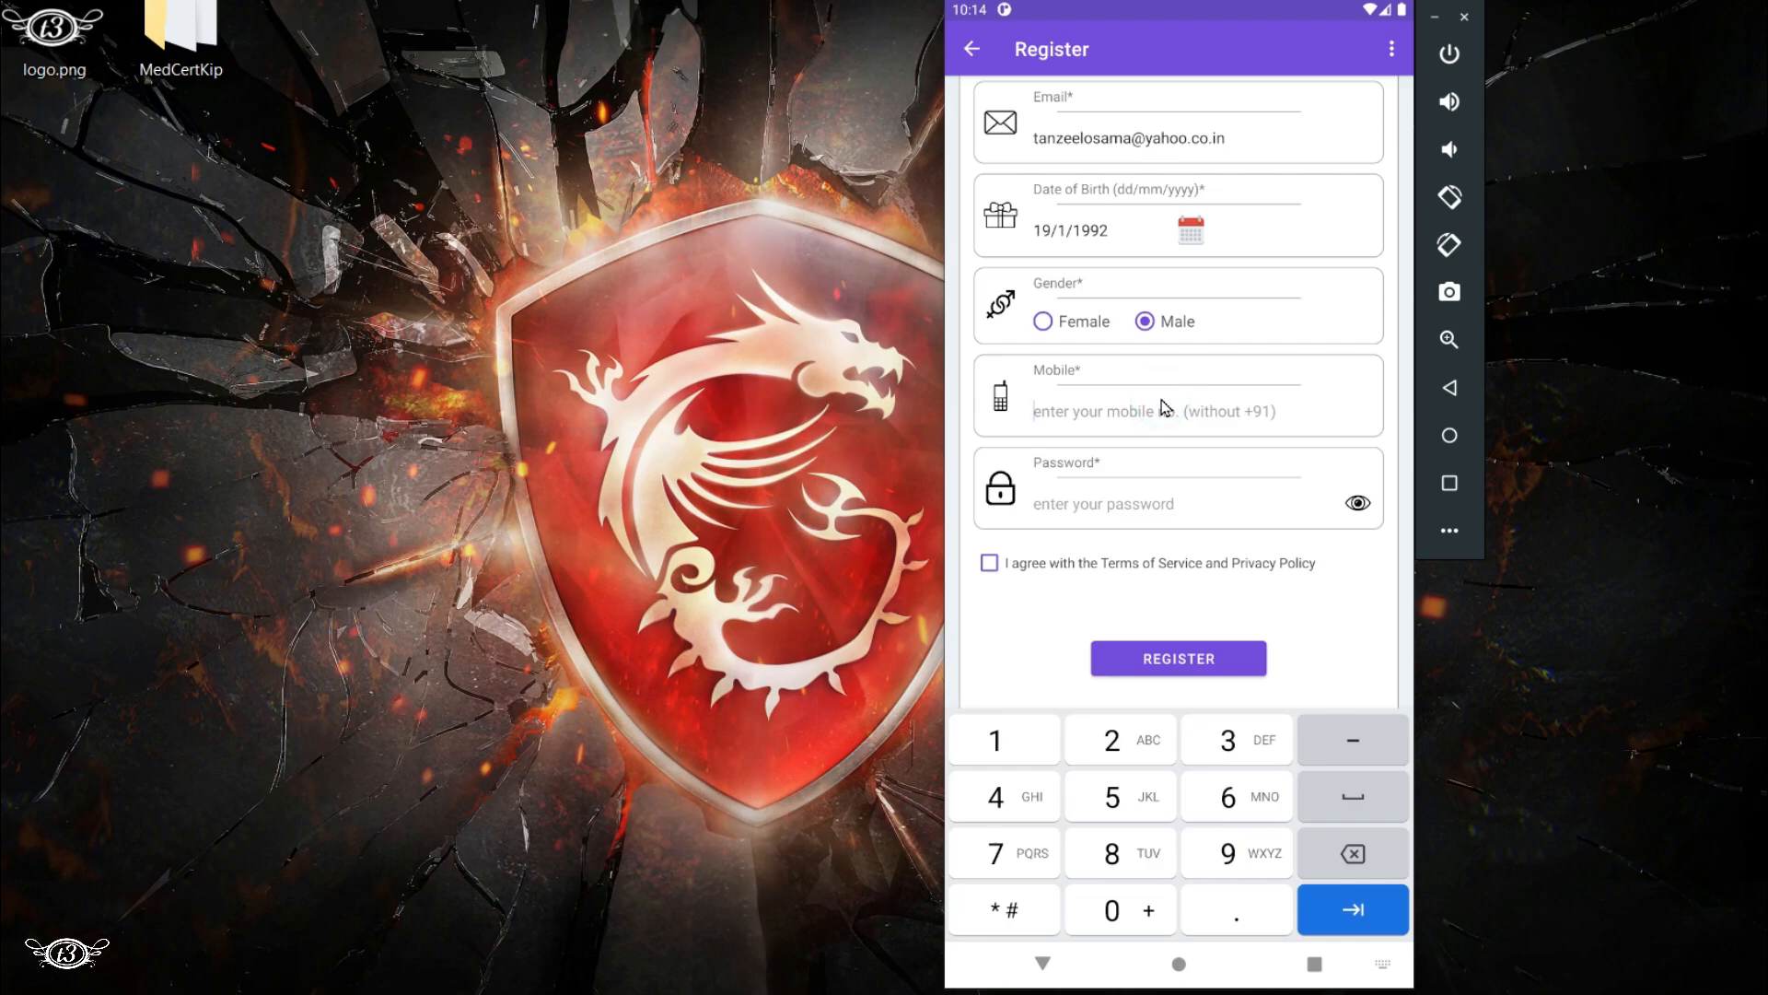
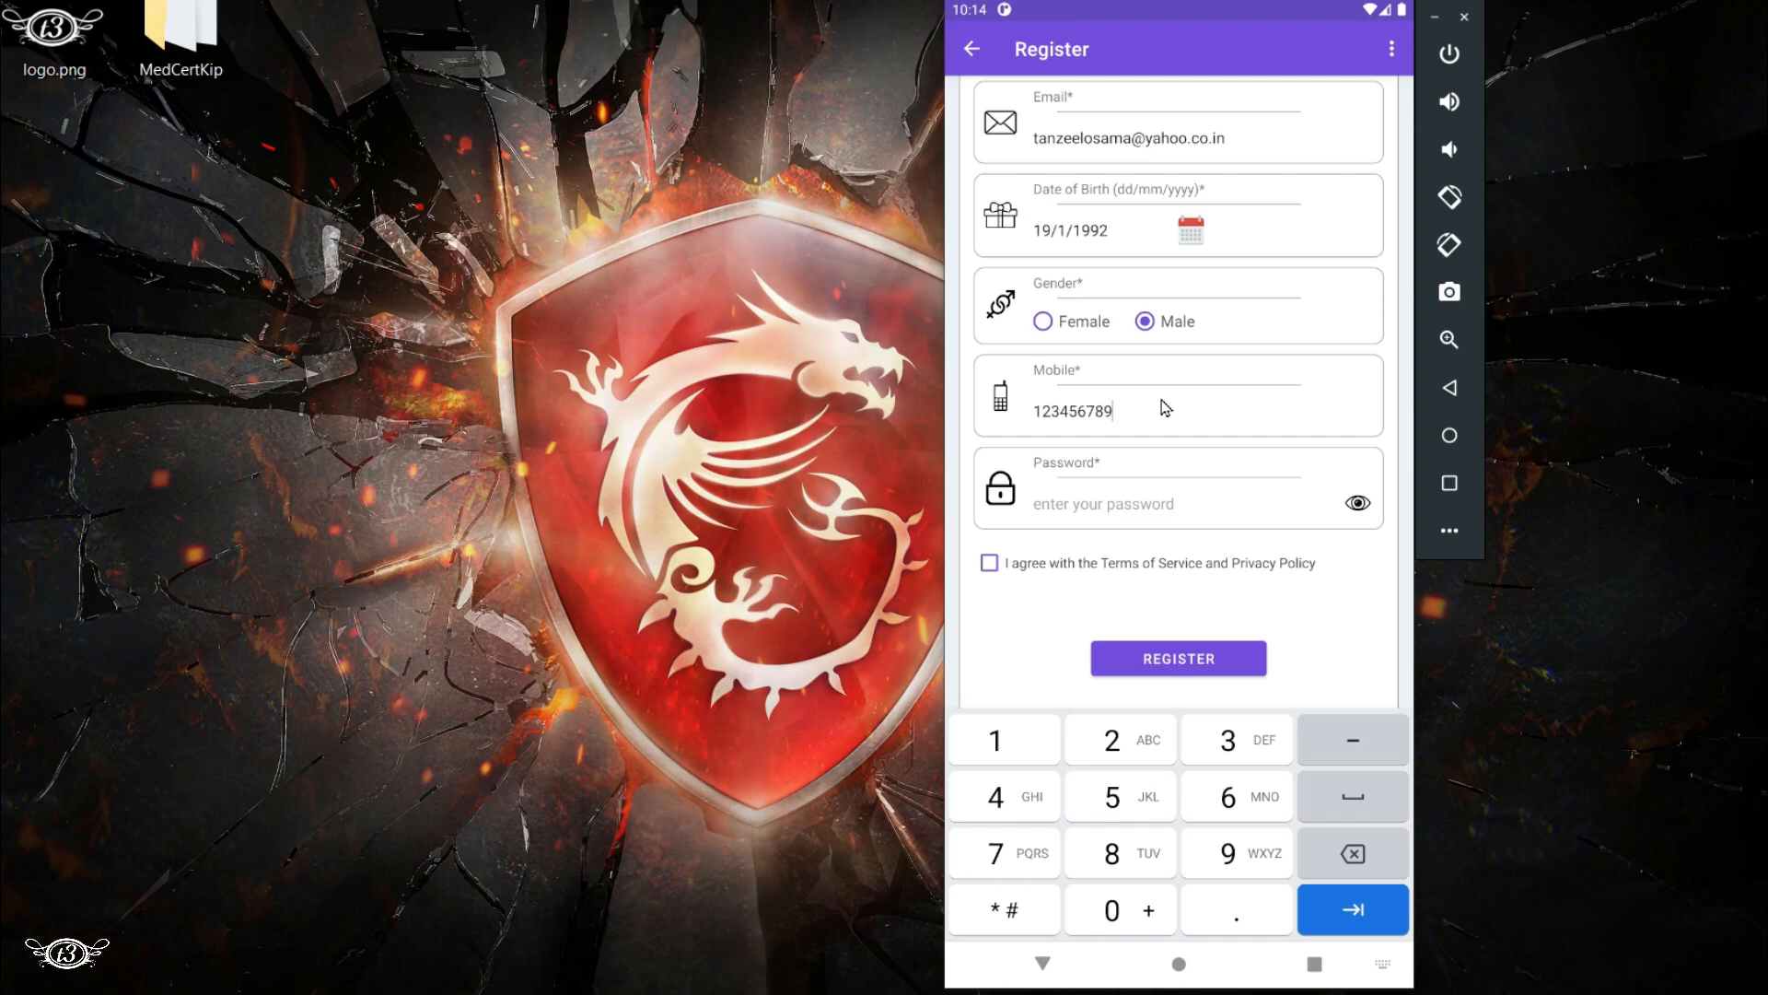
- Enter mobile number 991123 and a password, then attempt registration
{"action": "left_click", "coordinate": [1166, 503]}
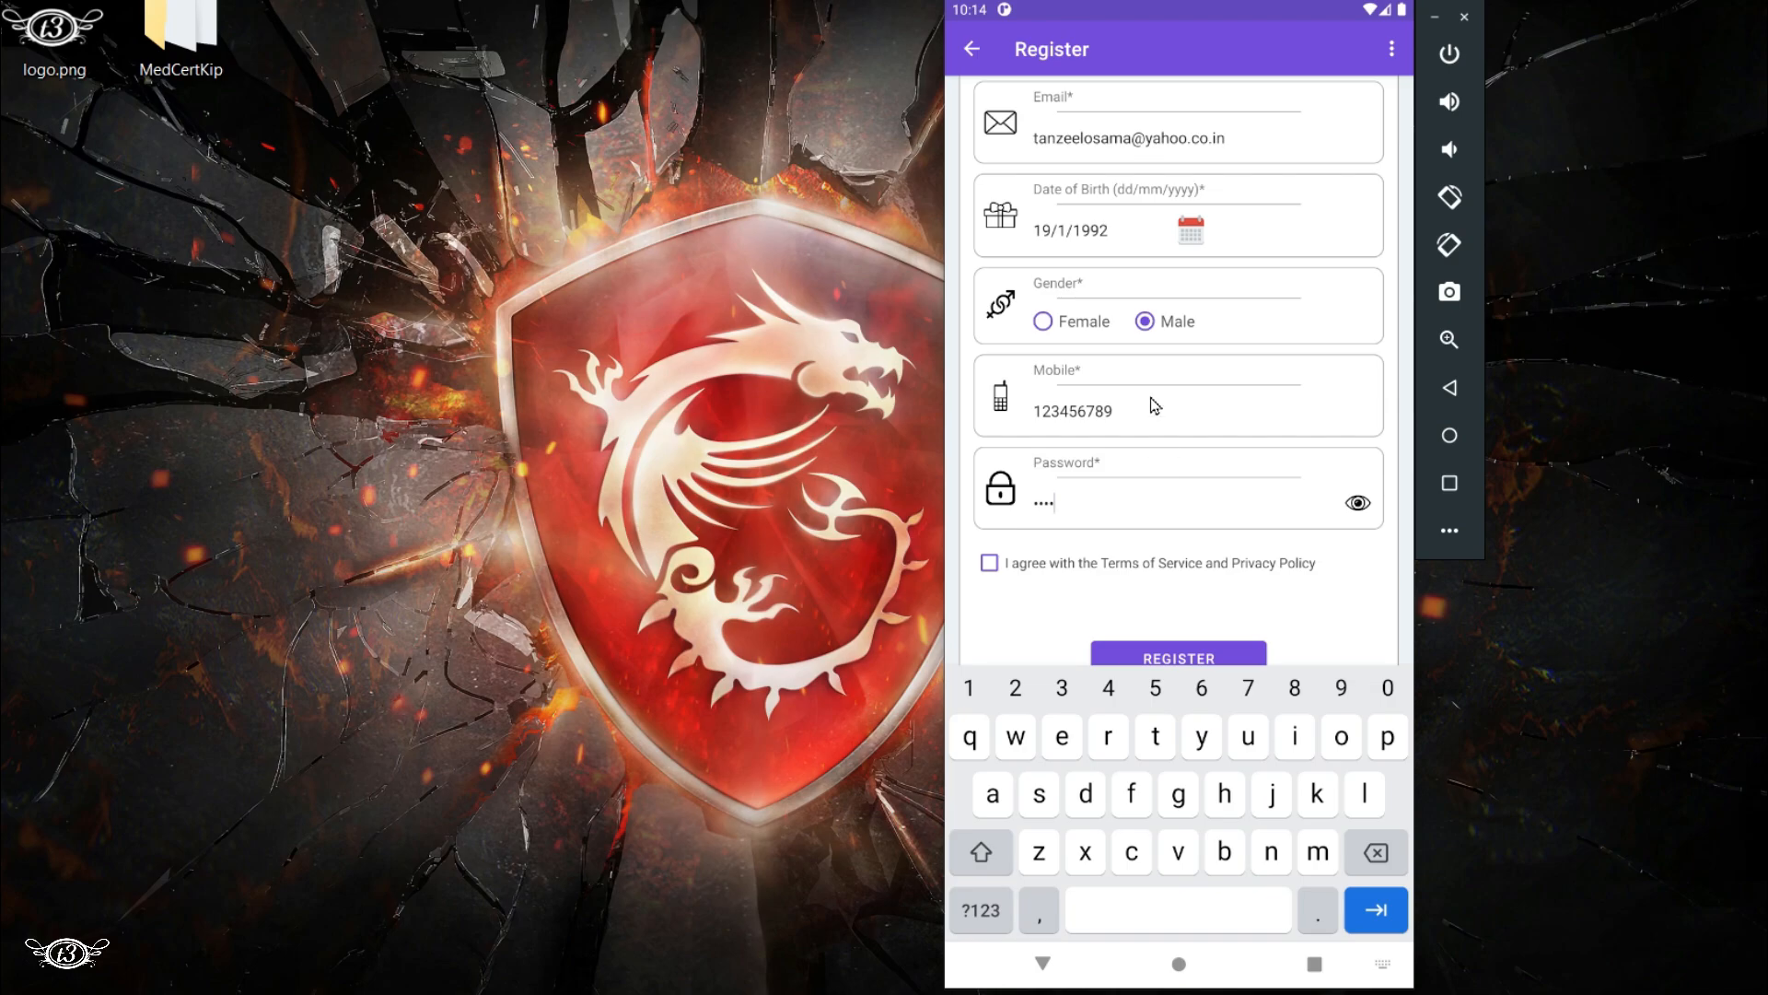
{"action": "left_click", "coordinate": [1177, 652]}
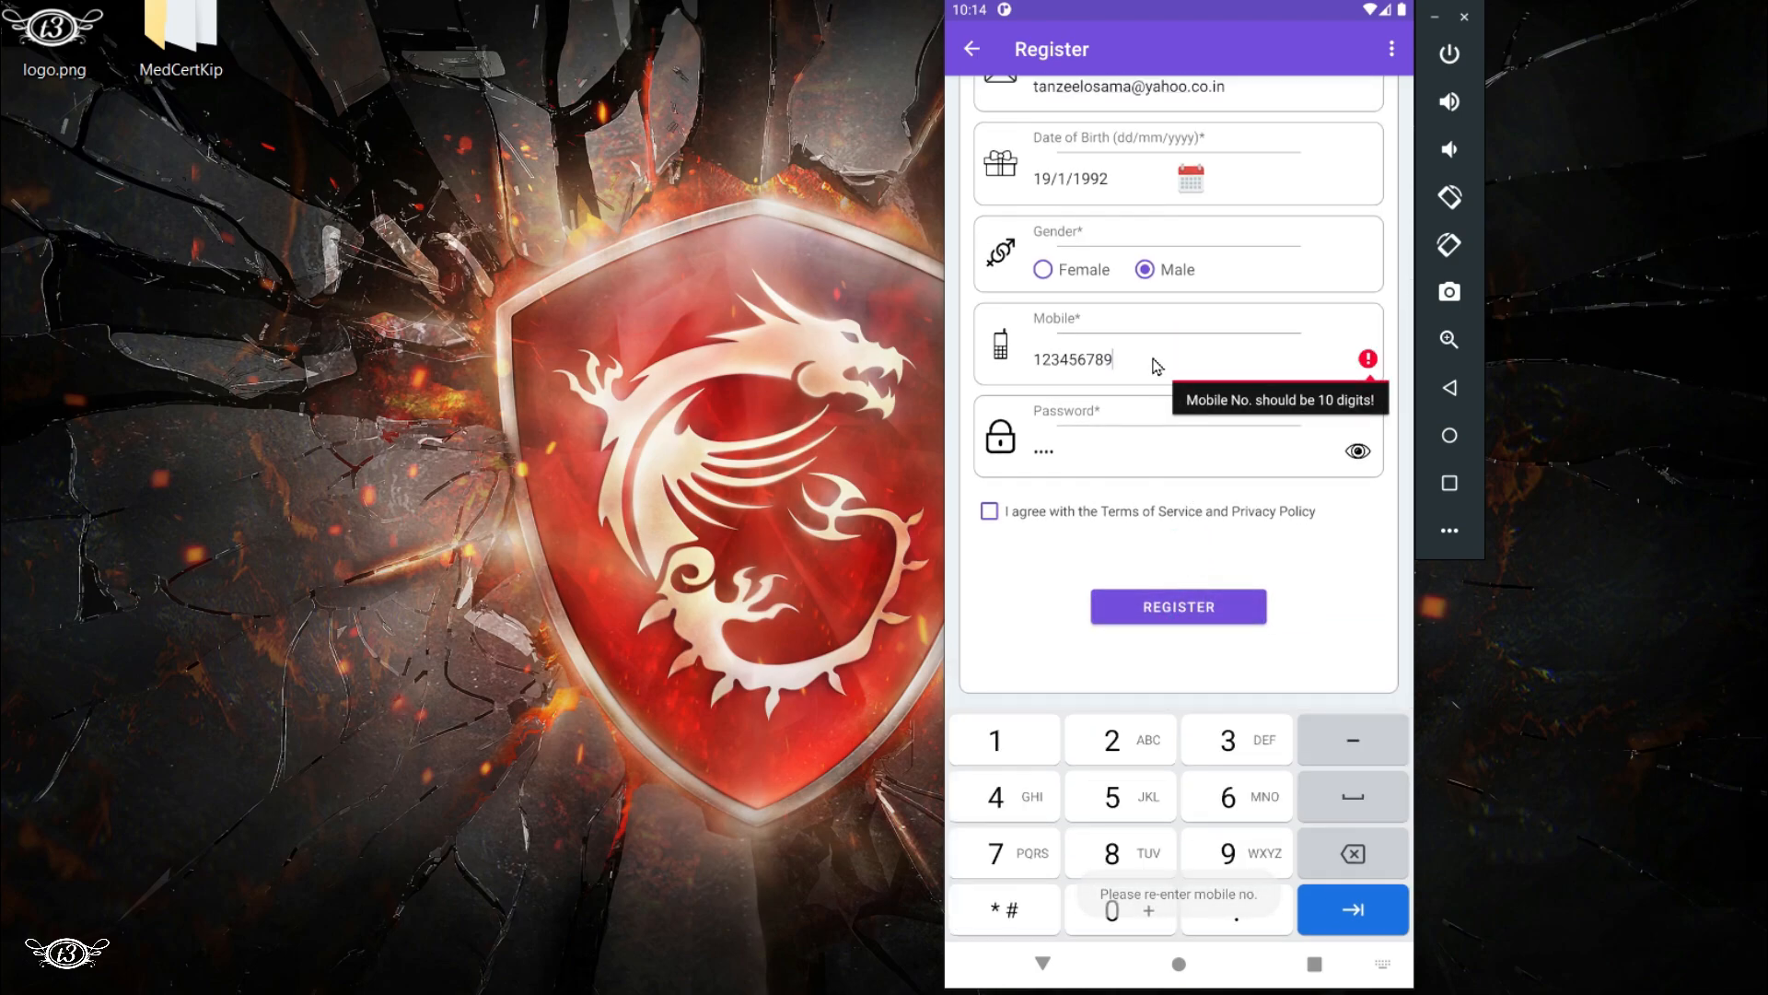
- Return to the rejected mobile field and retype a valid ten-digit number
{"action": "left_click", "coordinate": [1177, 606]}
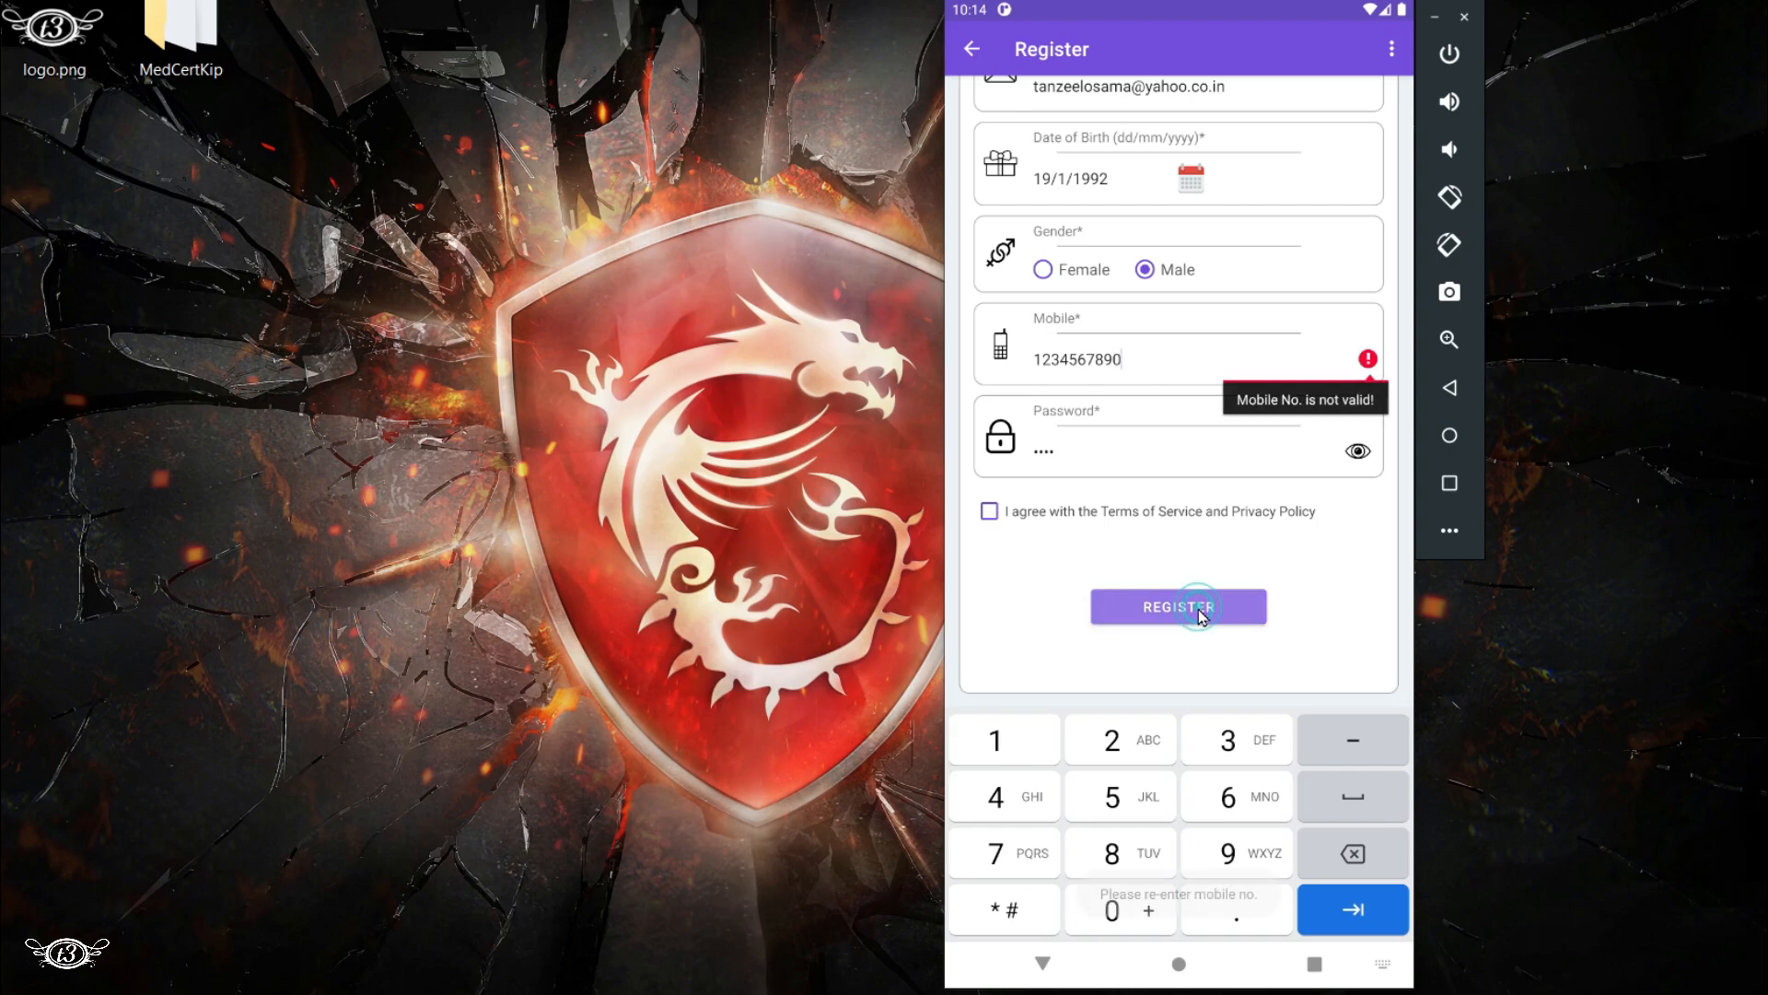
{"action": "left_click", "coordinate": [1177, 607]}
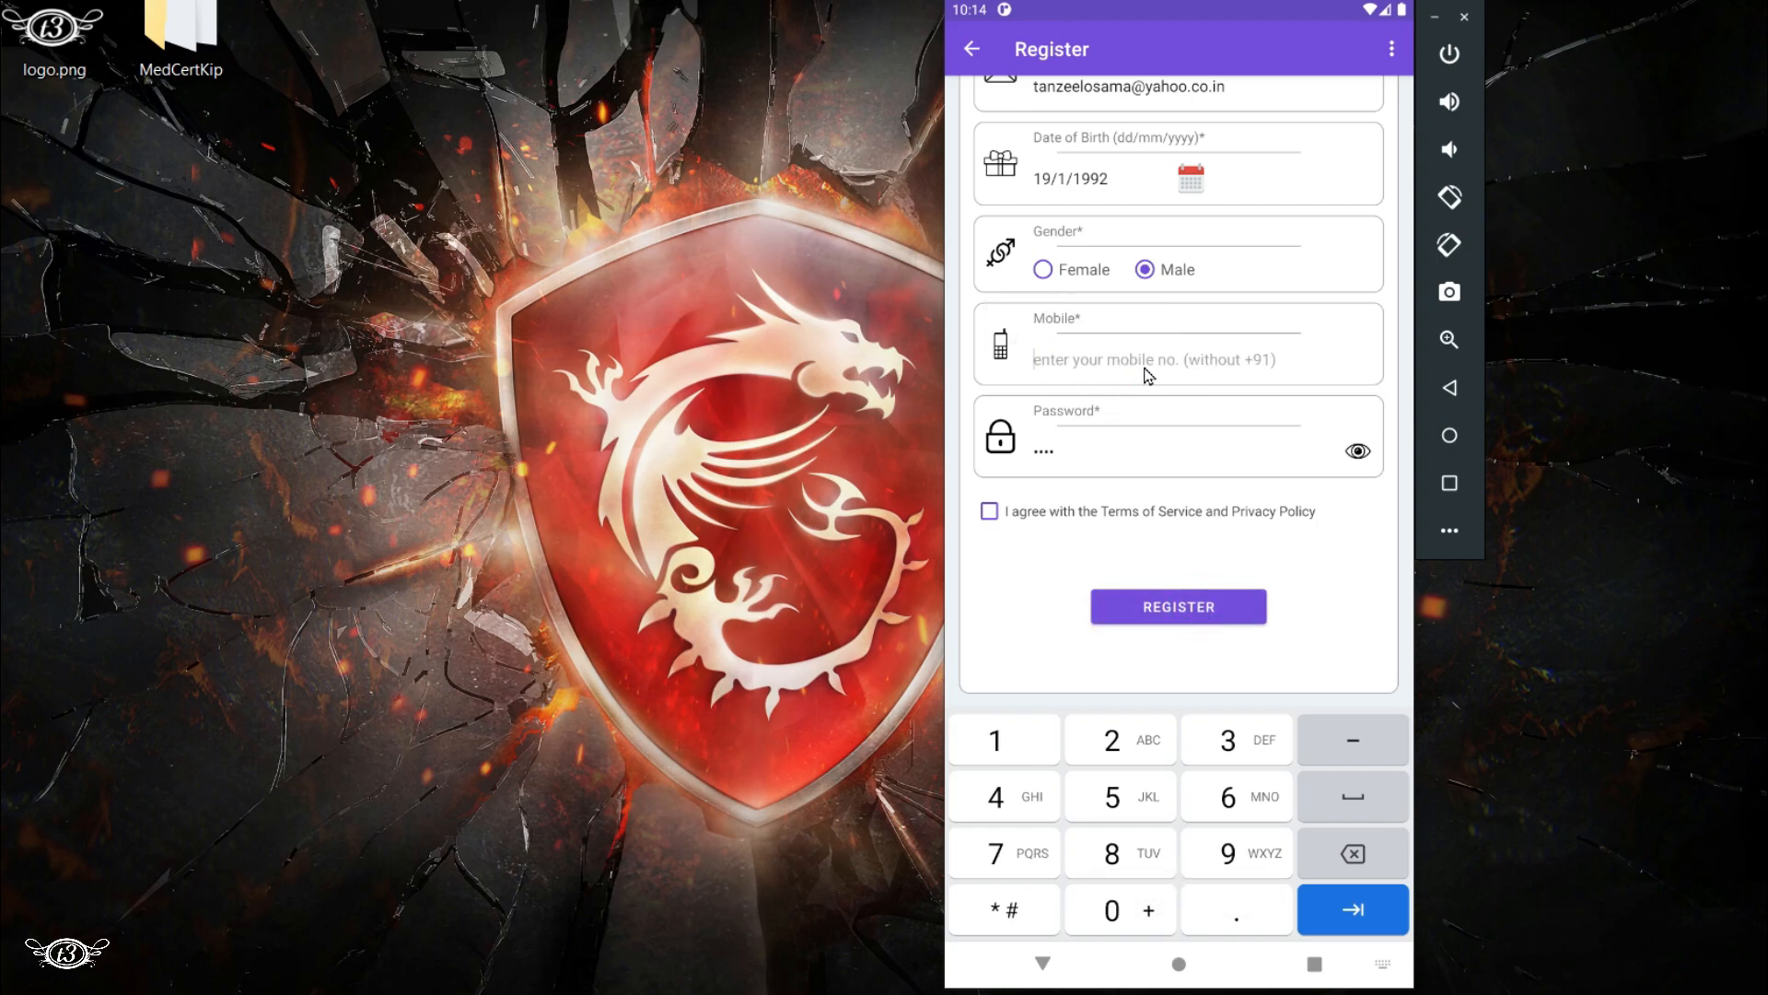
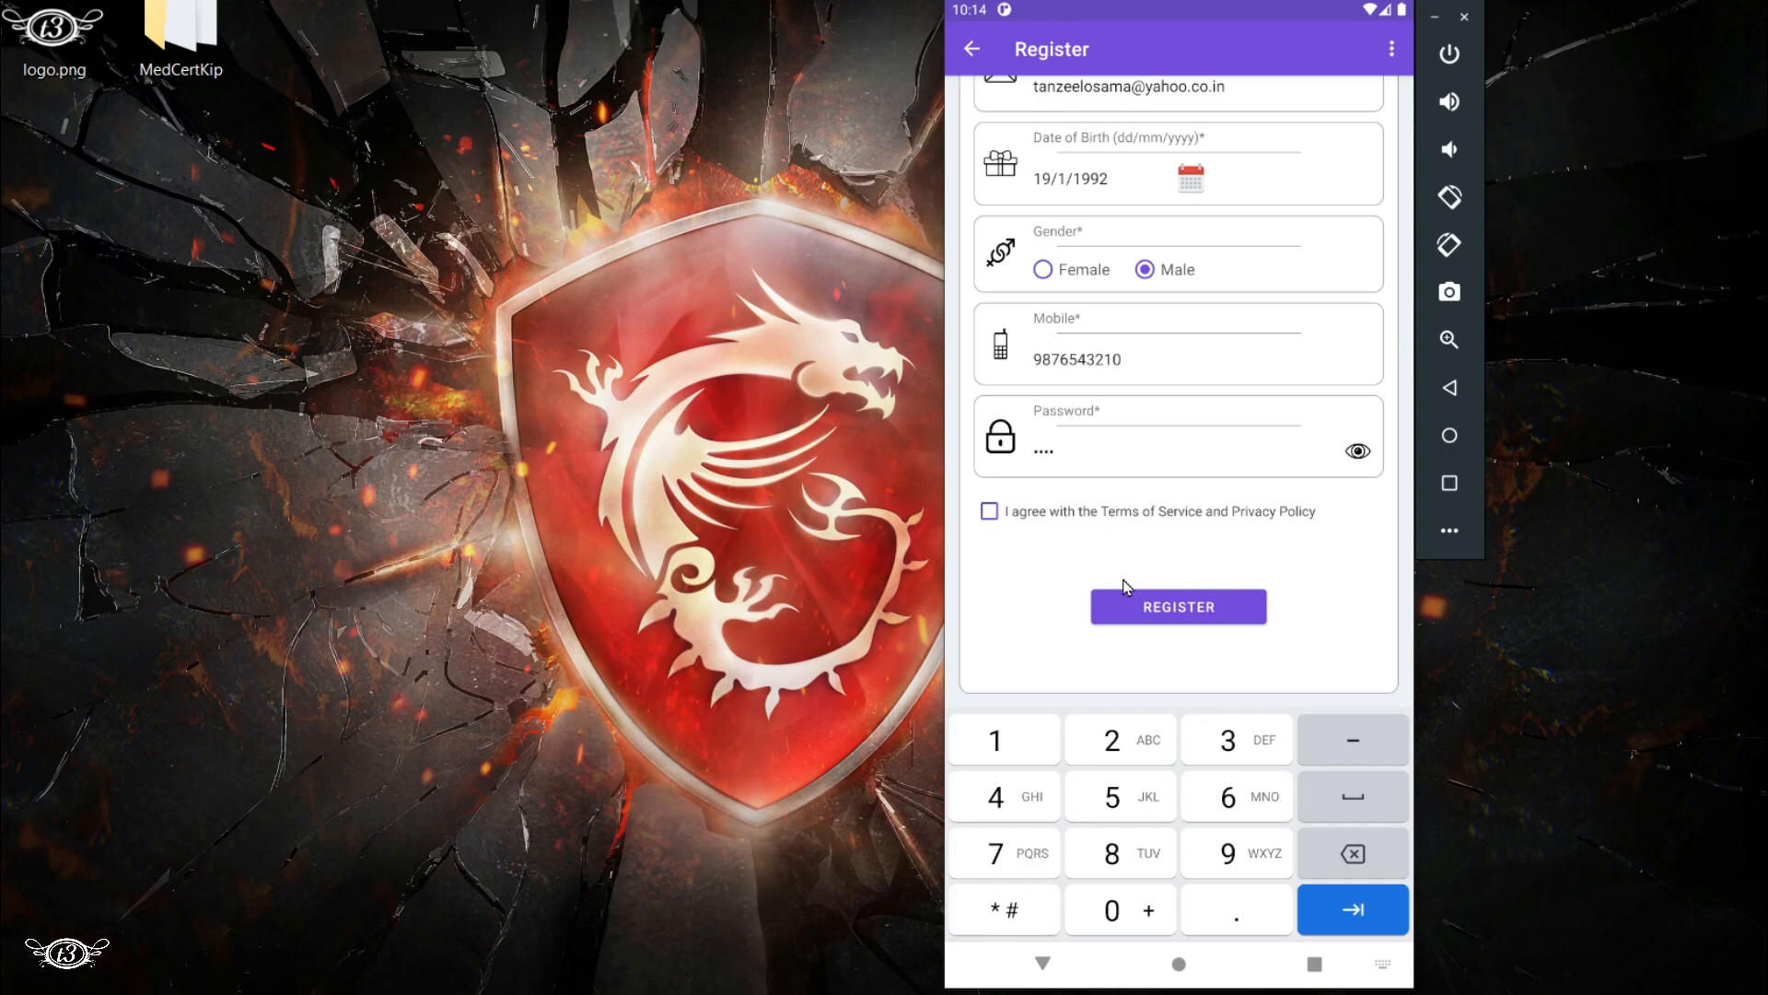
- Re-enter the password and retry submitting the registration
{"action": "left_click", "coordinate": [1105, 440]}
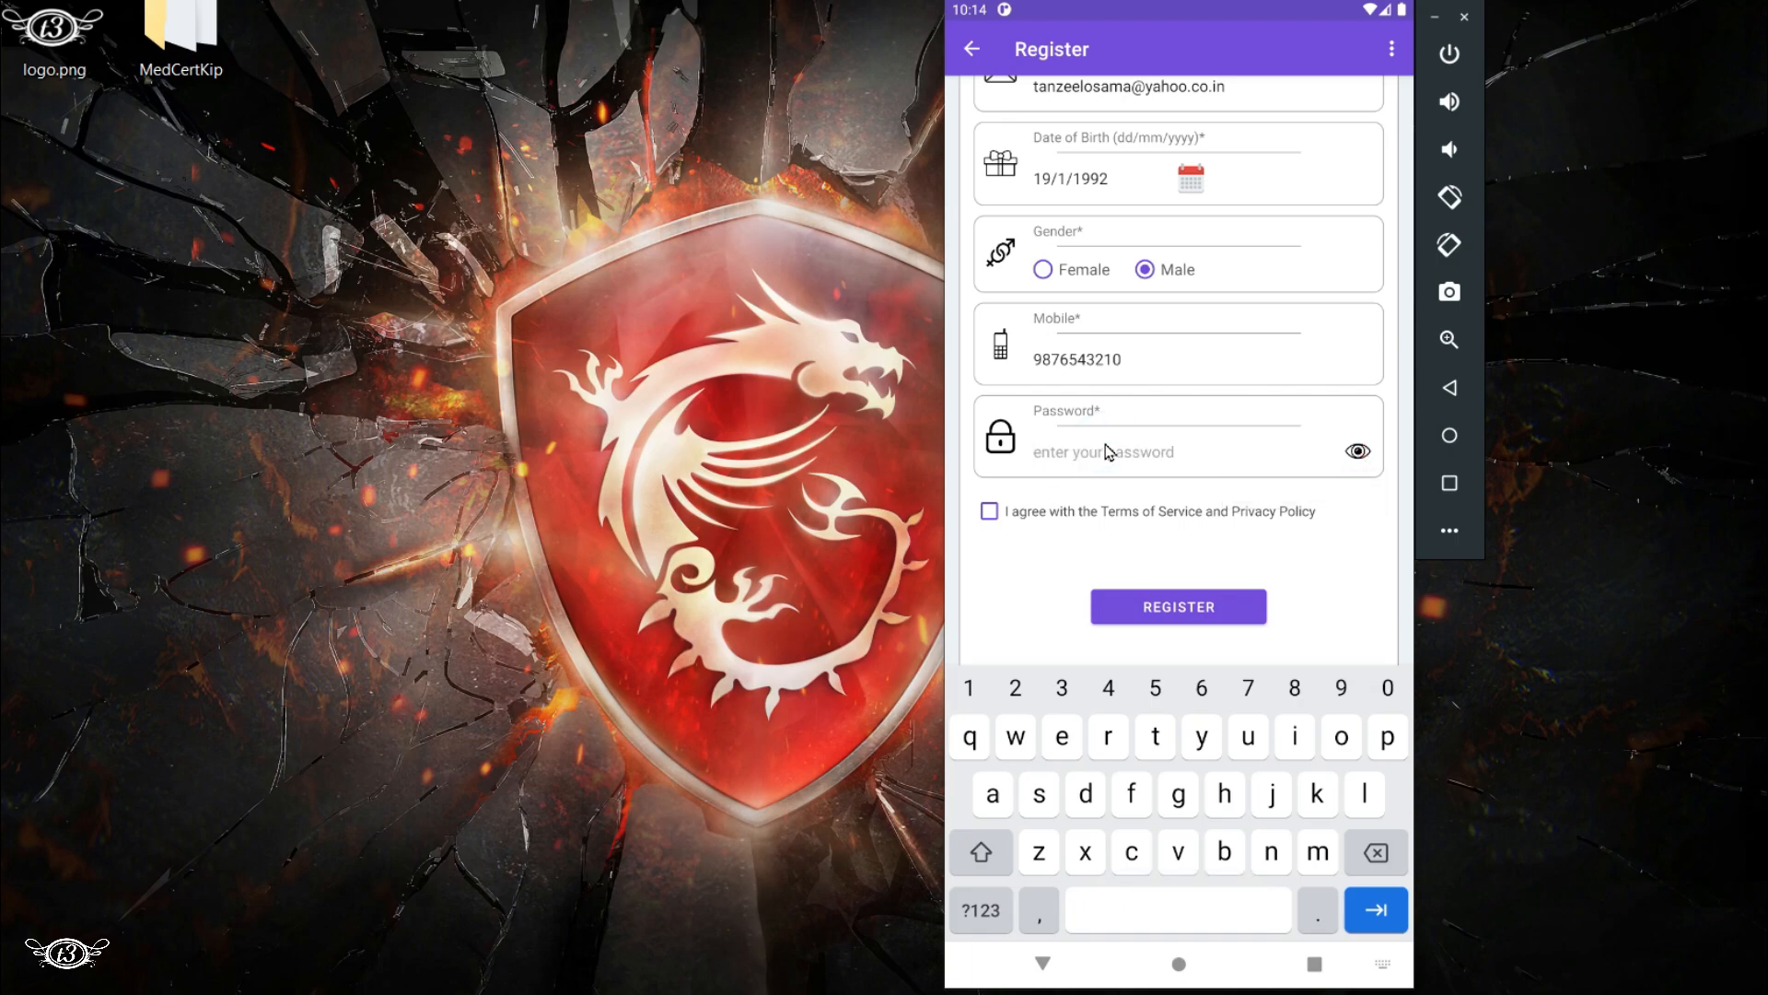
{"action": "type", "text": "5"}
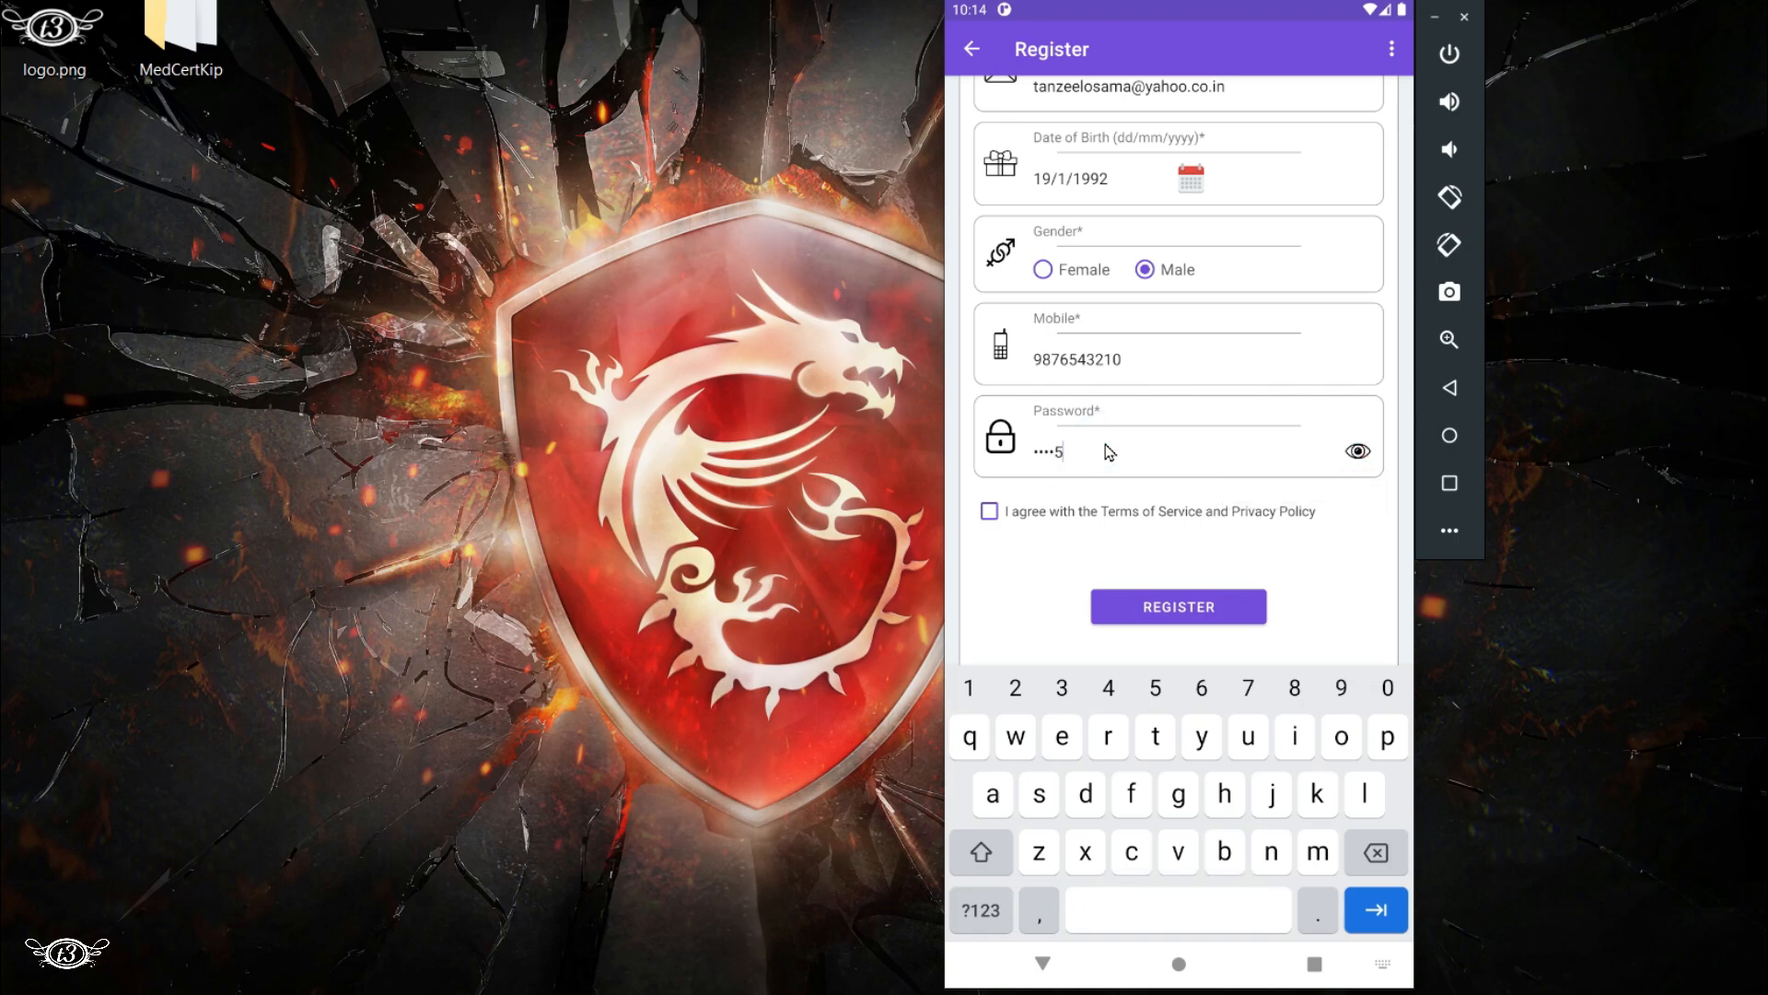
{"action": "left_click", "coordinate": [1358, 451]}
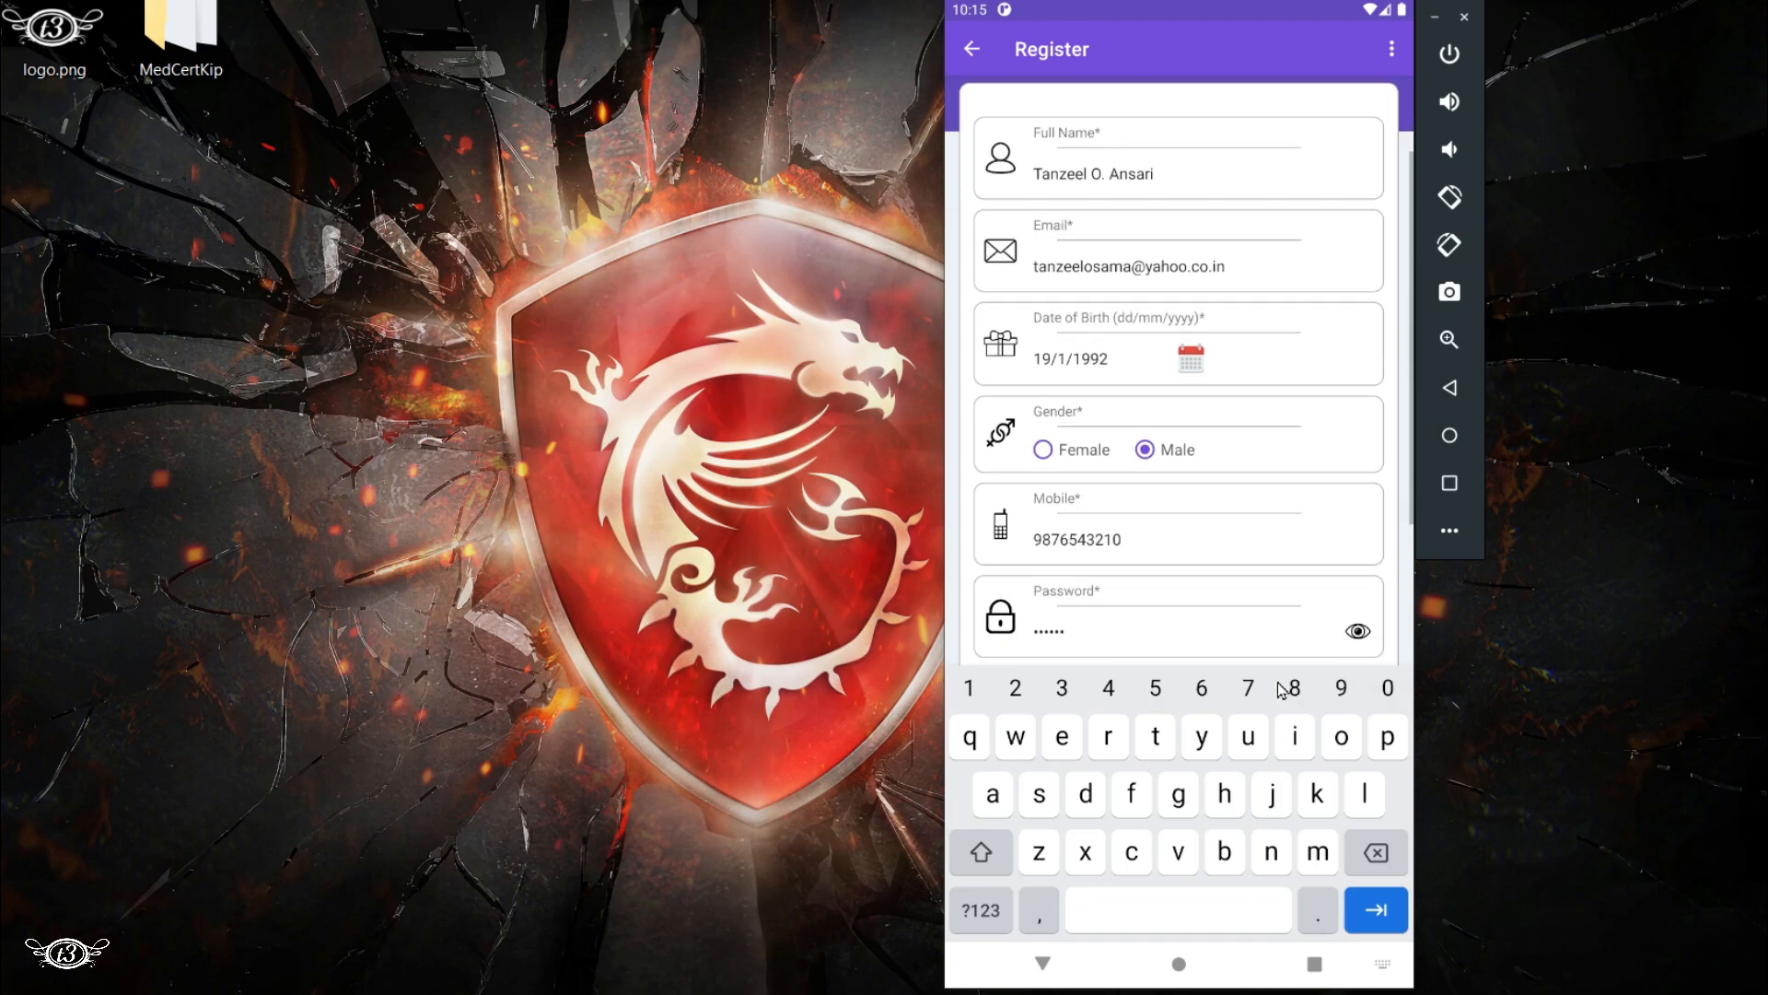
{"action": "left_click", "coordinate": [1177, 618]}
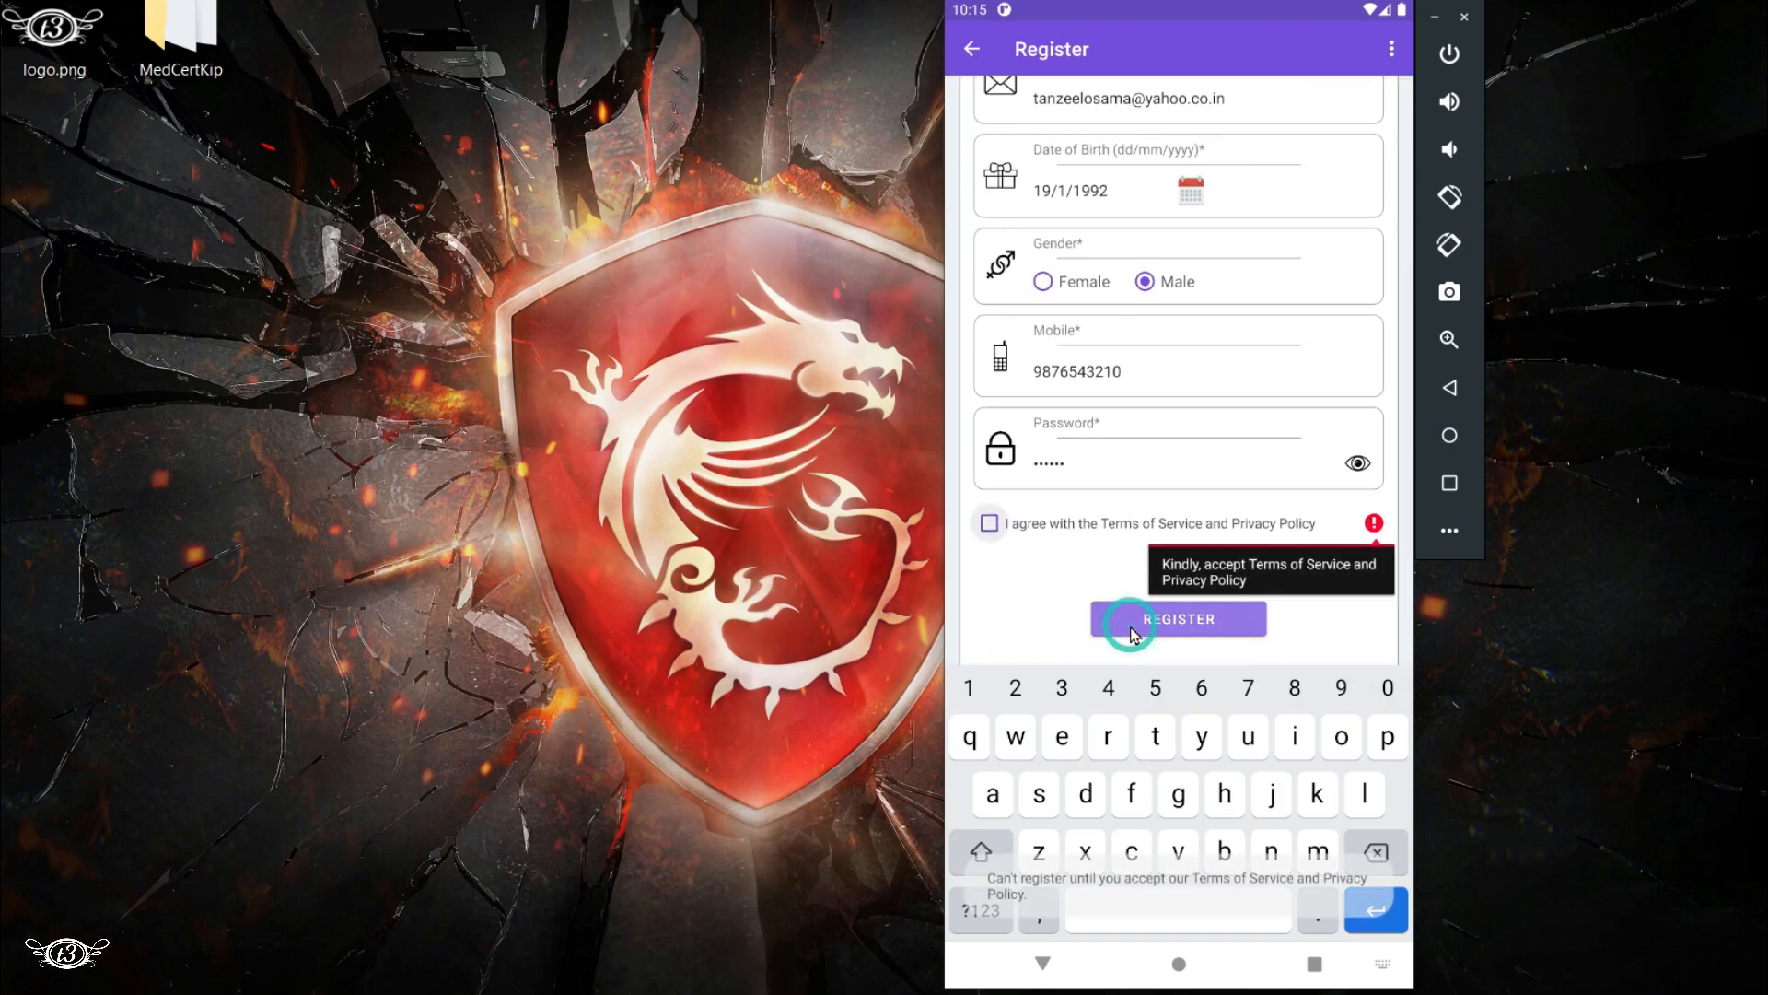
{"action": "left_click", "coordinate": [1177, 618]}
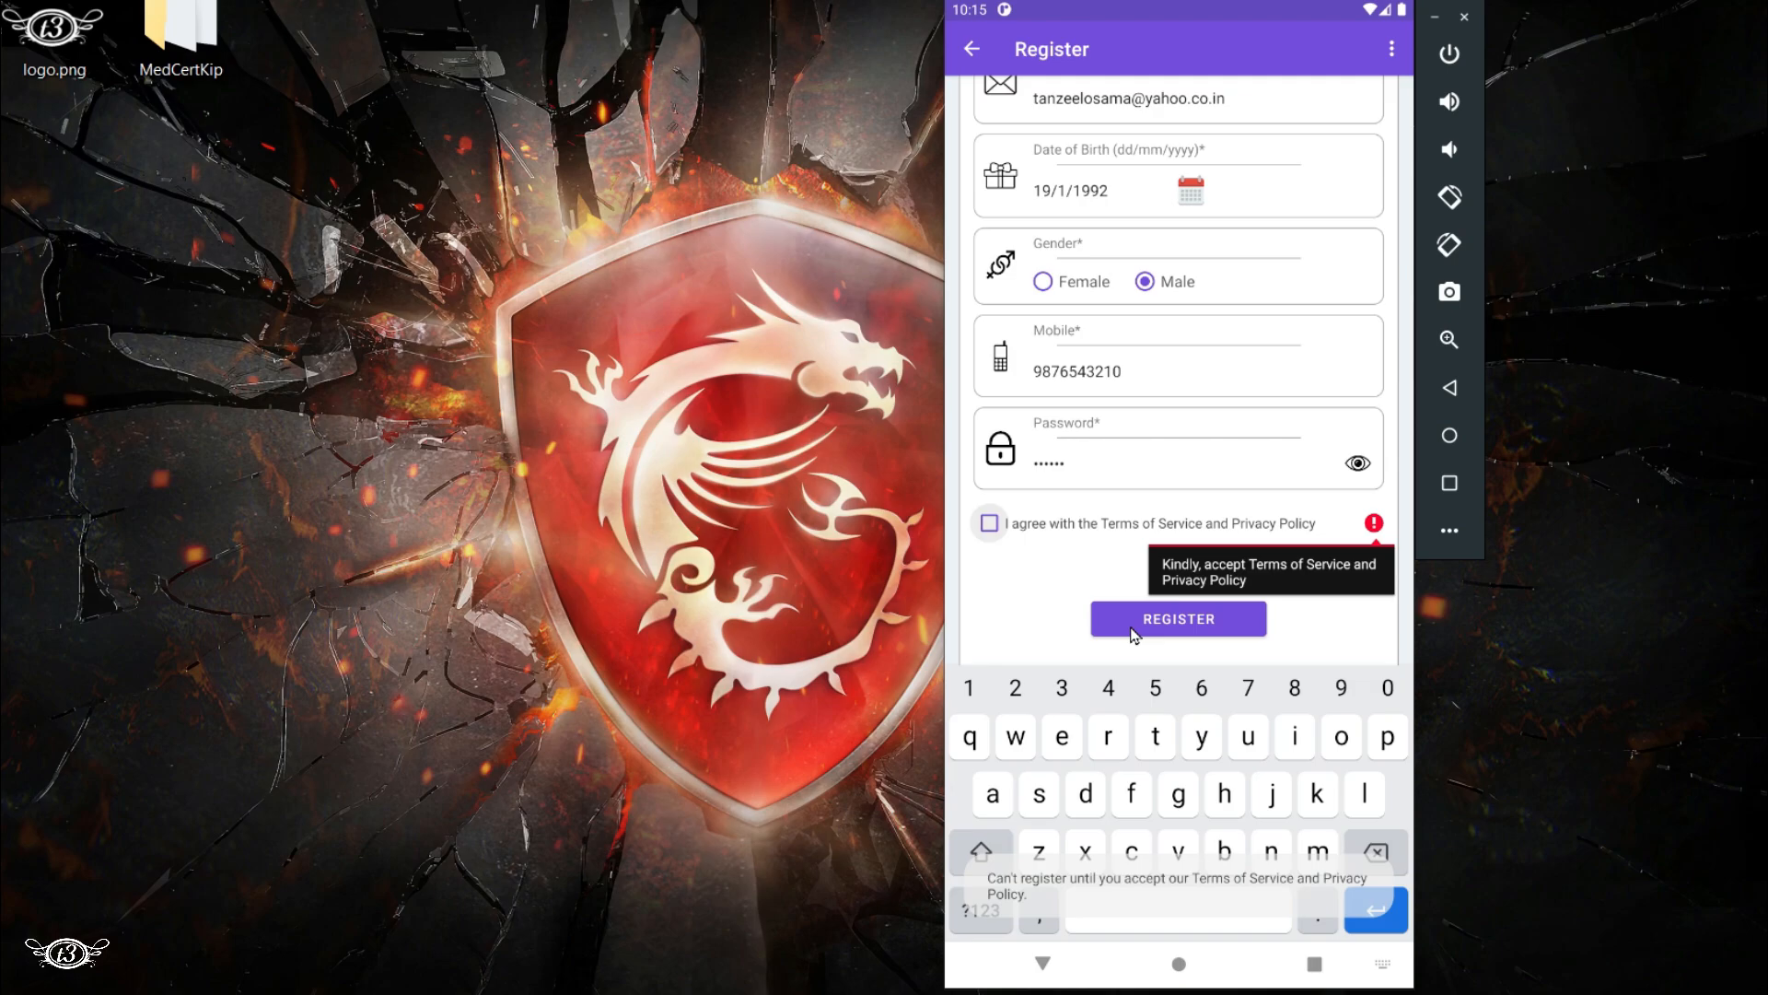
- Accept the Terms of Service, submit, and view the email-already-registered error
{"action": "left_click", "coordinate": [989, 523]}
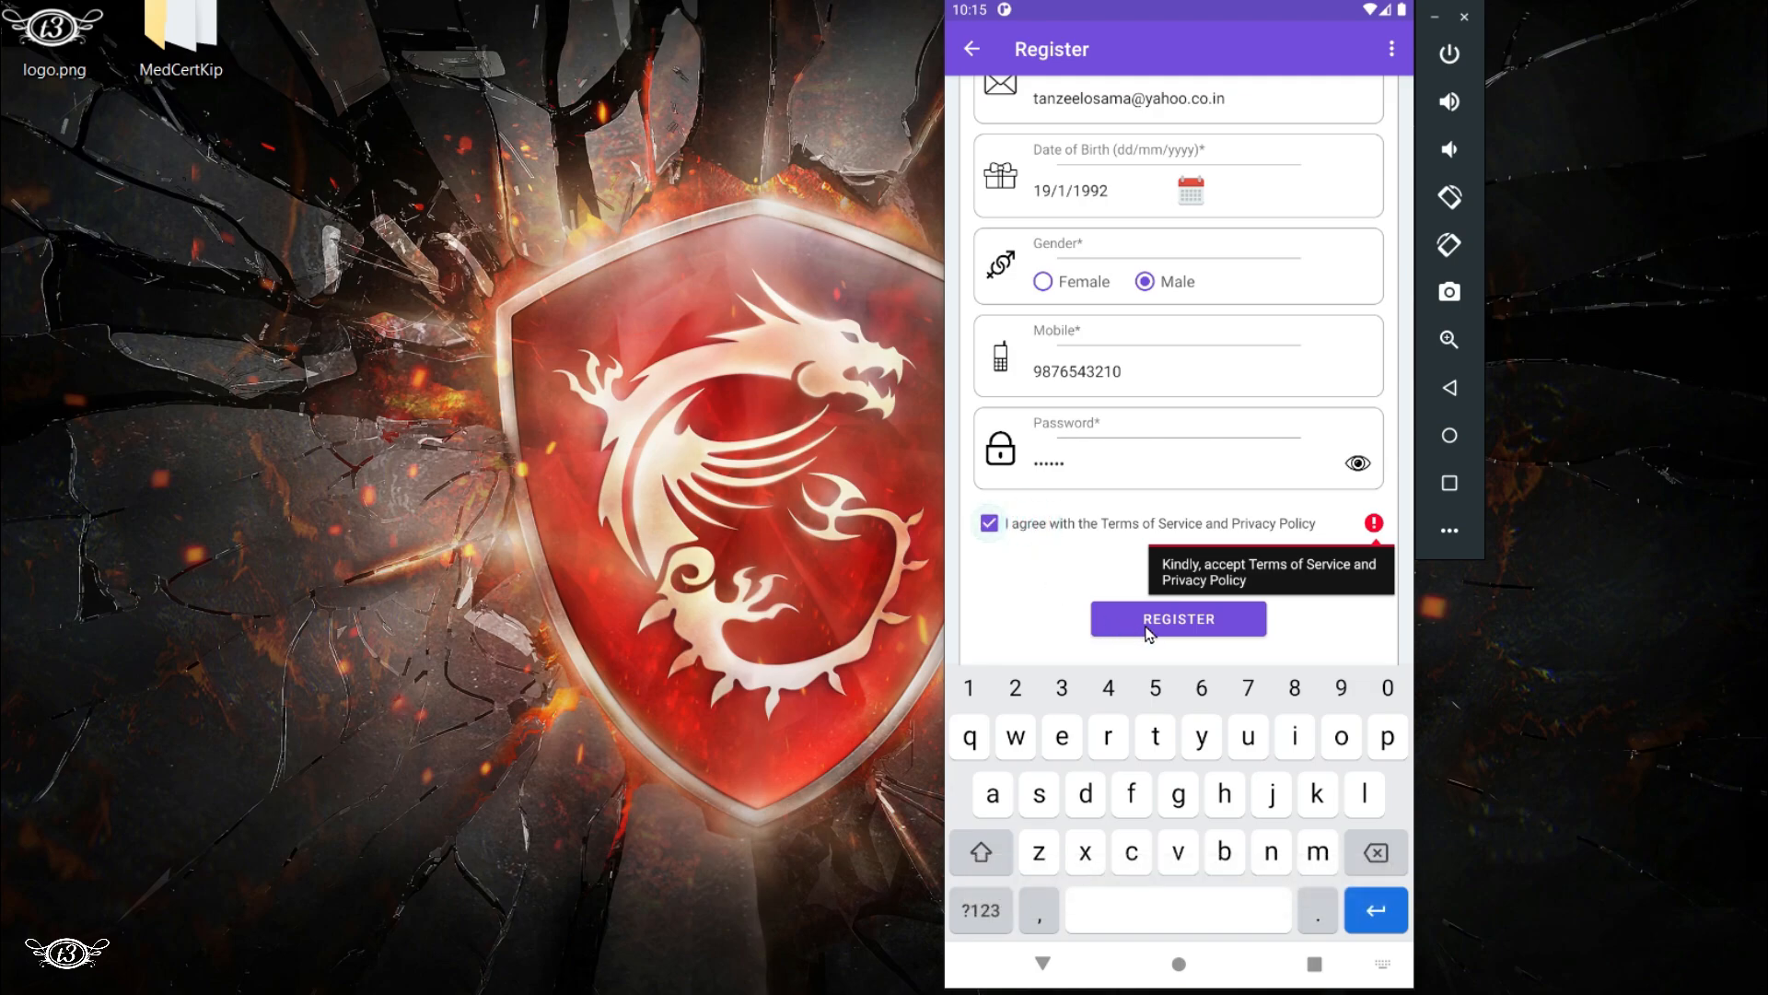
{"action": "left_click", "coordinate": [1177, 618]}
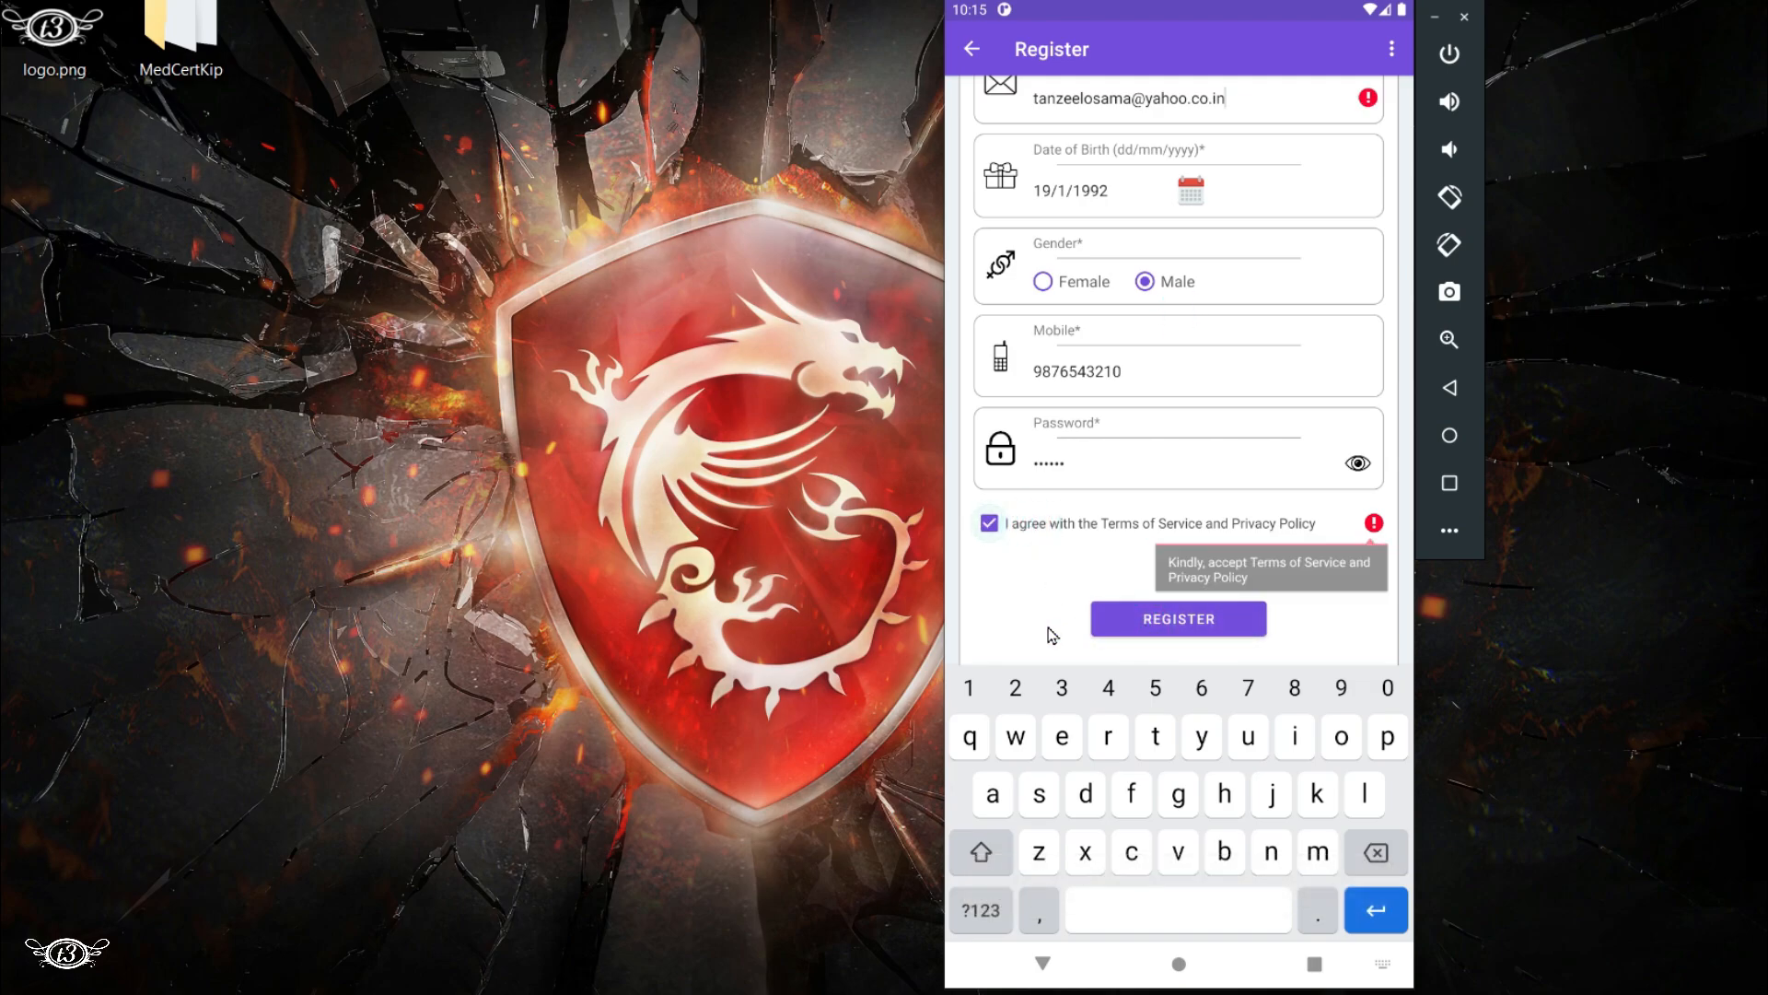
{"action": "left_click", "coordinate": [1177, 618]}
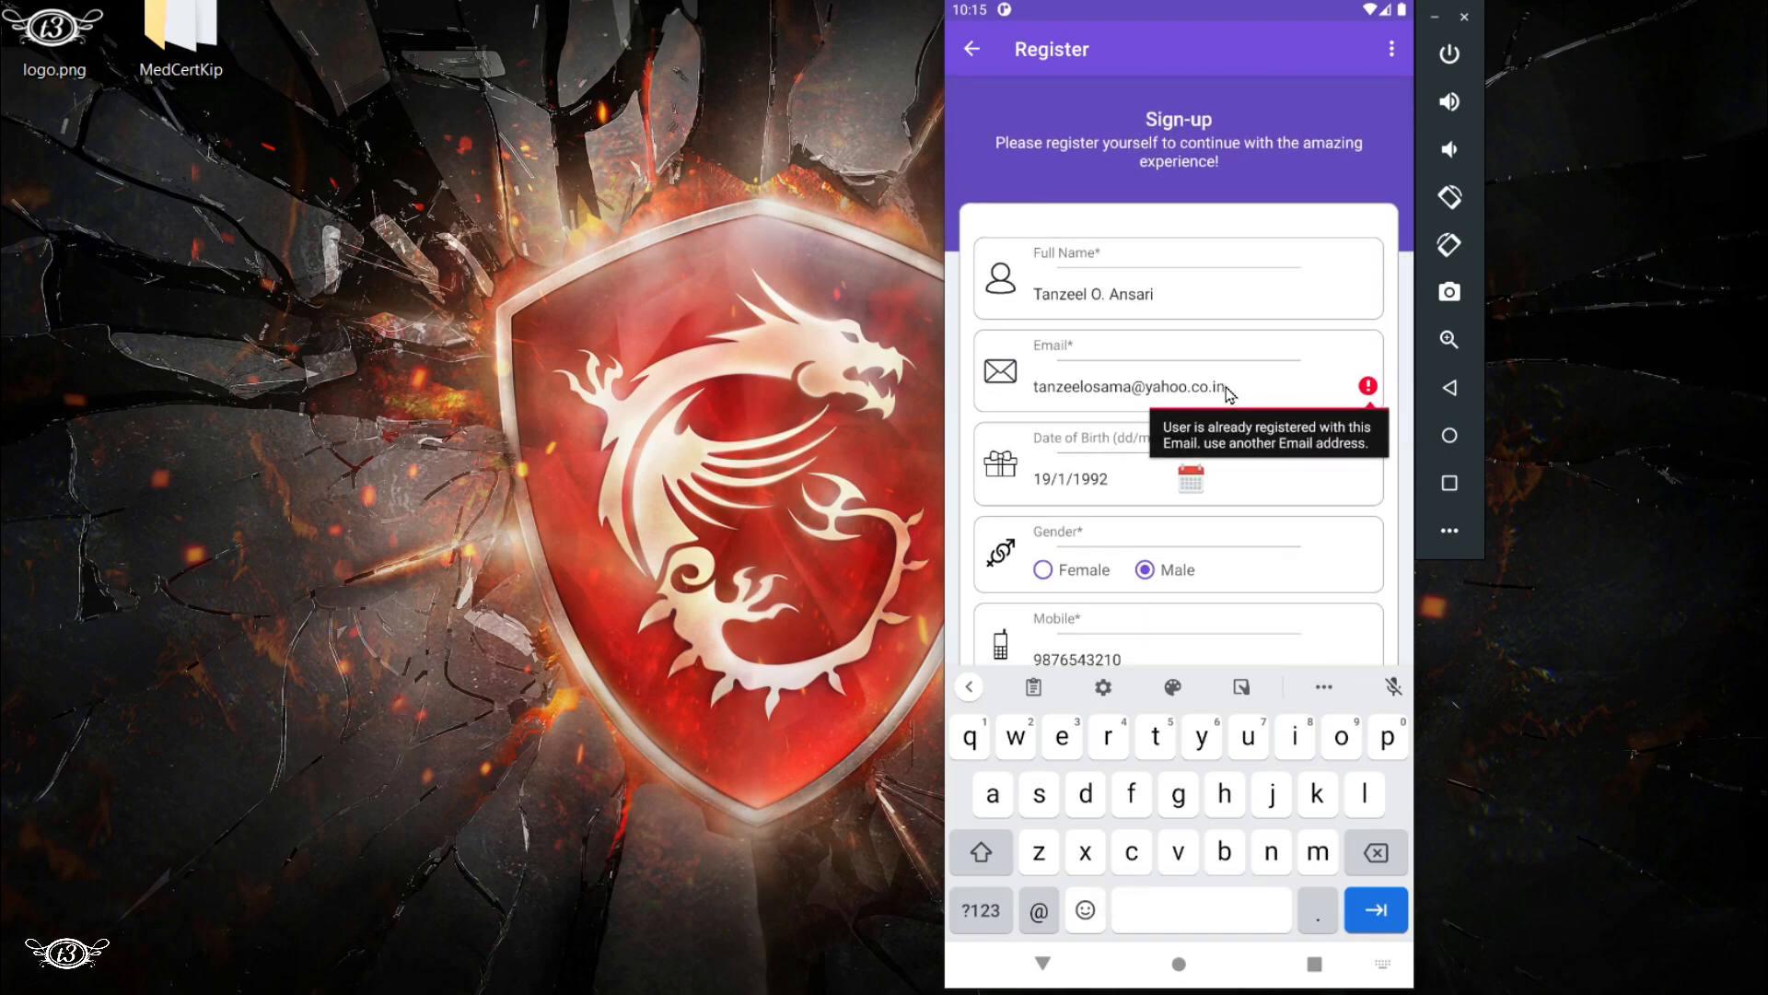
{"action": "mouse_move", "coordinate": [1245, 392]}
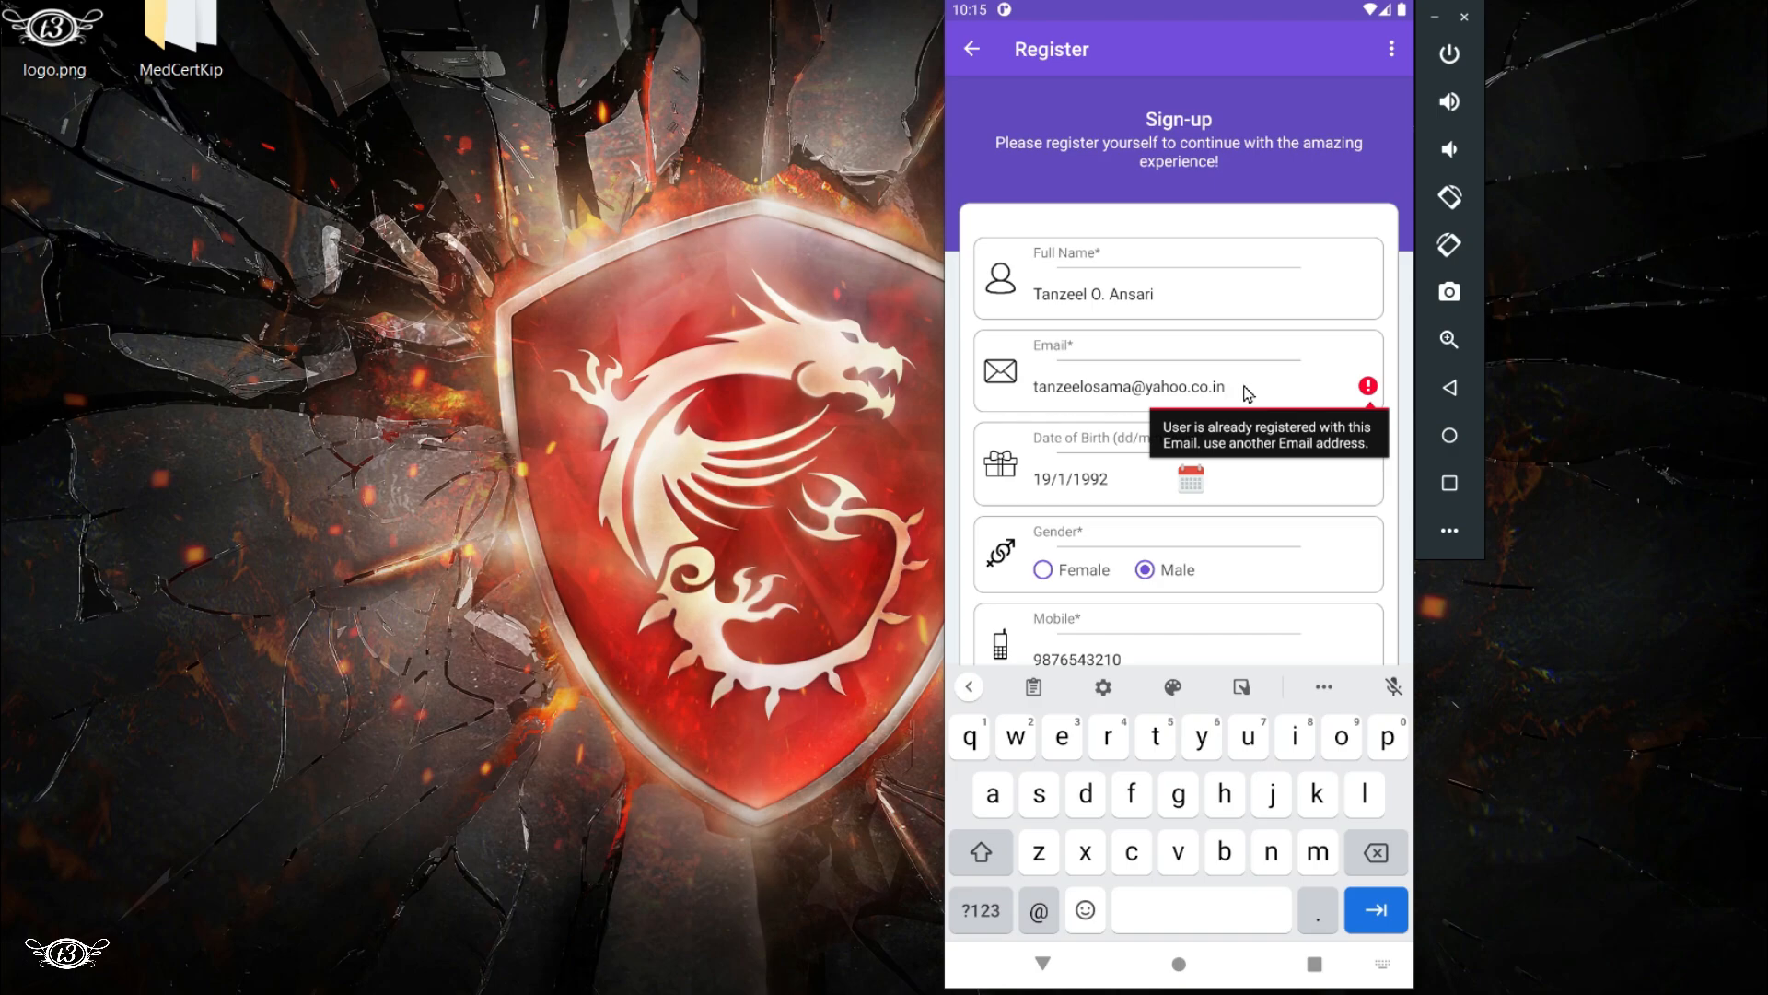
{"action": "left_click", "coordinate": [1242, 385]}
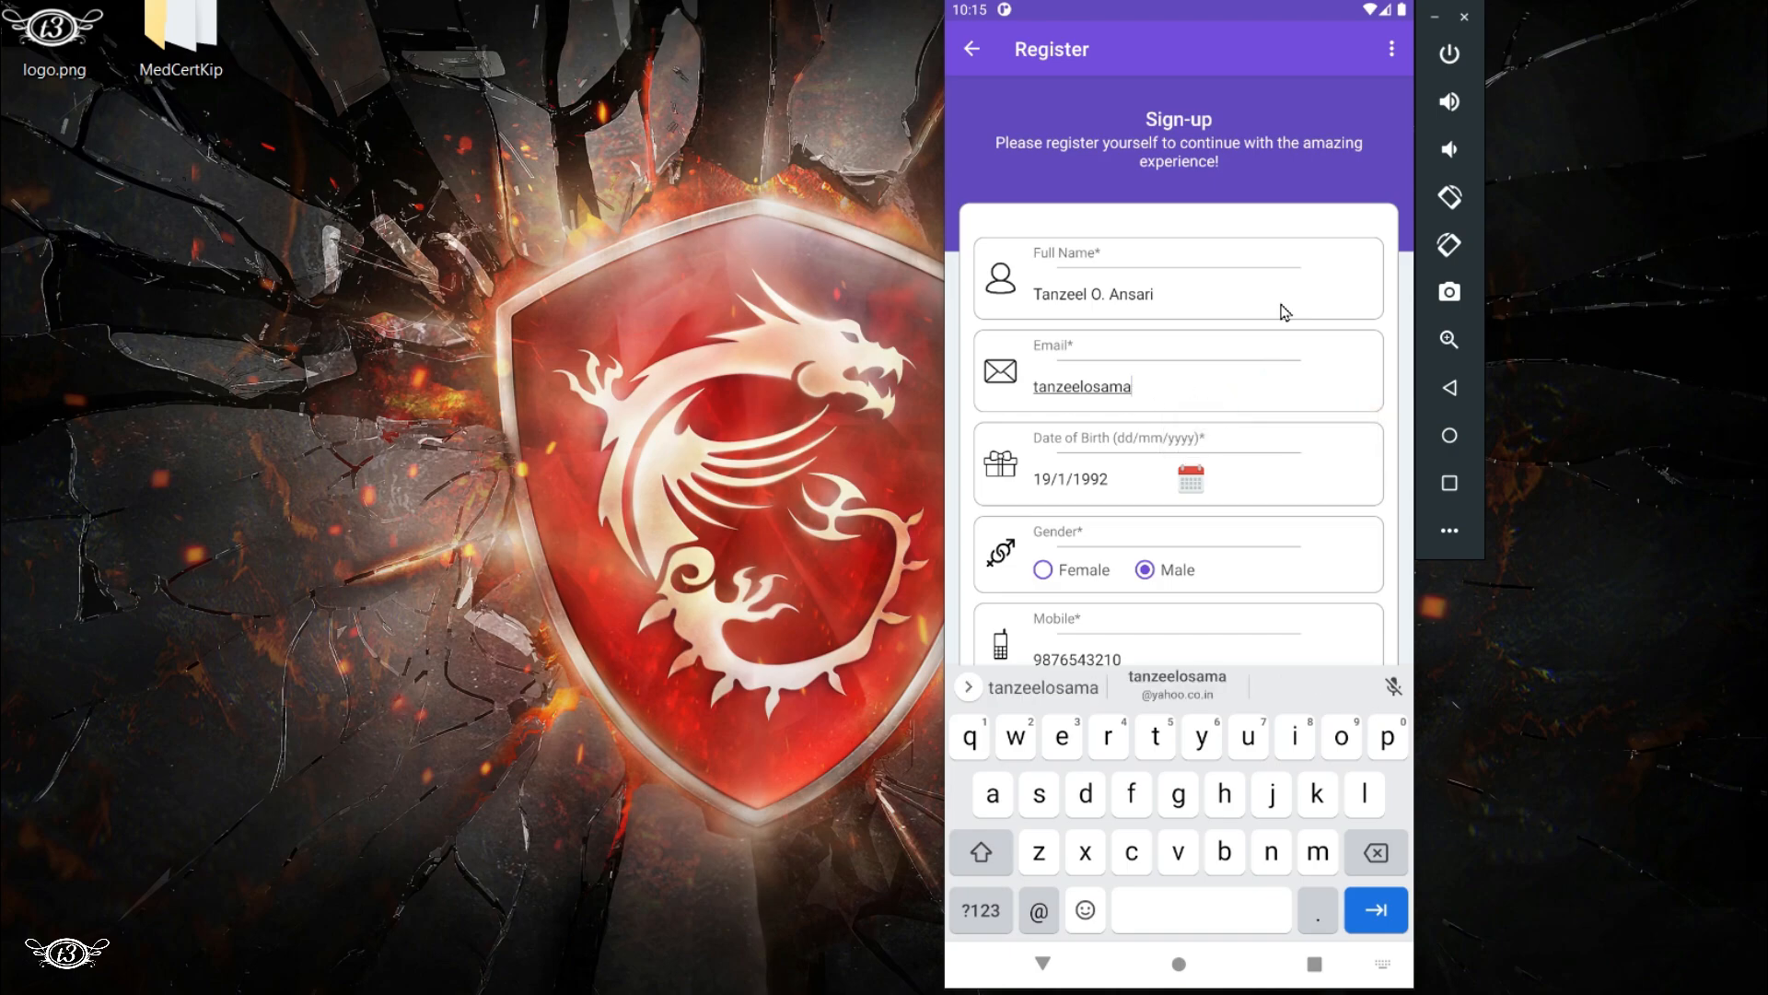
{"action": "type", "text": "@outlook."}
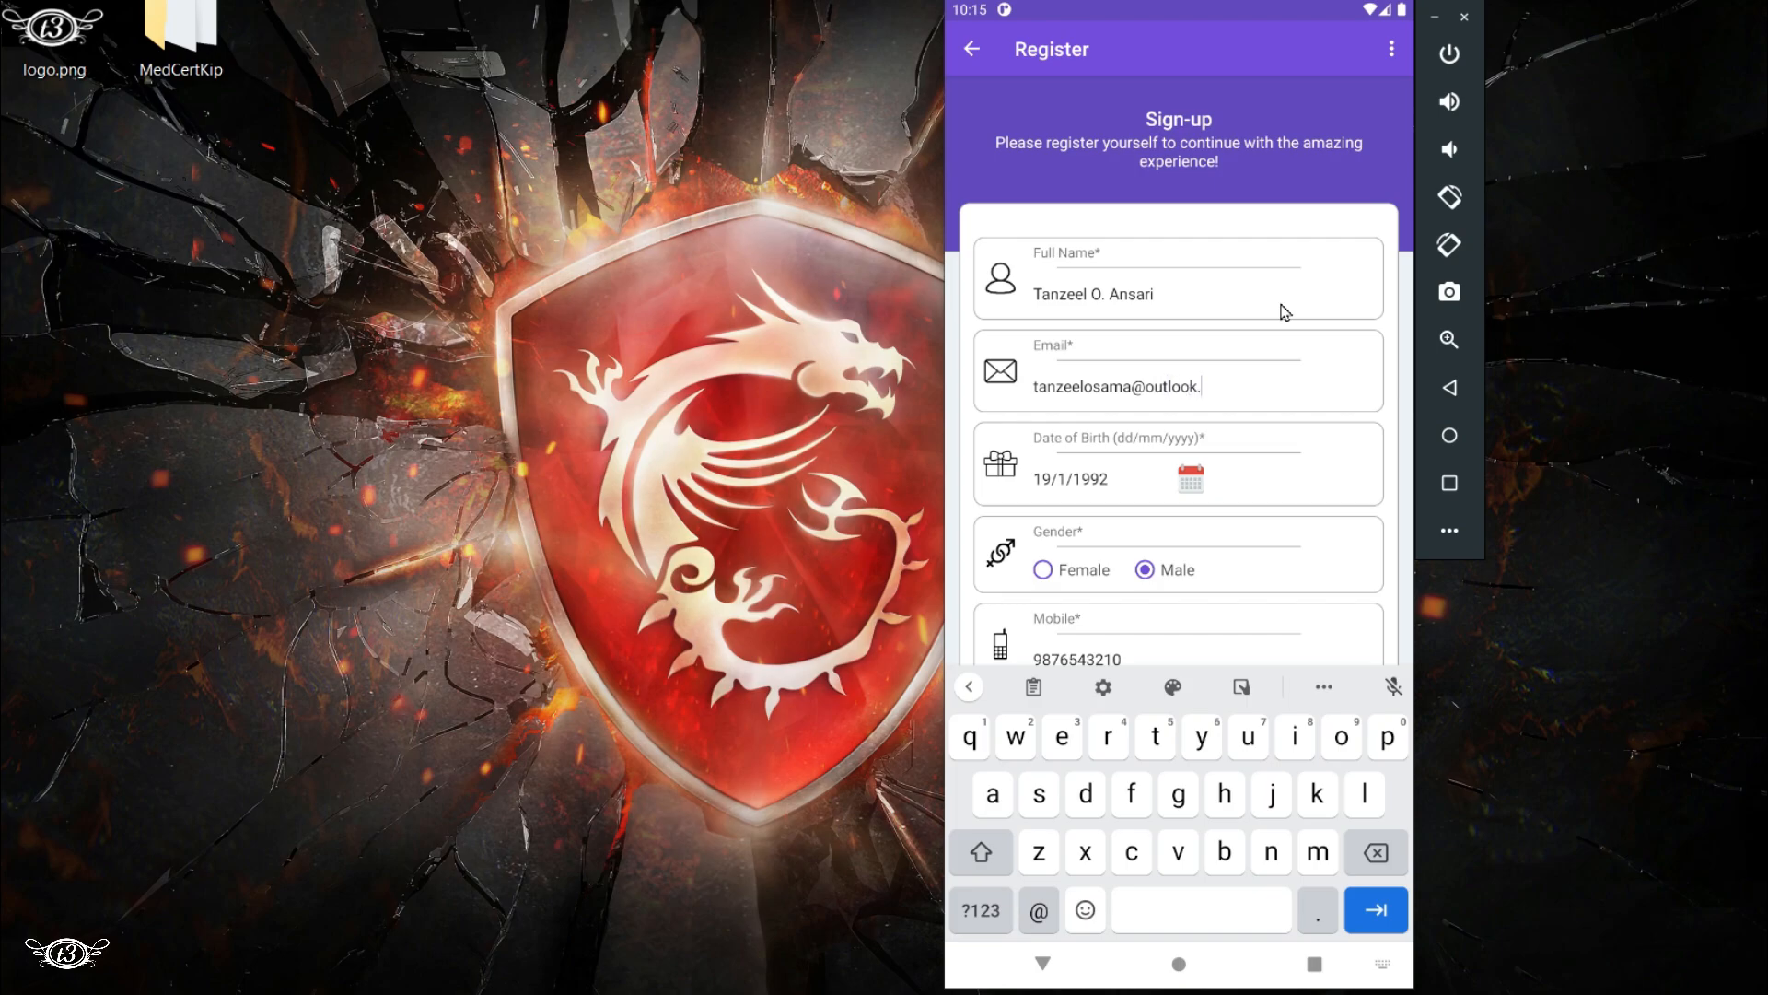
{"action": "type", "text": "com"}
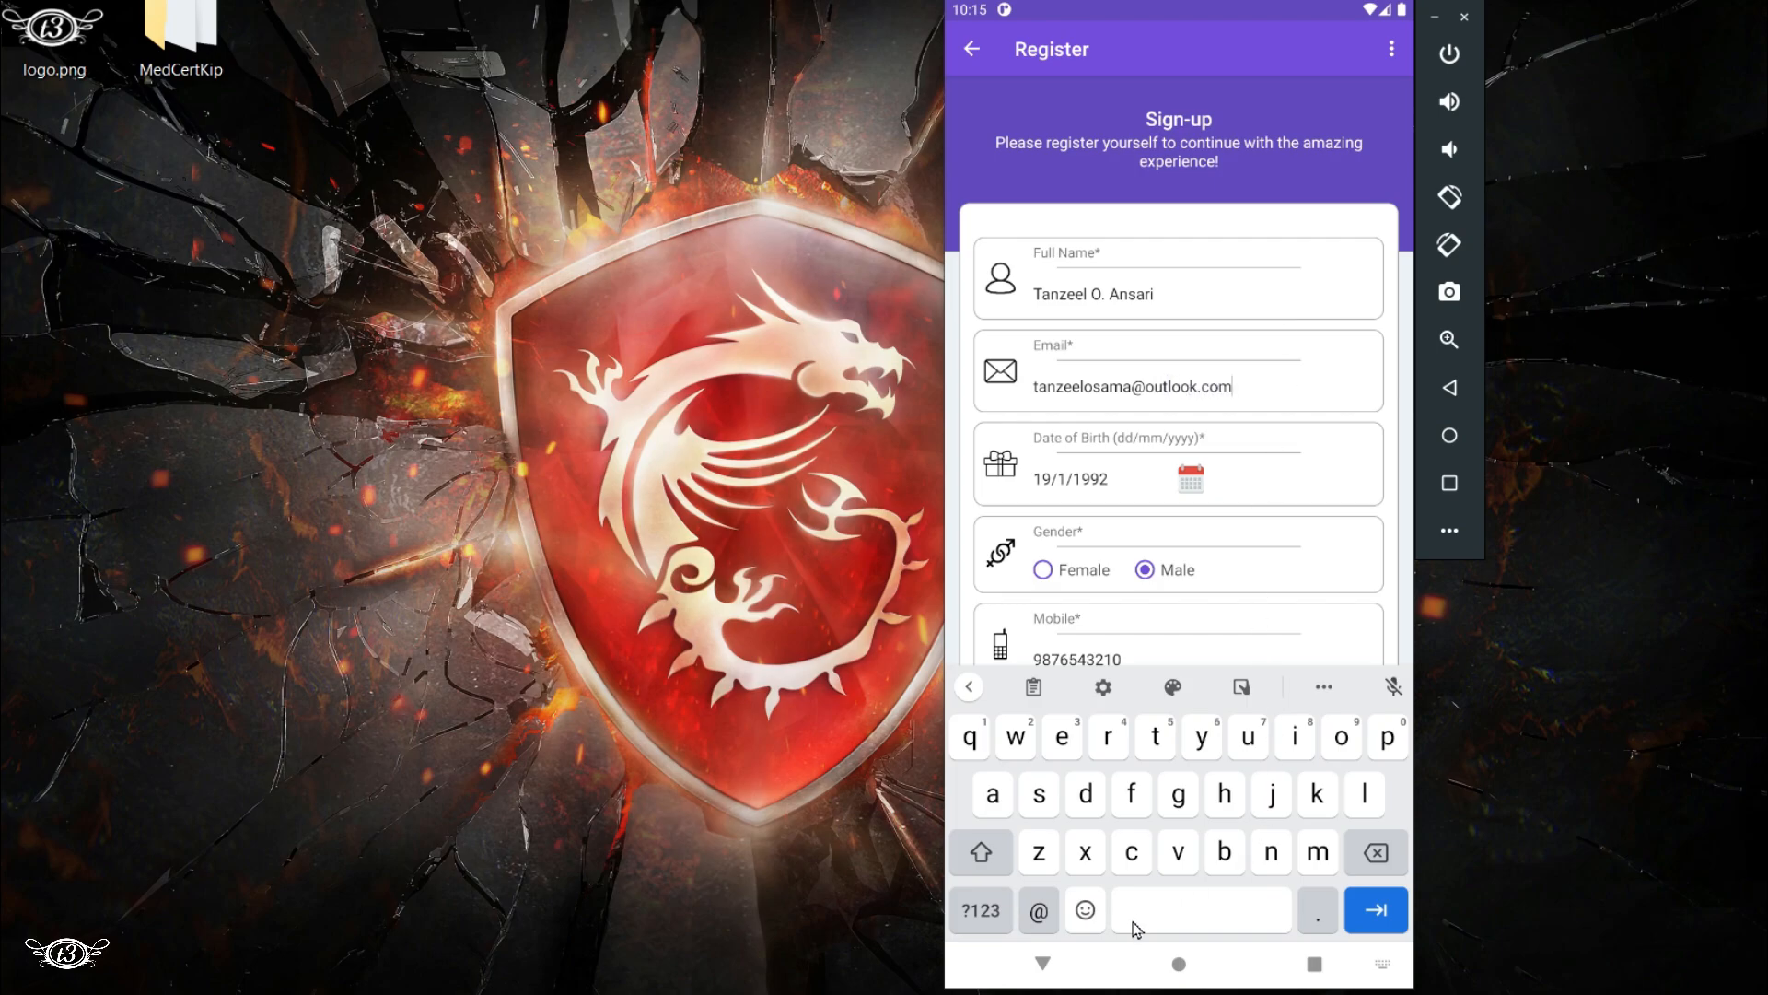
{"action": "left_click", "coordinate": [1176, 906]}
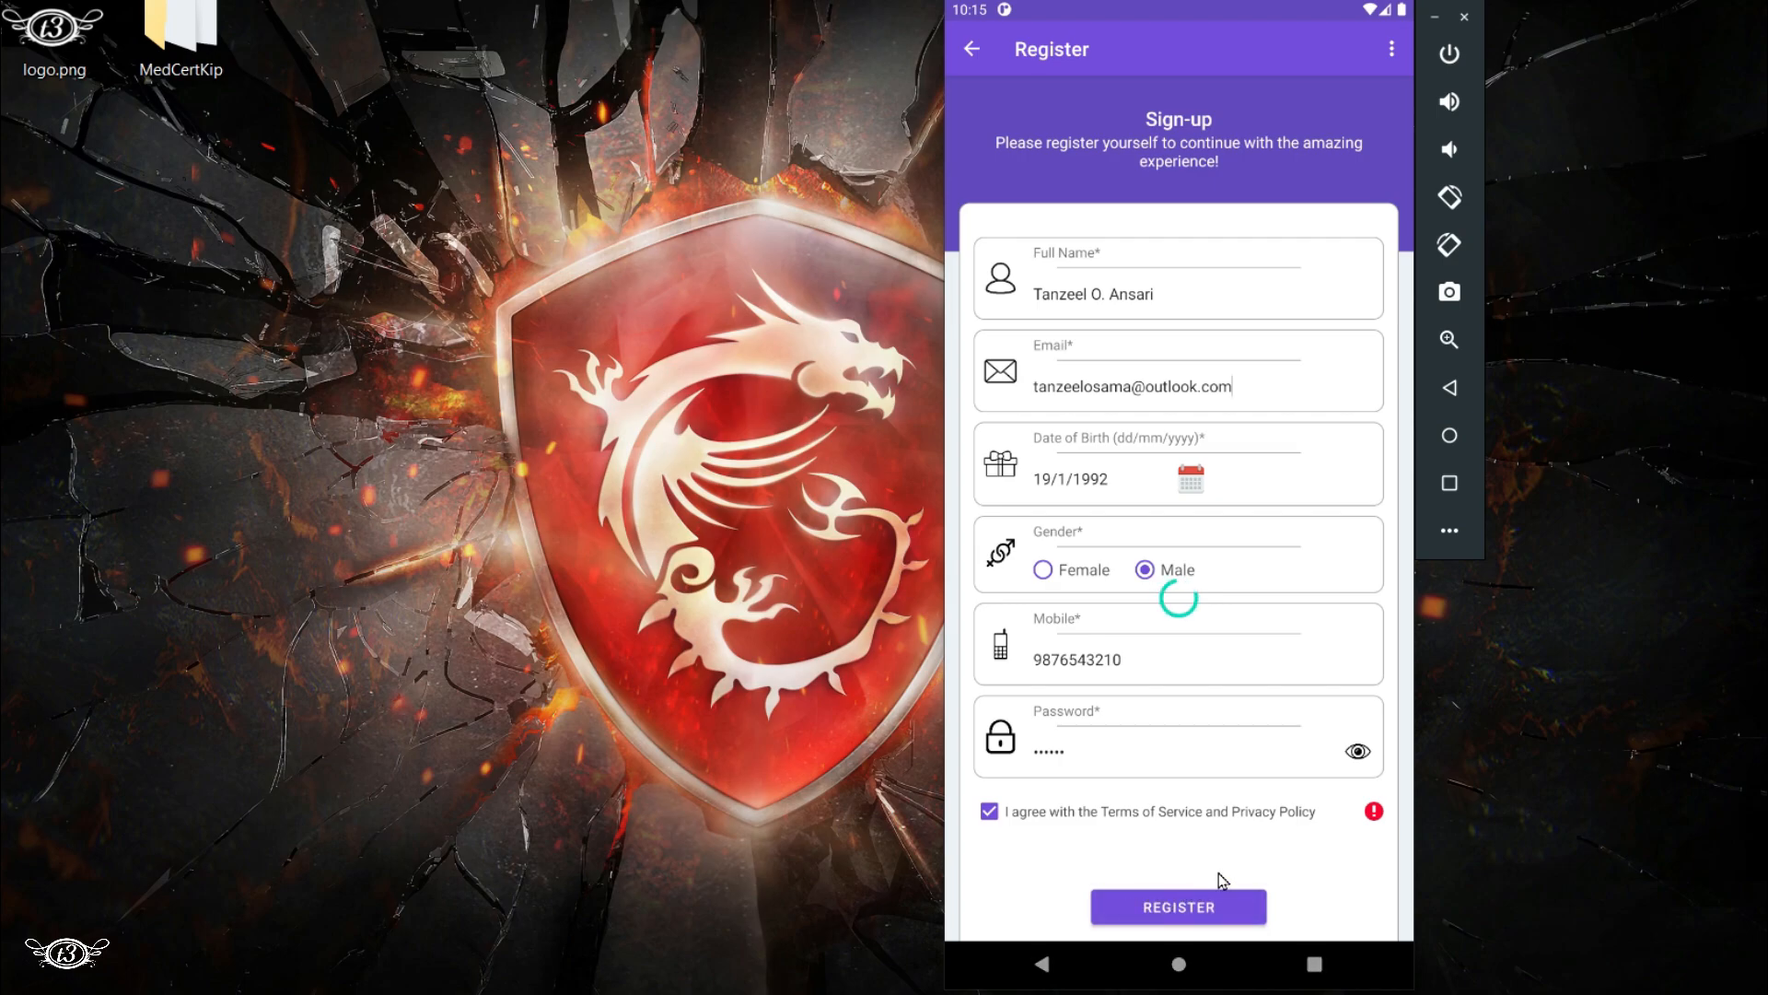
- Submit with the outlook.com email and continue past the Email Not Verified dialog
{"action": "left_click", "coordinate": [1177, 905]}
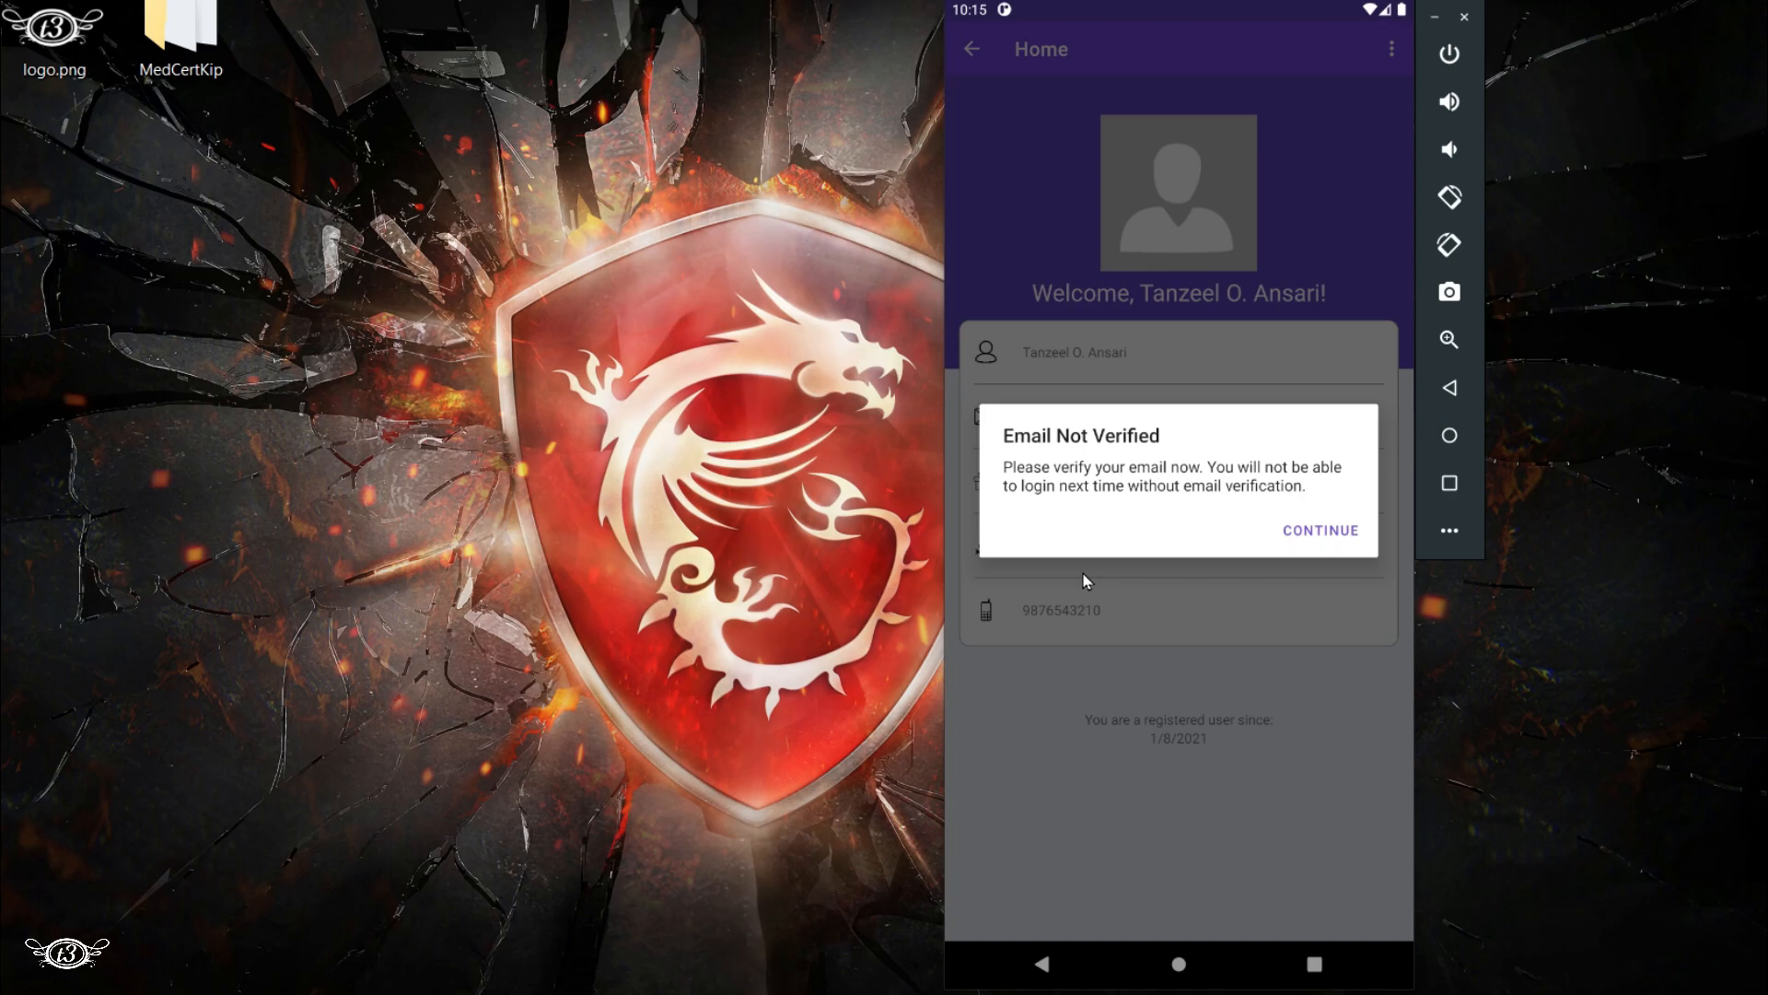
{"action": "mouse_move", "coordinate": [1141, 645]}
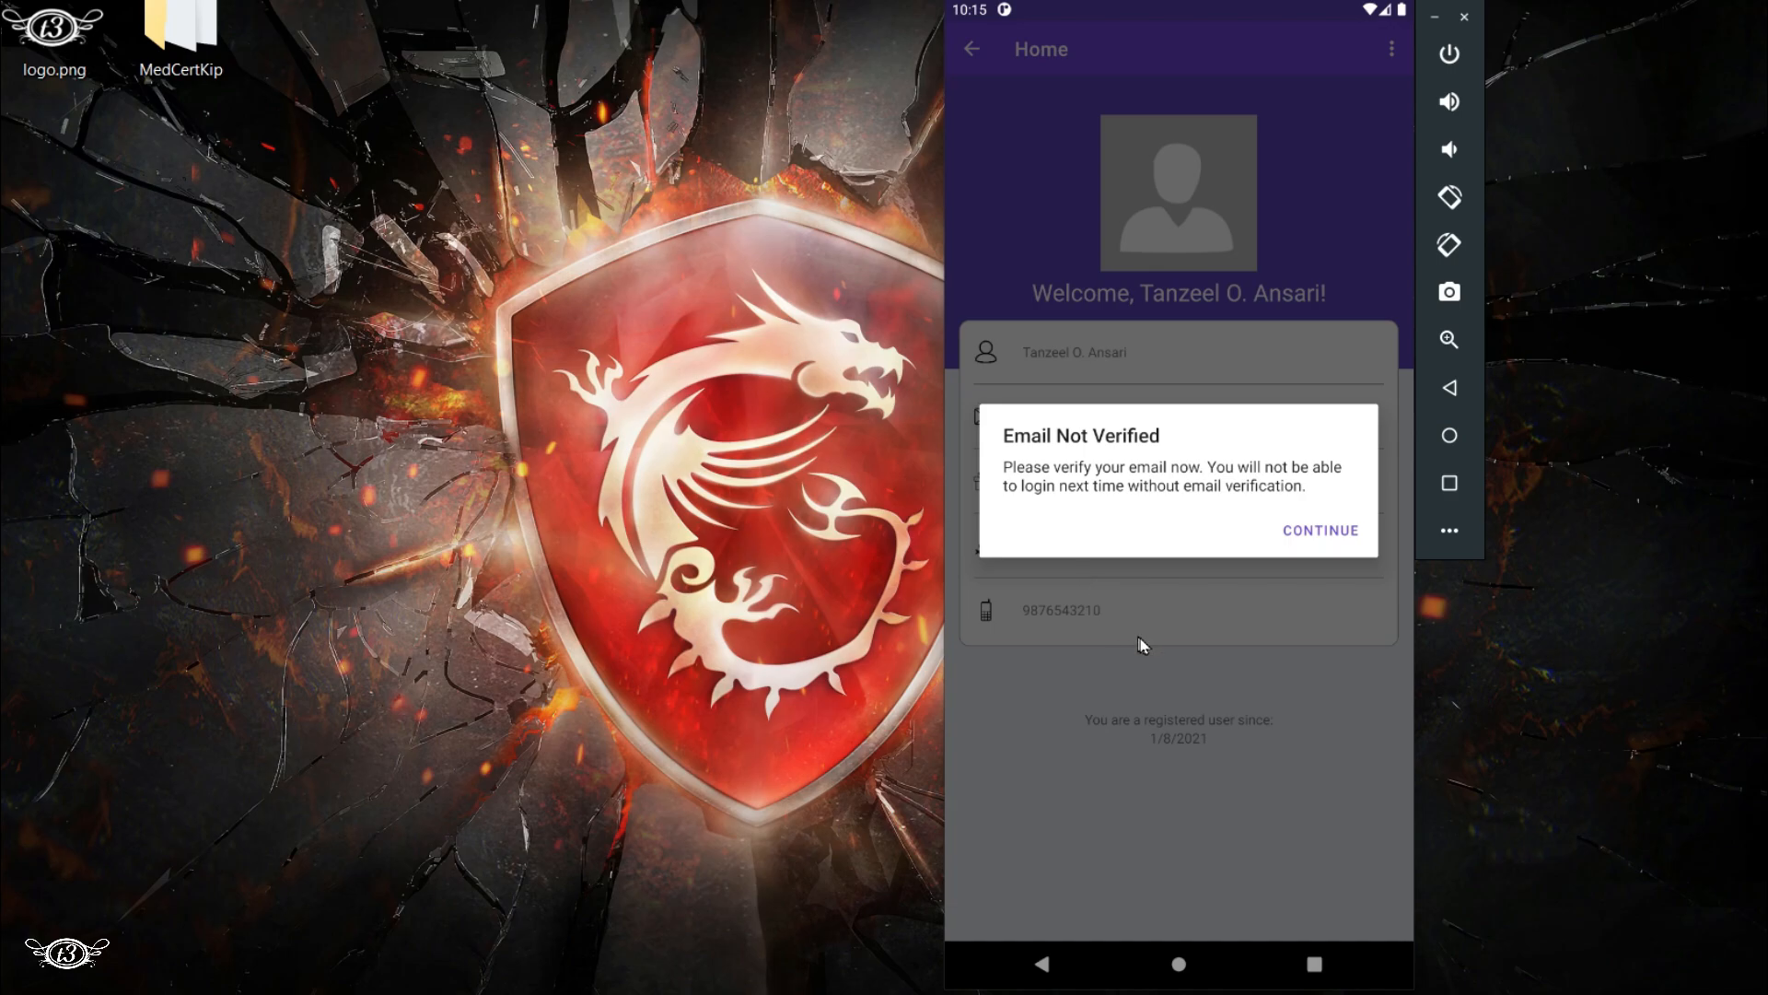
{"action": "left_click", "coordinate": [1320, 530]}
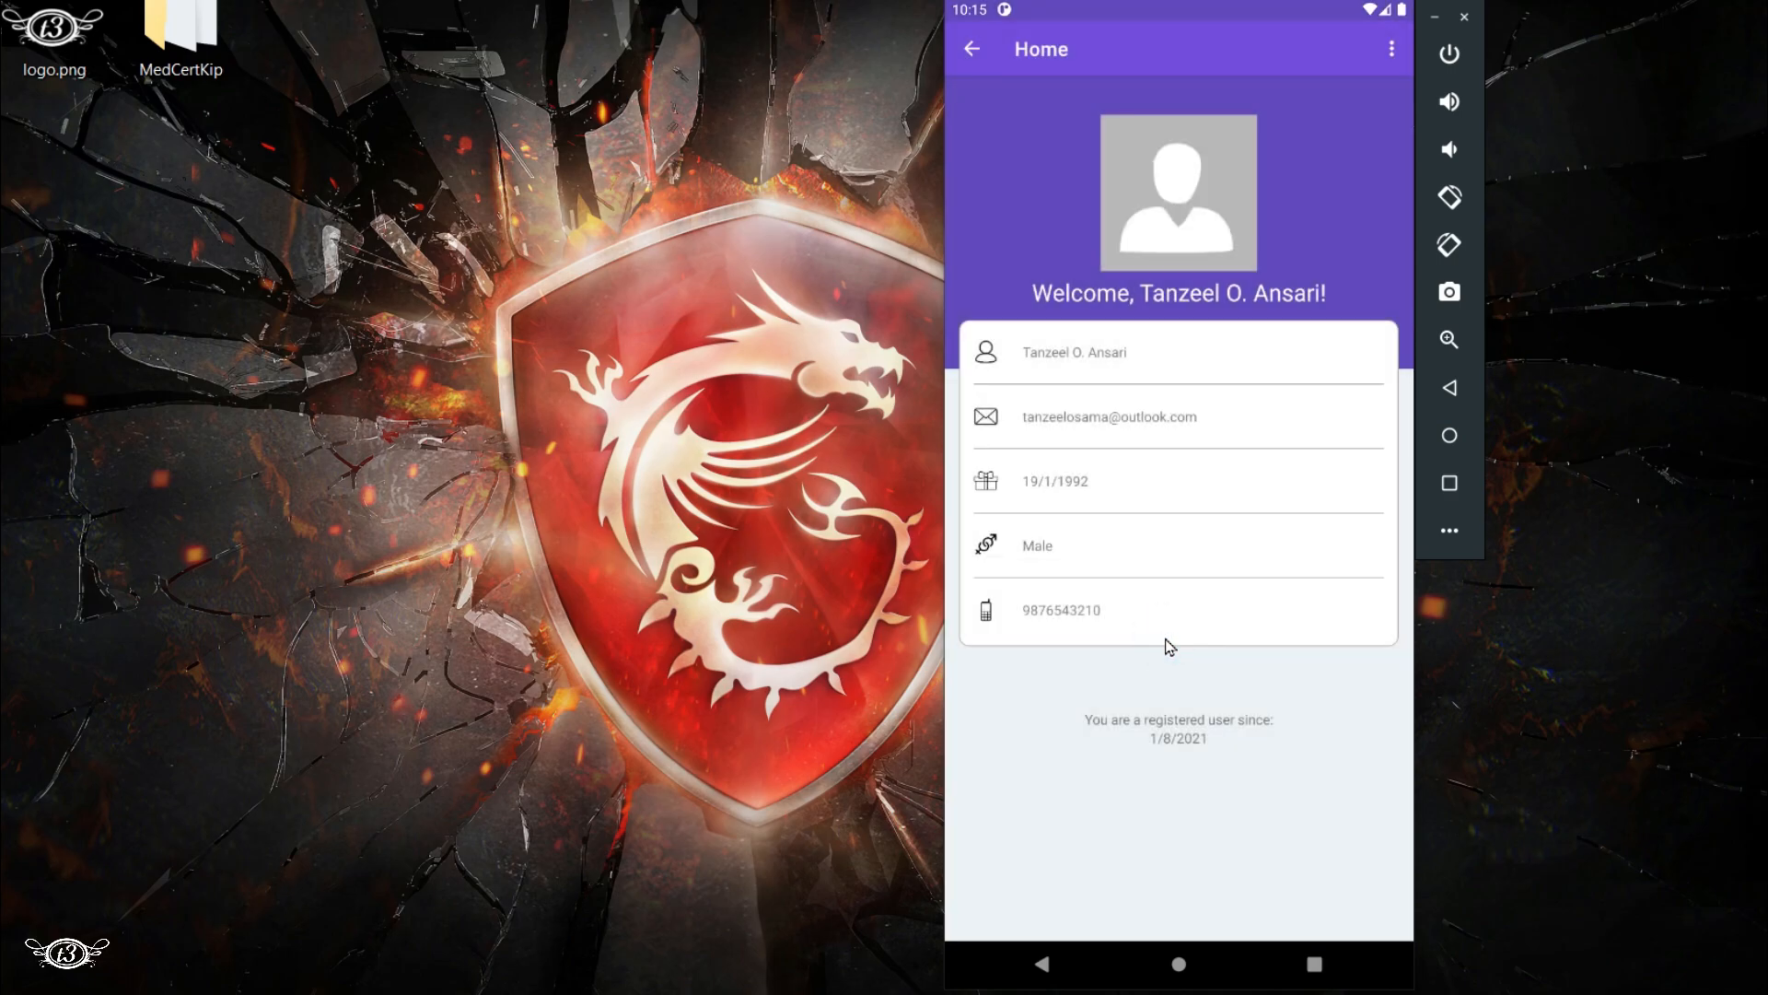
{"action": "mouse_move", "coordinate": [1091, 745]}
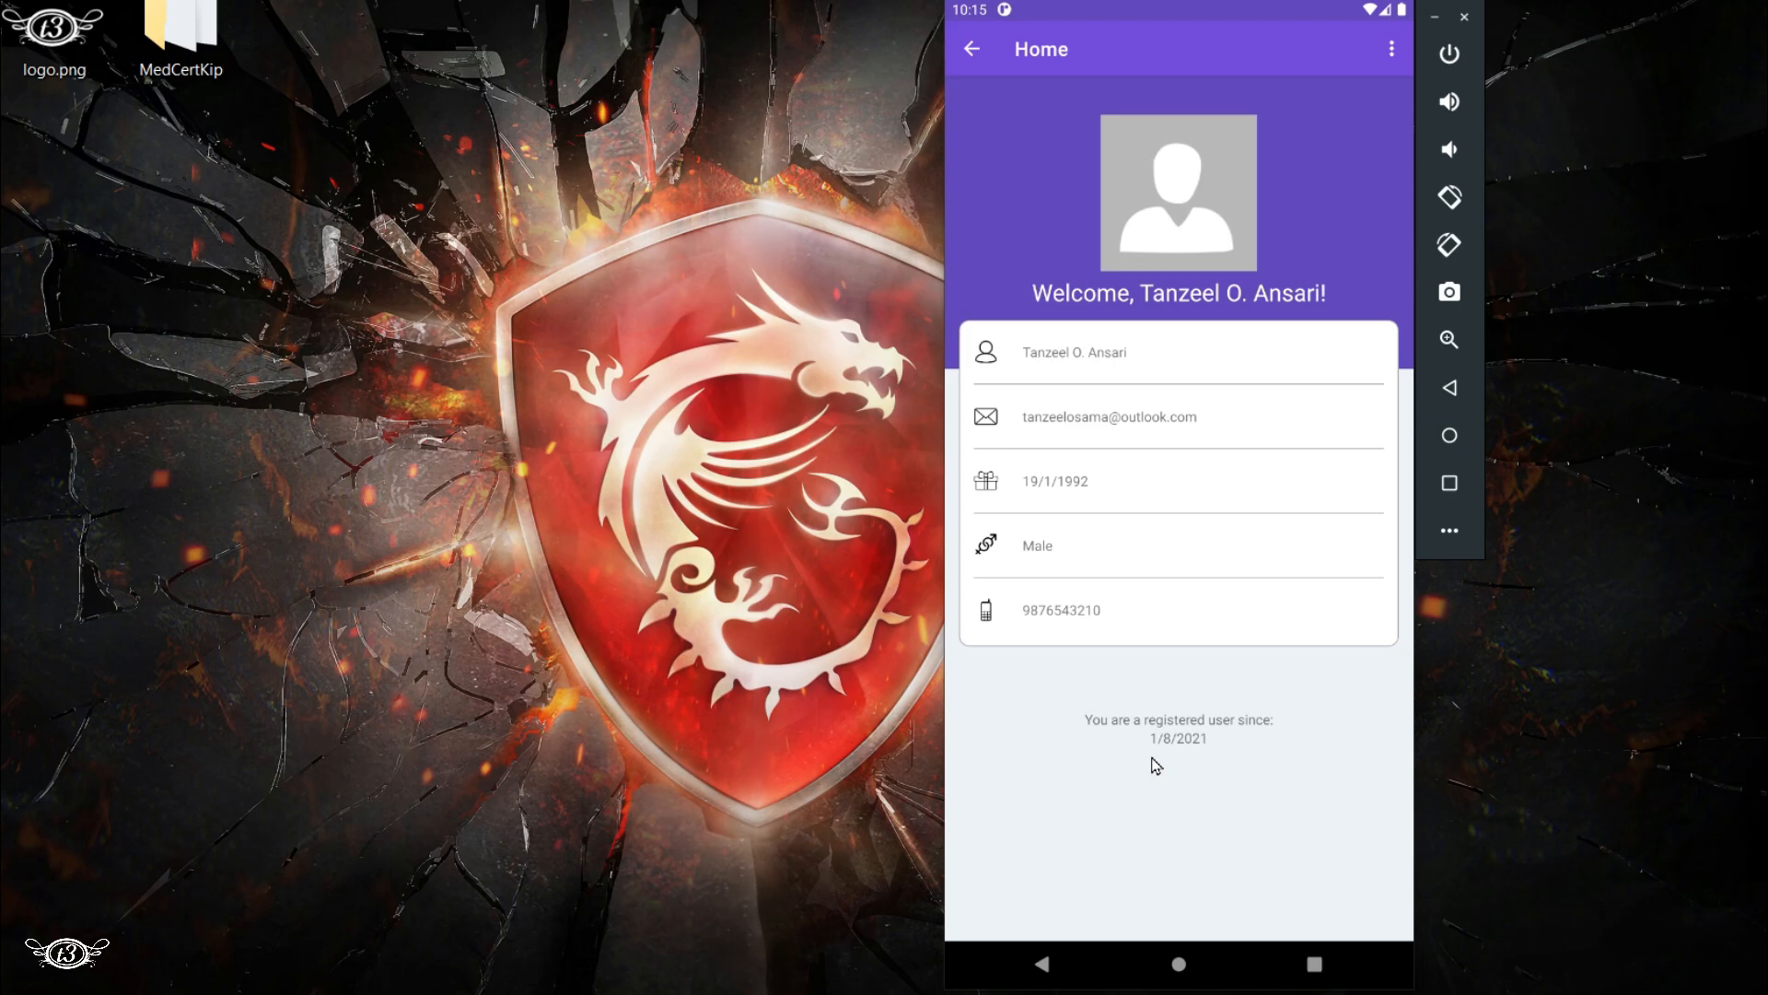
- Choose a photo, upload it as the profile picture, and dismiss the verification warning
{"action": "left_click", "coordinate": [1176, 191]}
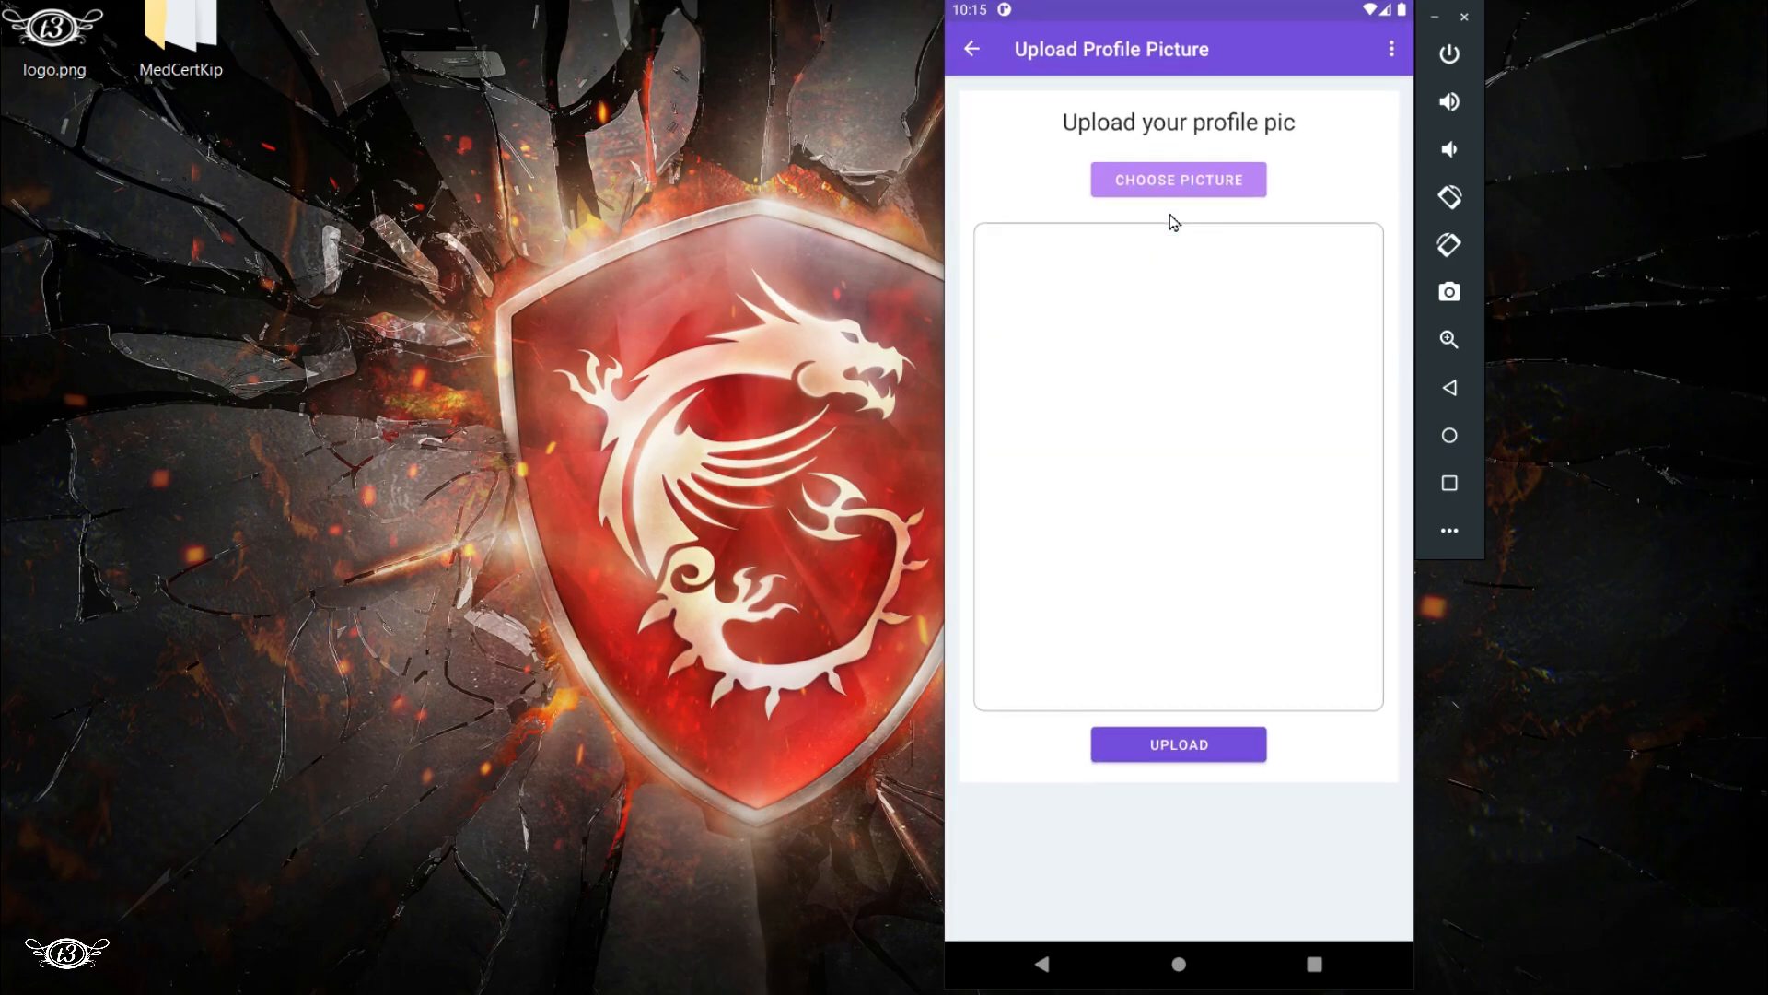
{"action": "left_click", "coordinate": [1177, 180]}
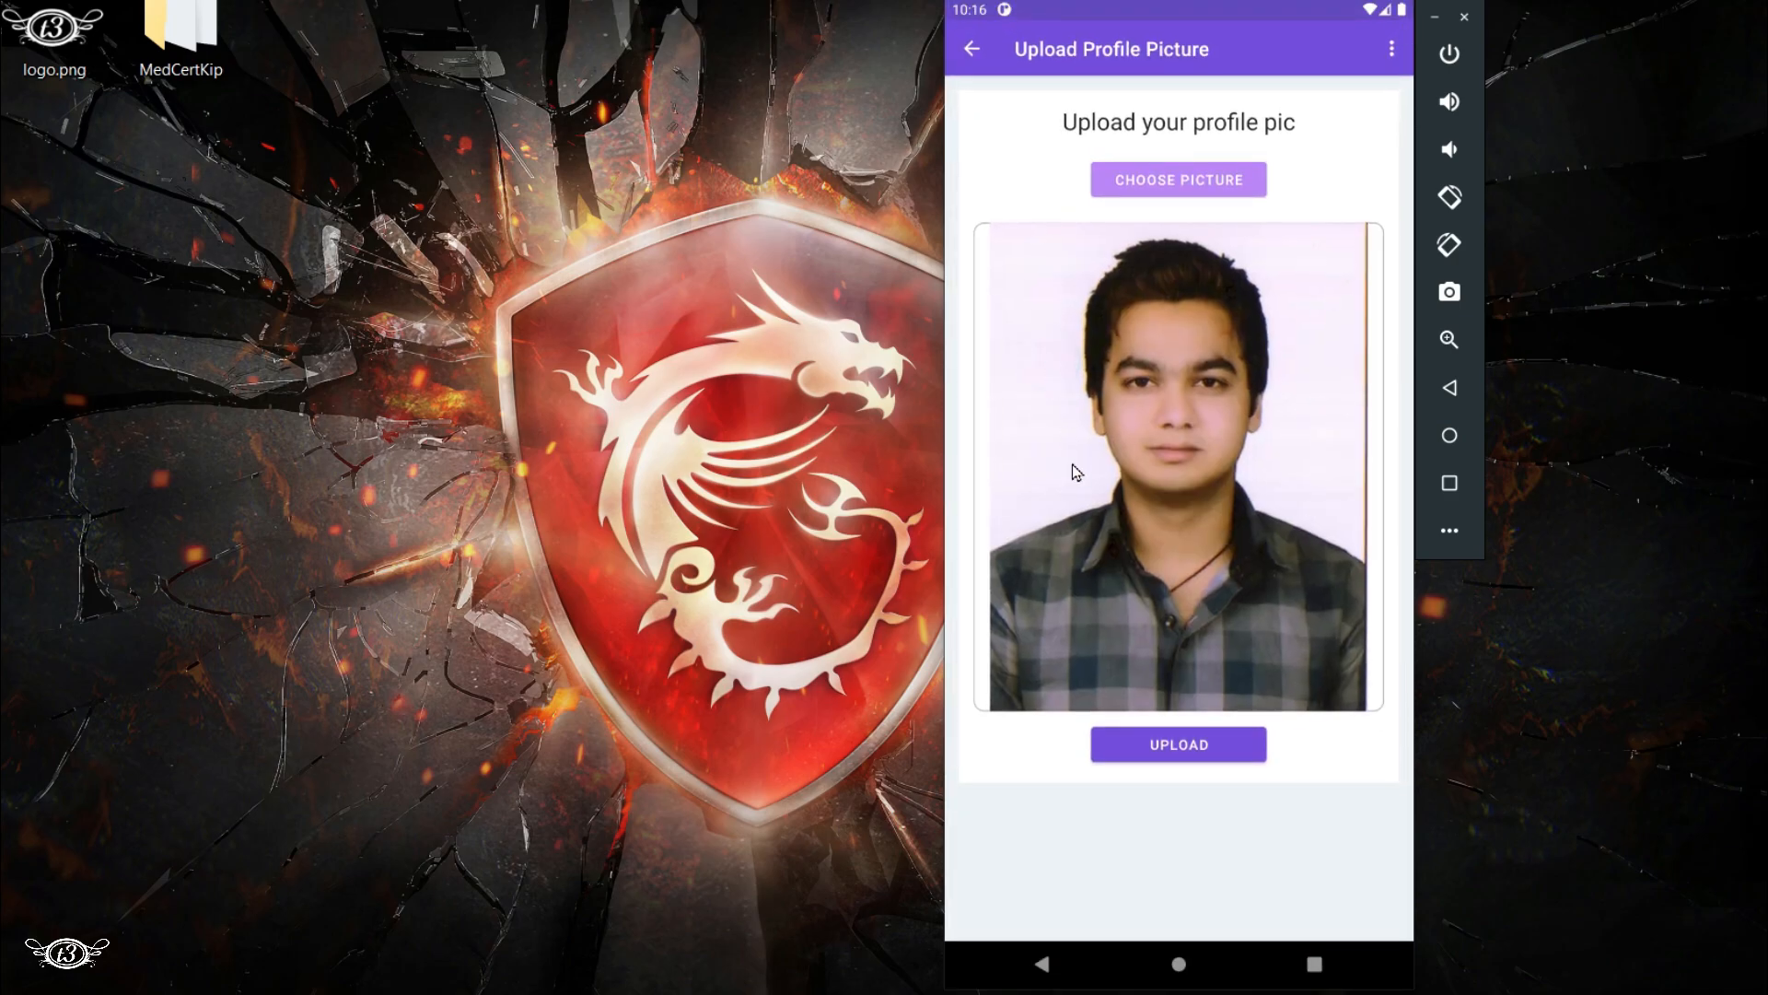
{"action": "left_click", "coordinate": [1177, 745]}
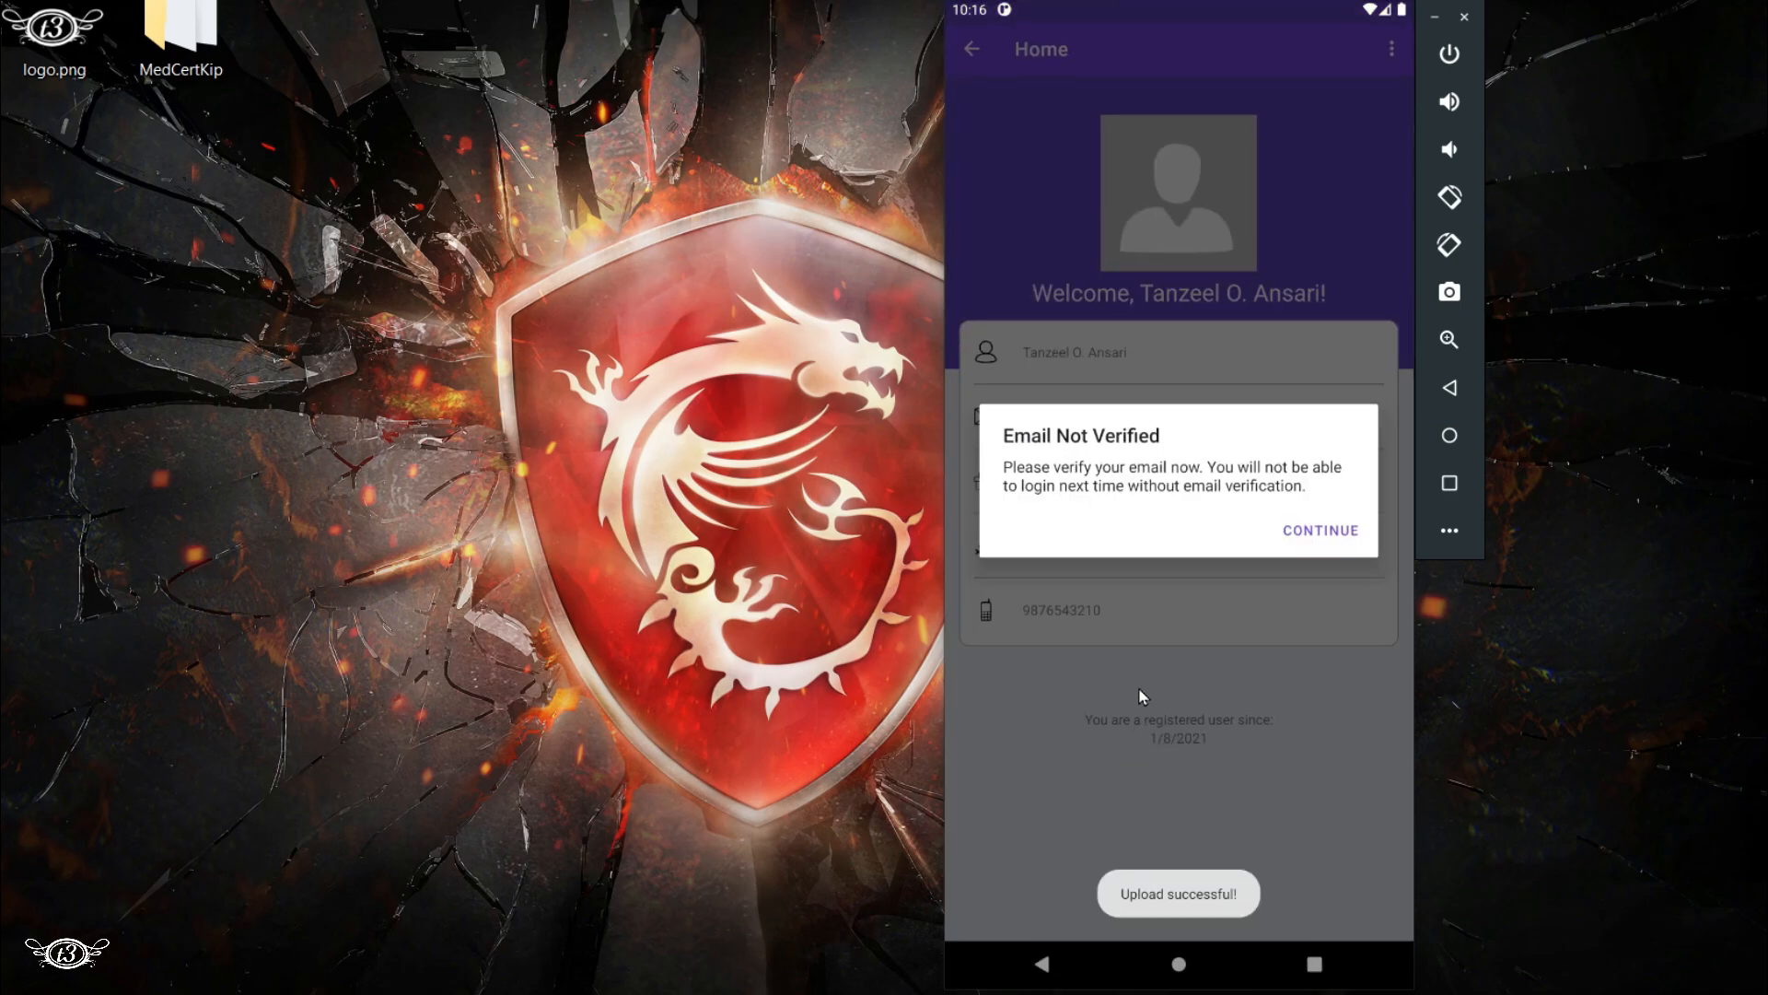
{"action": "left_click", "coordinate": [1318, 531]}
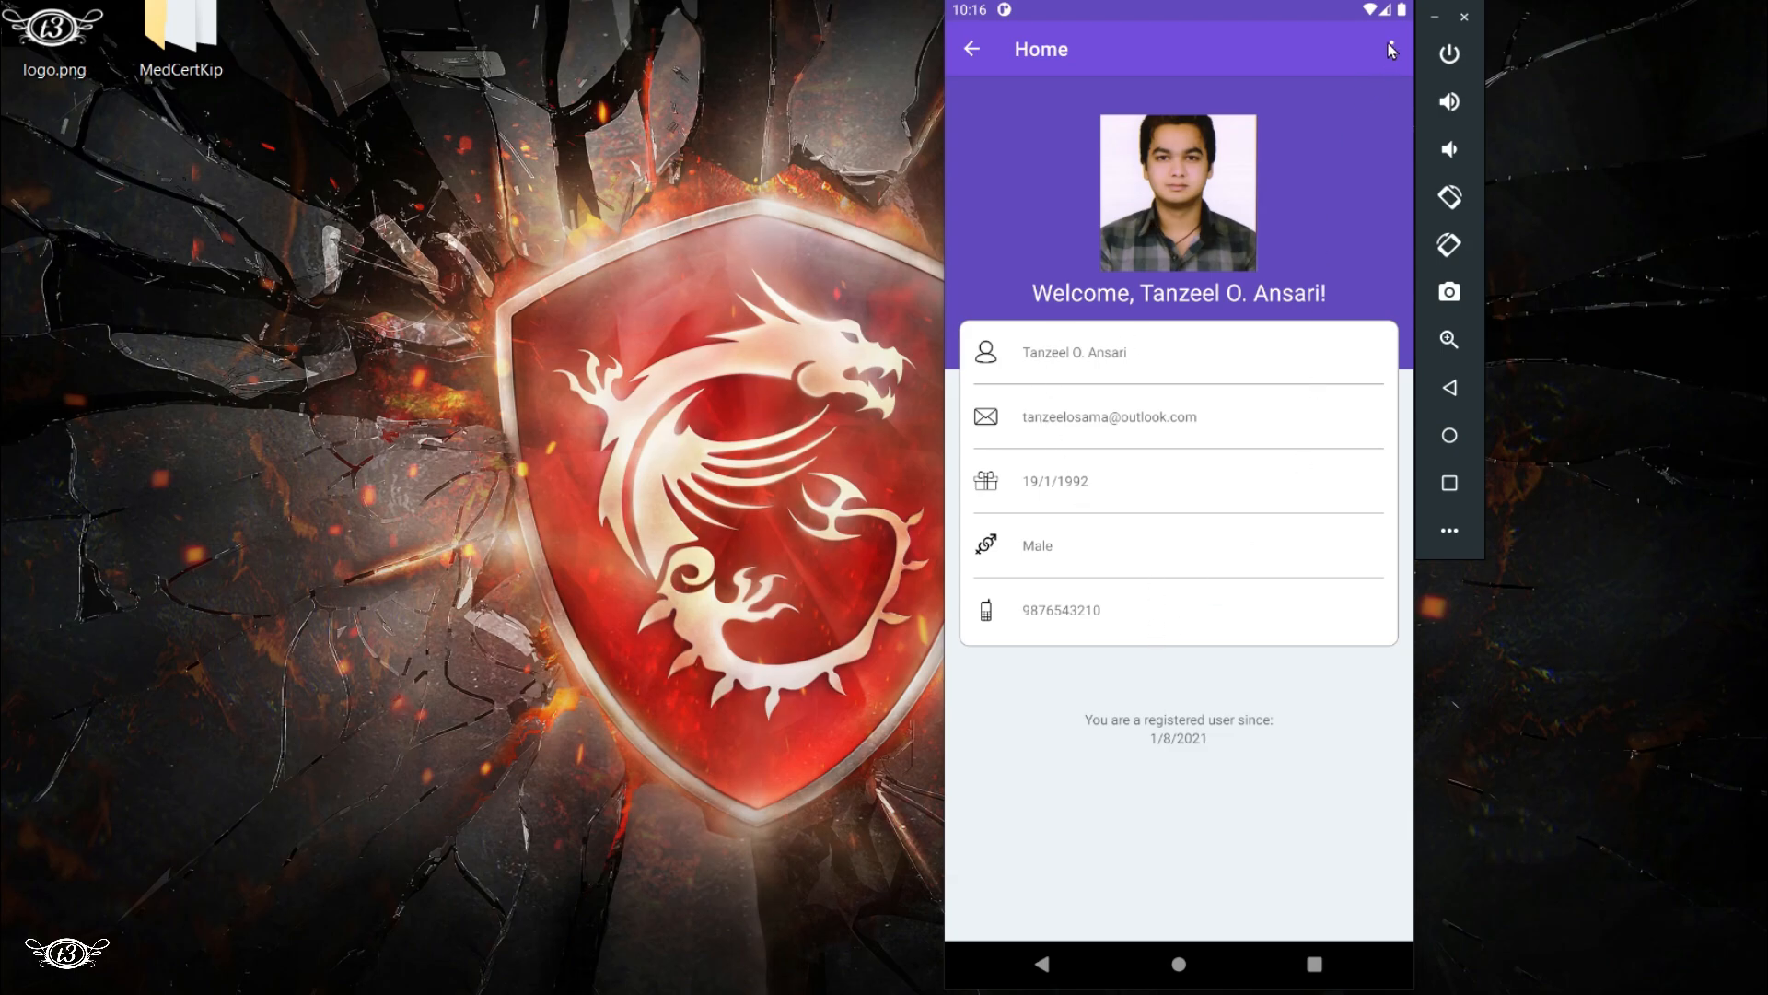
{"action": "left_click", "coordinate": [1390, 49]}
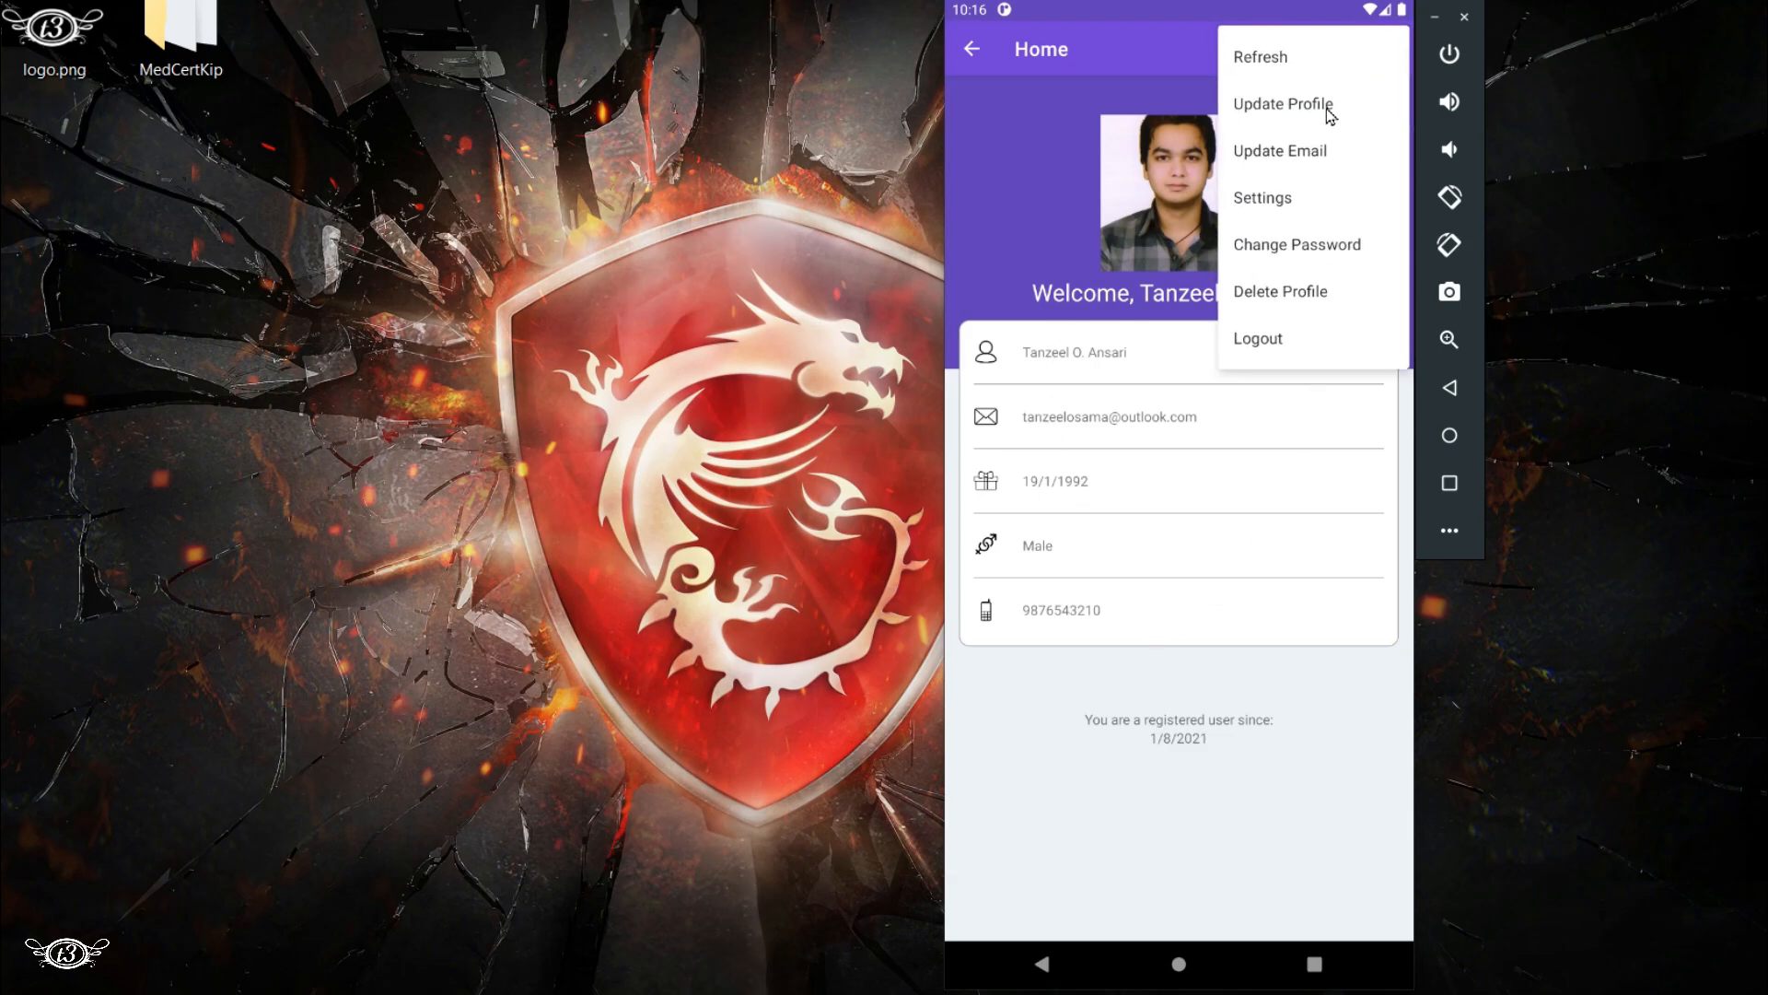
- View the Update Profile page, return home, and reopen it
{"action": "left_click", "coordinate": [1282, 104]}
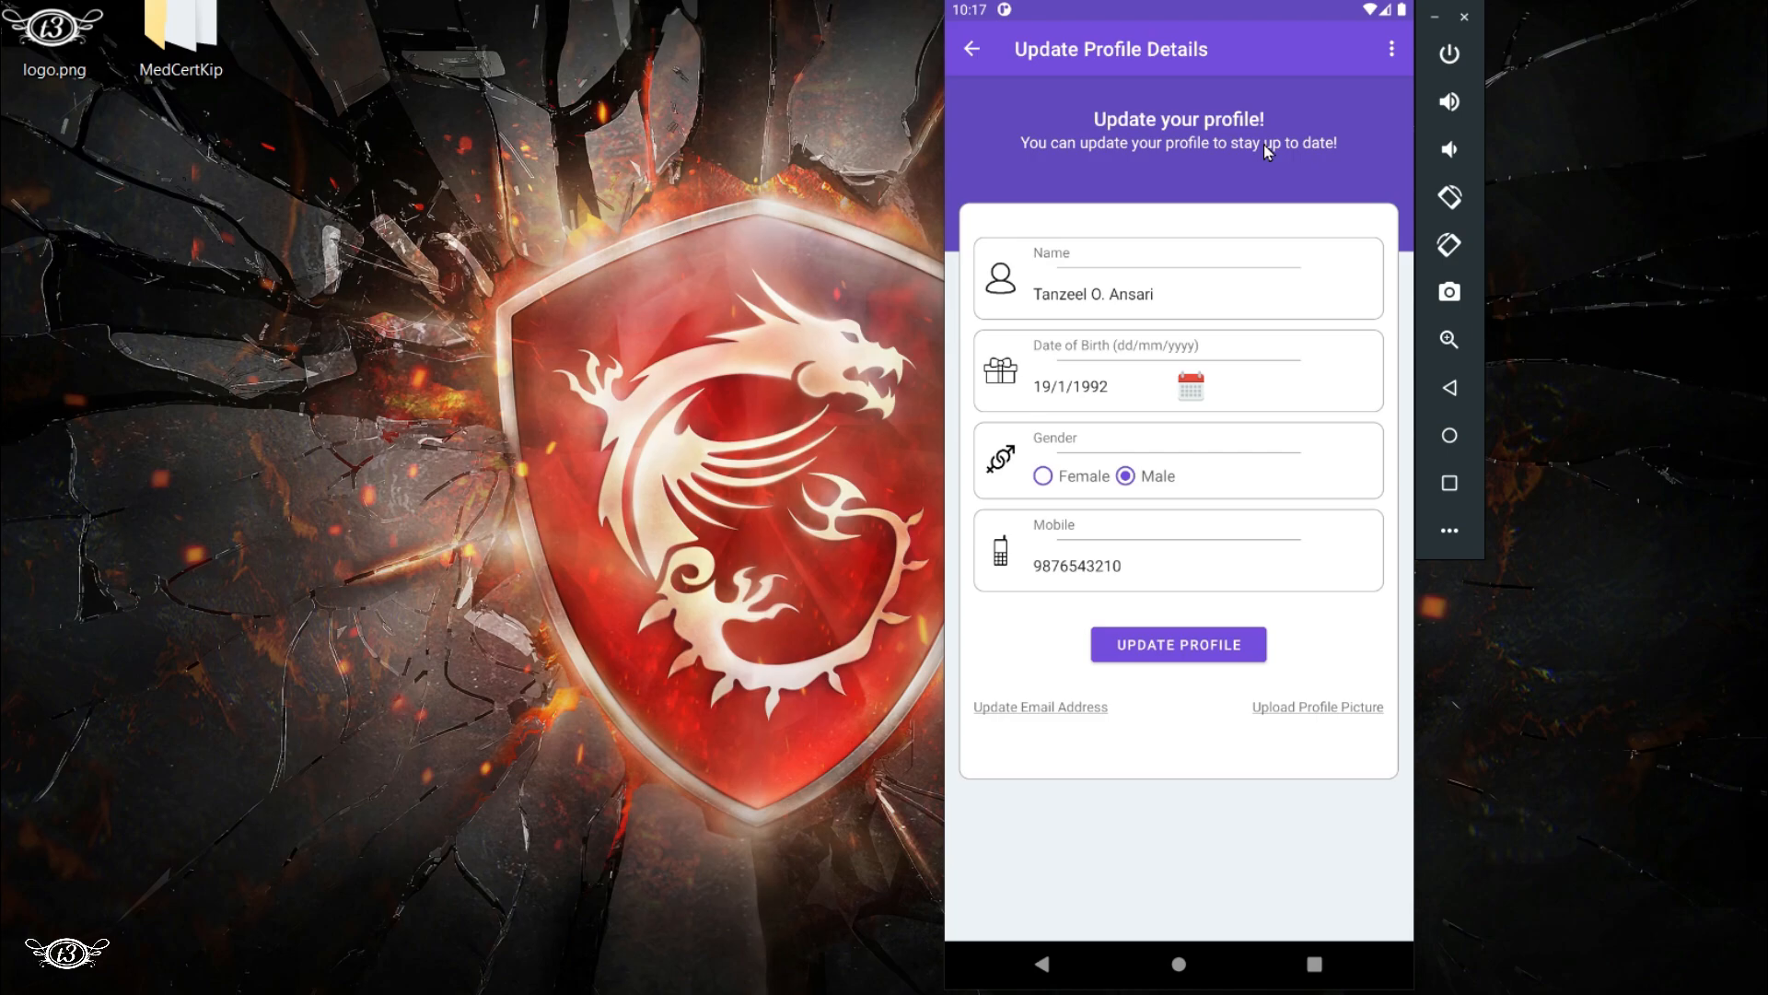
{"action": "mouse_move", "coordinate": [1170, 573]}
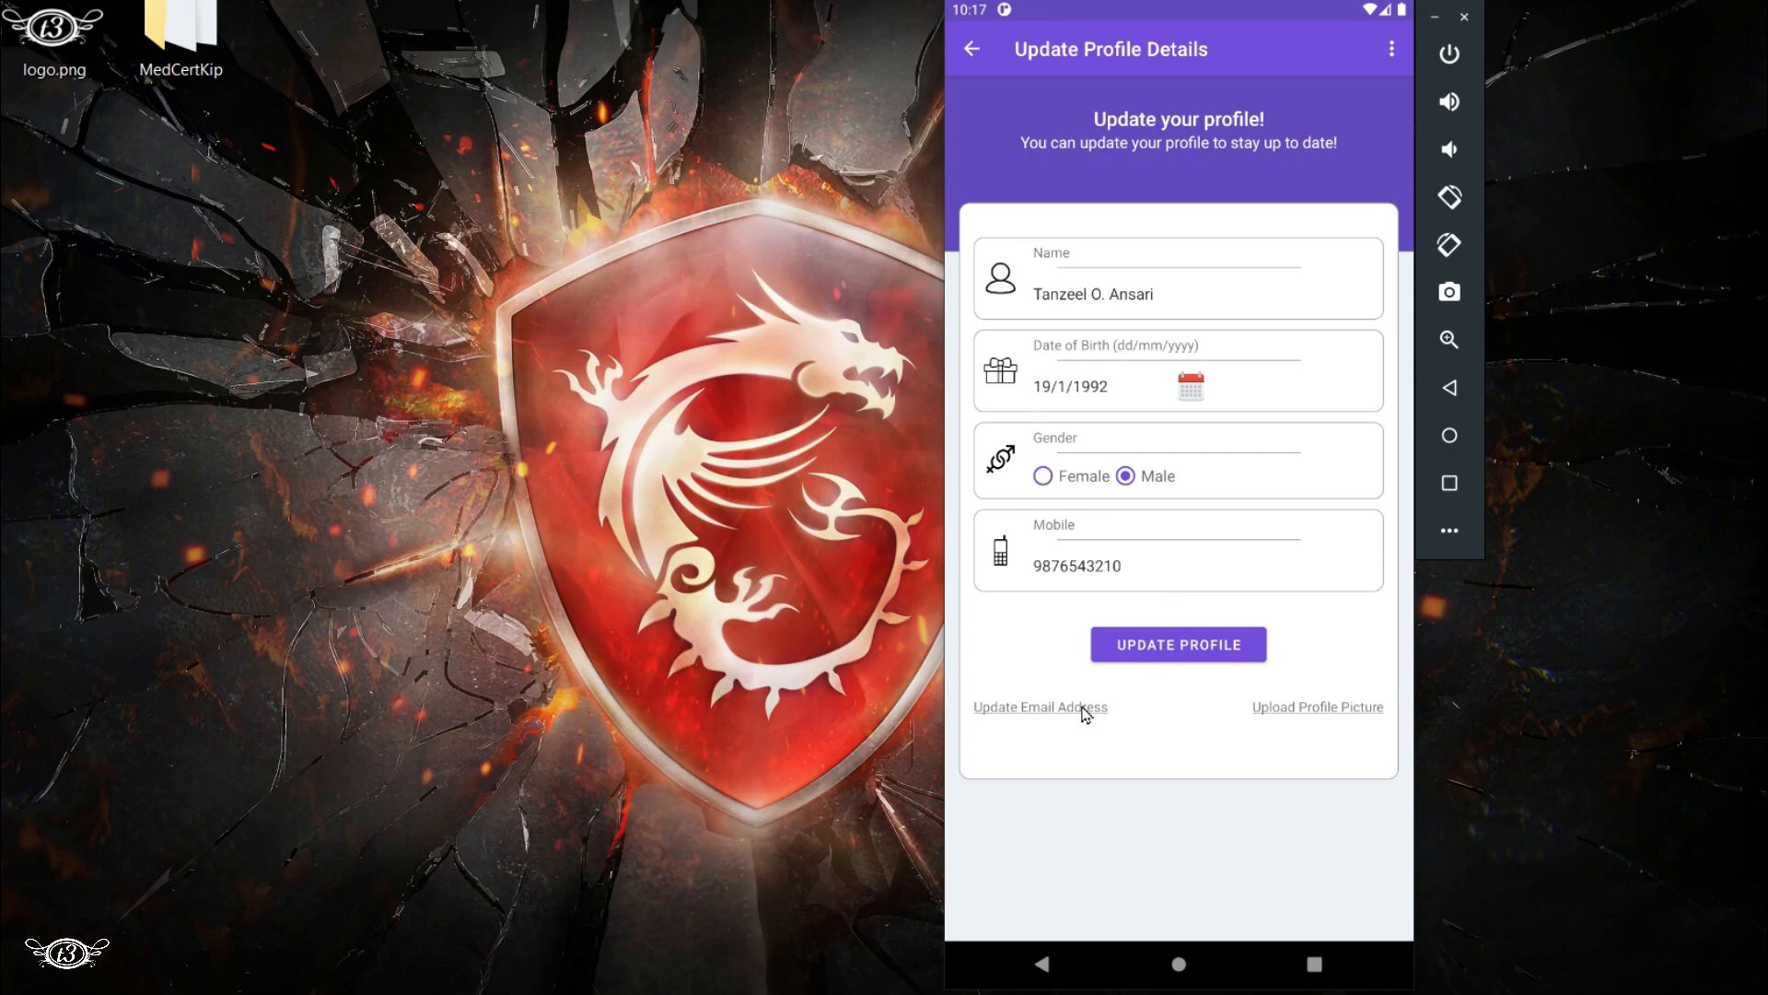
{"action": "left_click", "coordinate": [1039, 707]}
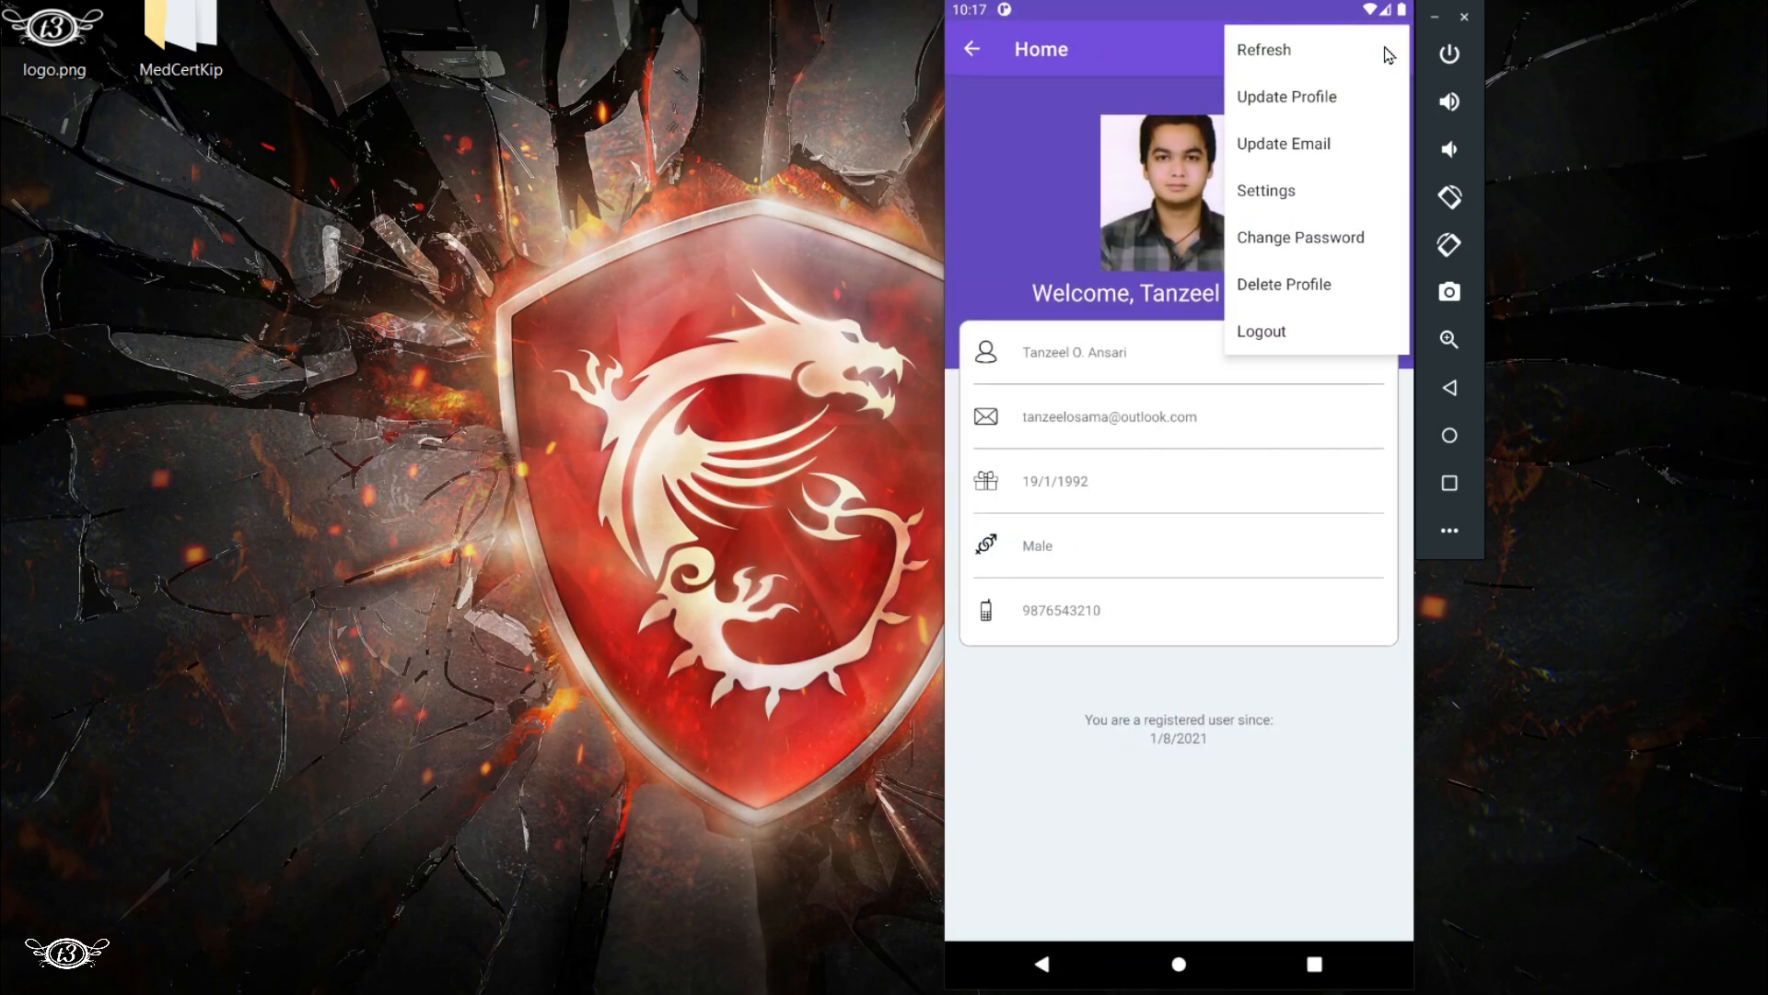
{"action": "left_click", "coordinate": [1286, 96]}
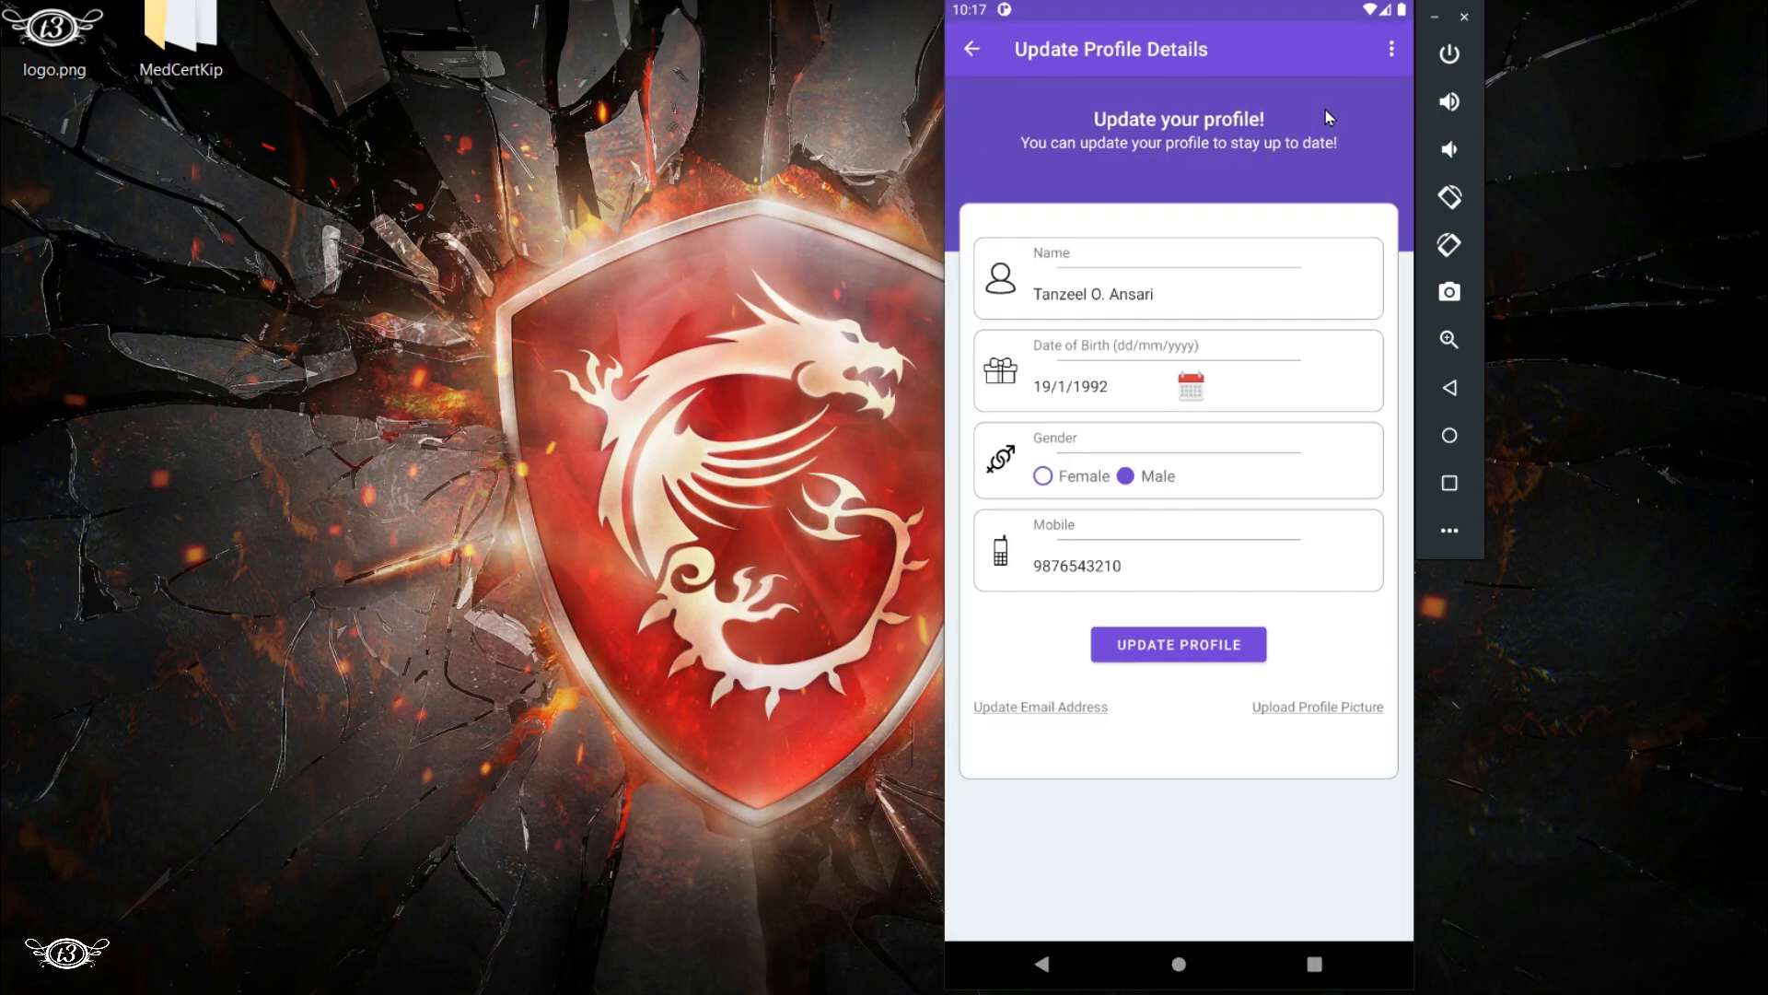
- Re-upload the profile picture, then go to the Update Email page
{"action": "left_click", "coordinate": [1316, 706]}
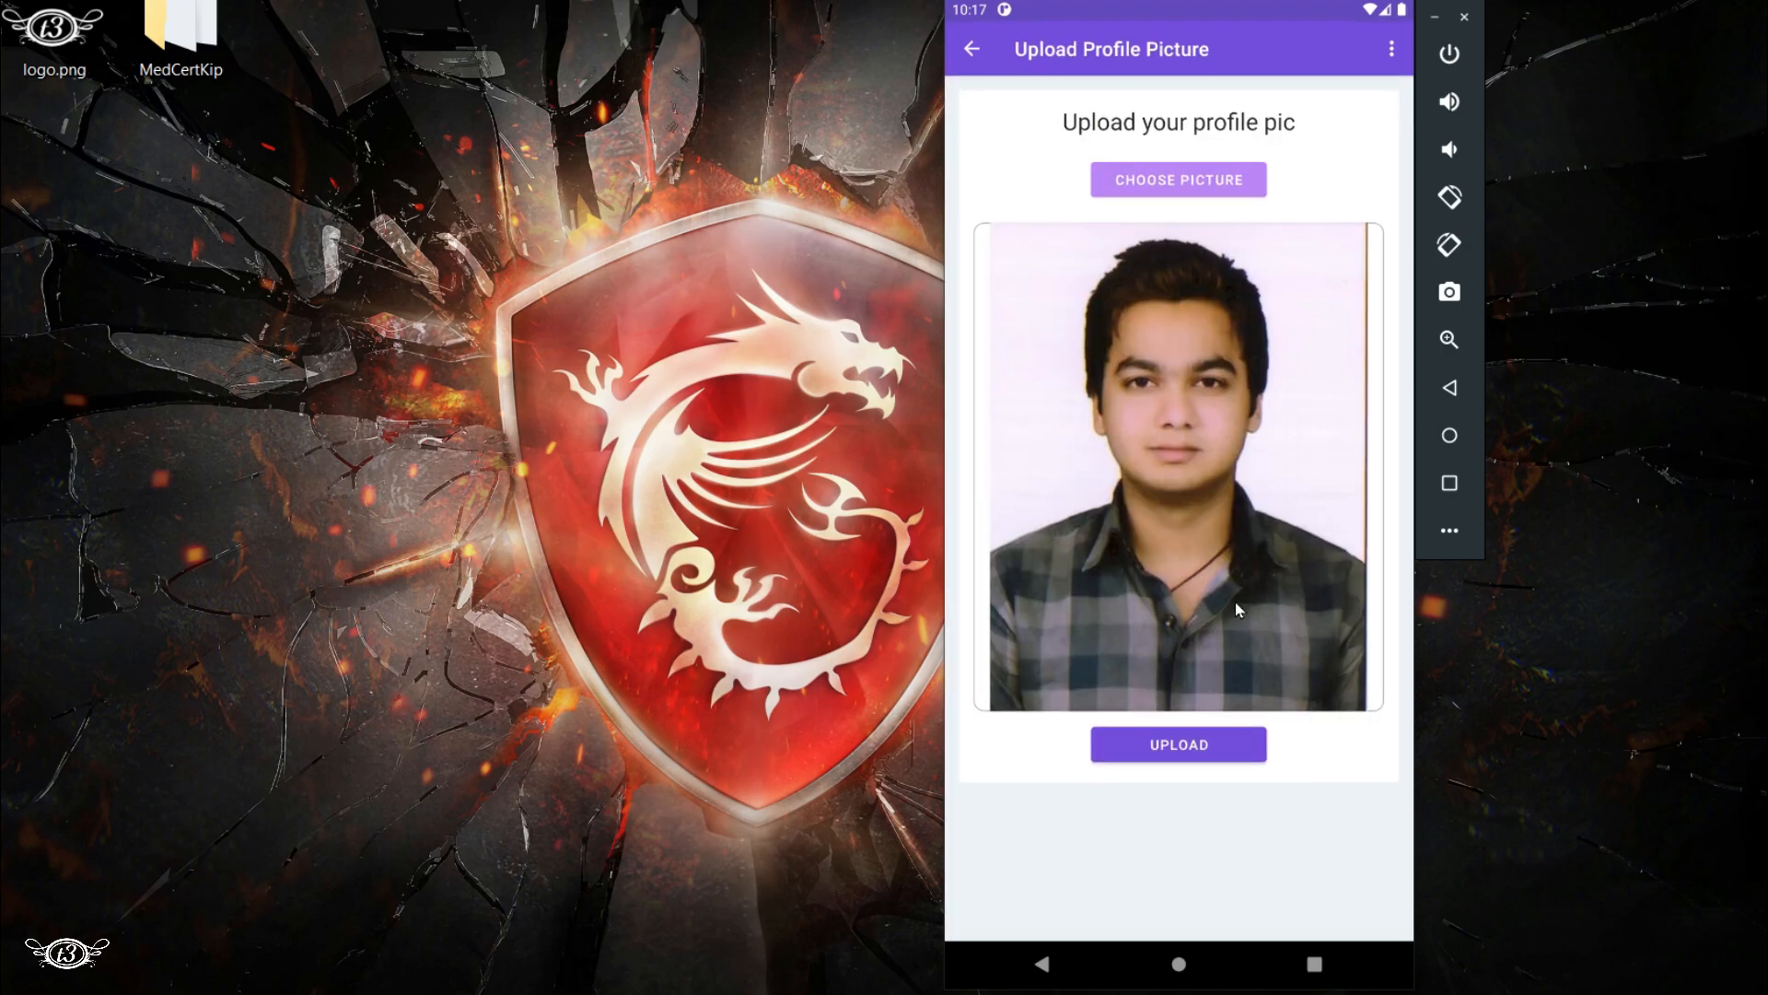
{"action": "left_click", "coordinate": [1177, 744]}
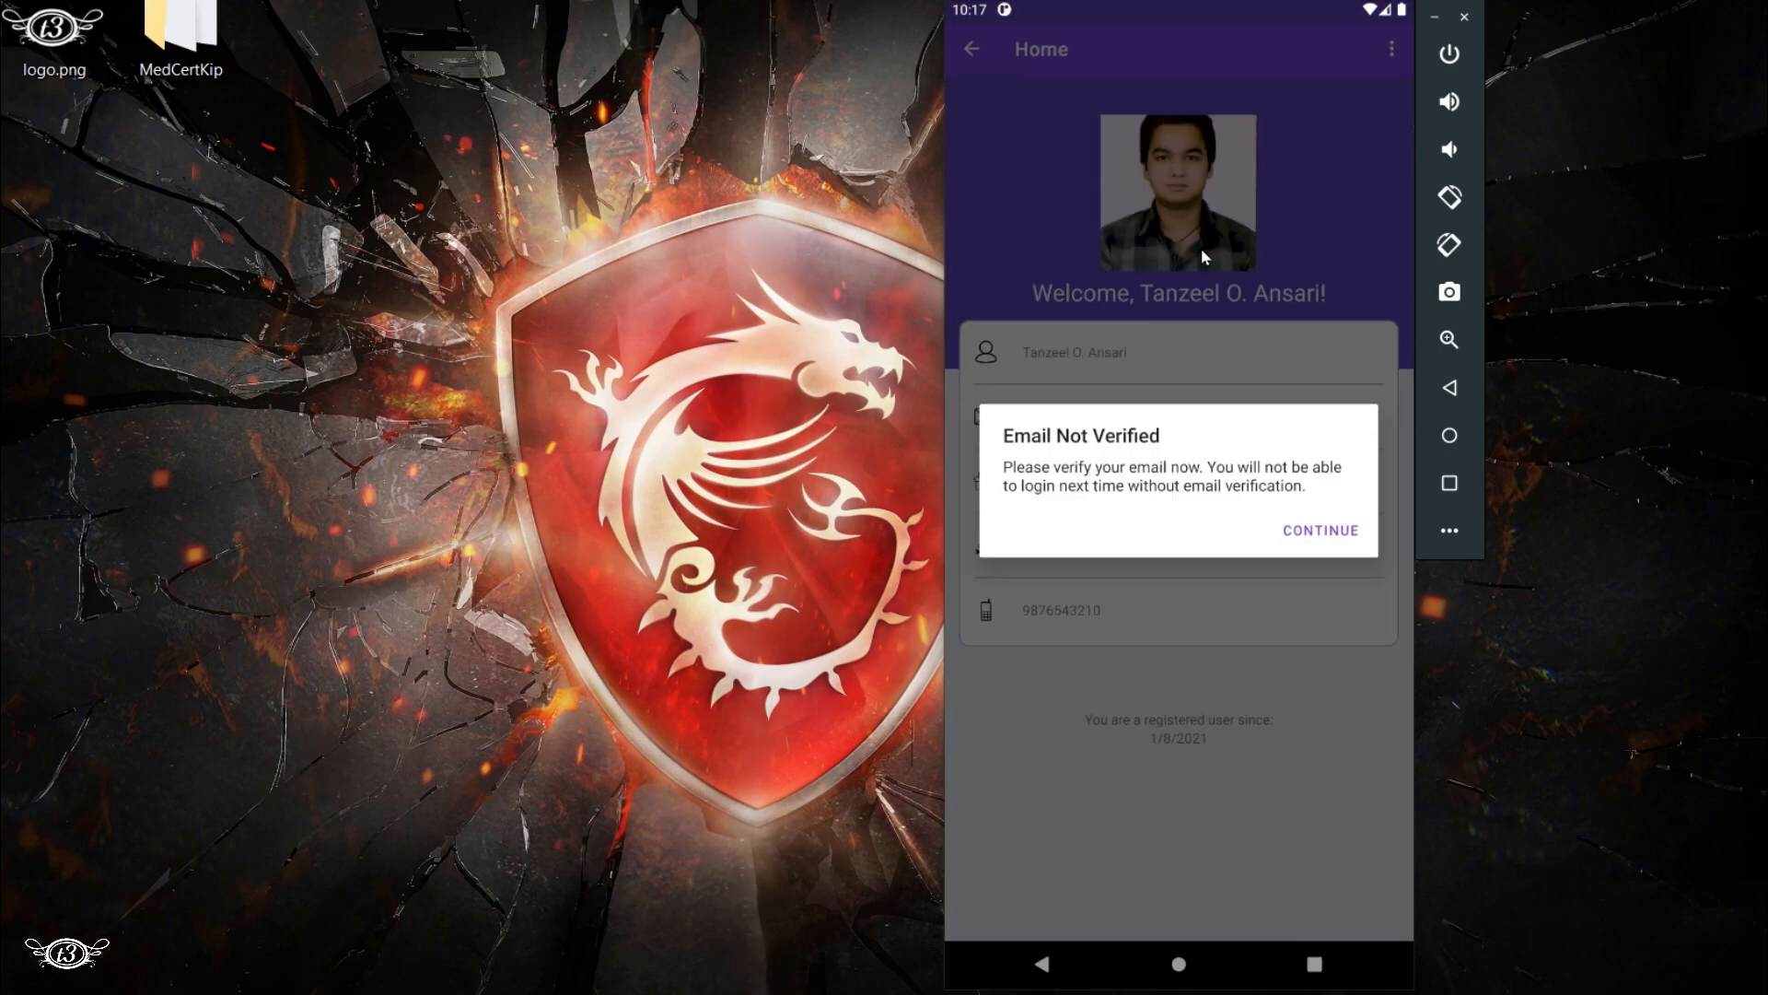
{"action": "left_click", "coordinate": [1320, 530]}
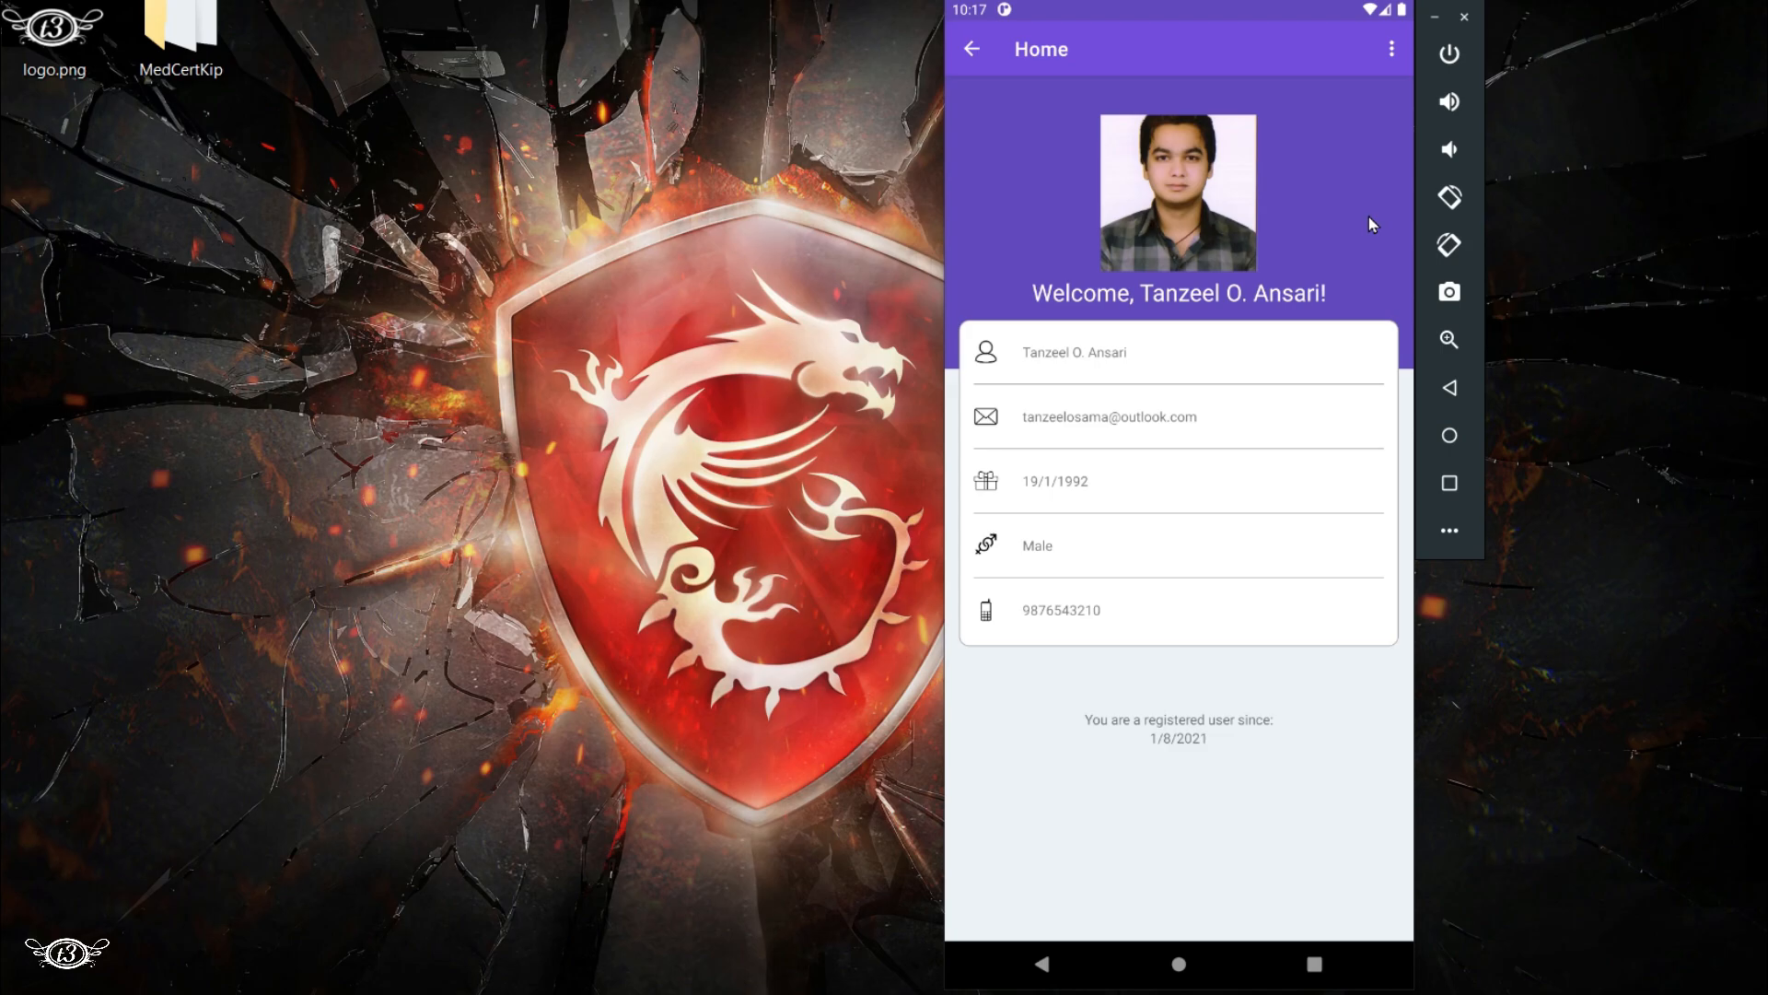
{"action": "left_click", "coordinate": [1391, 48]}
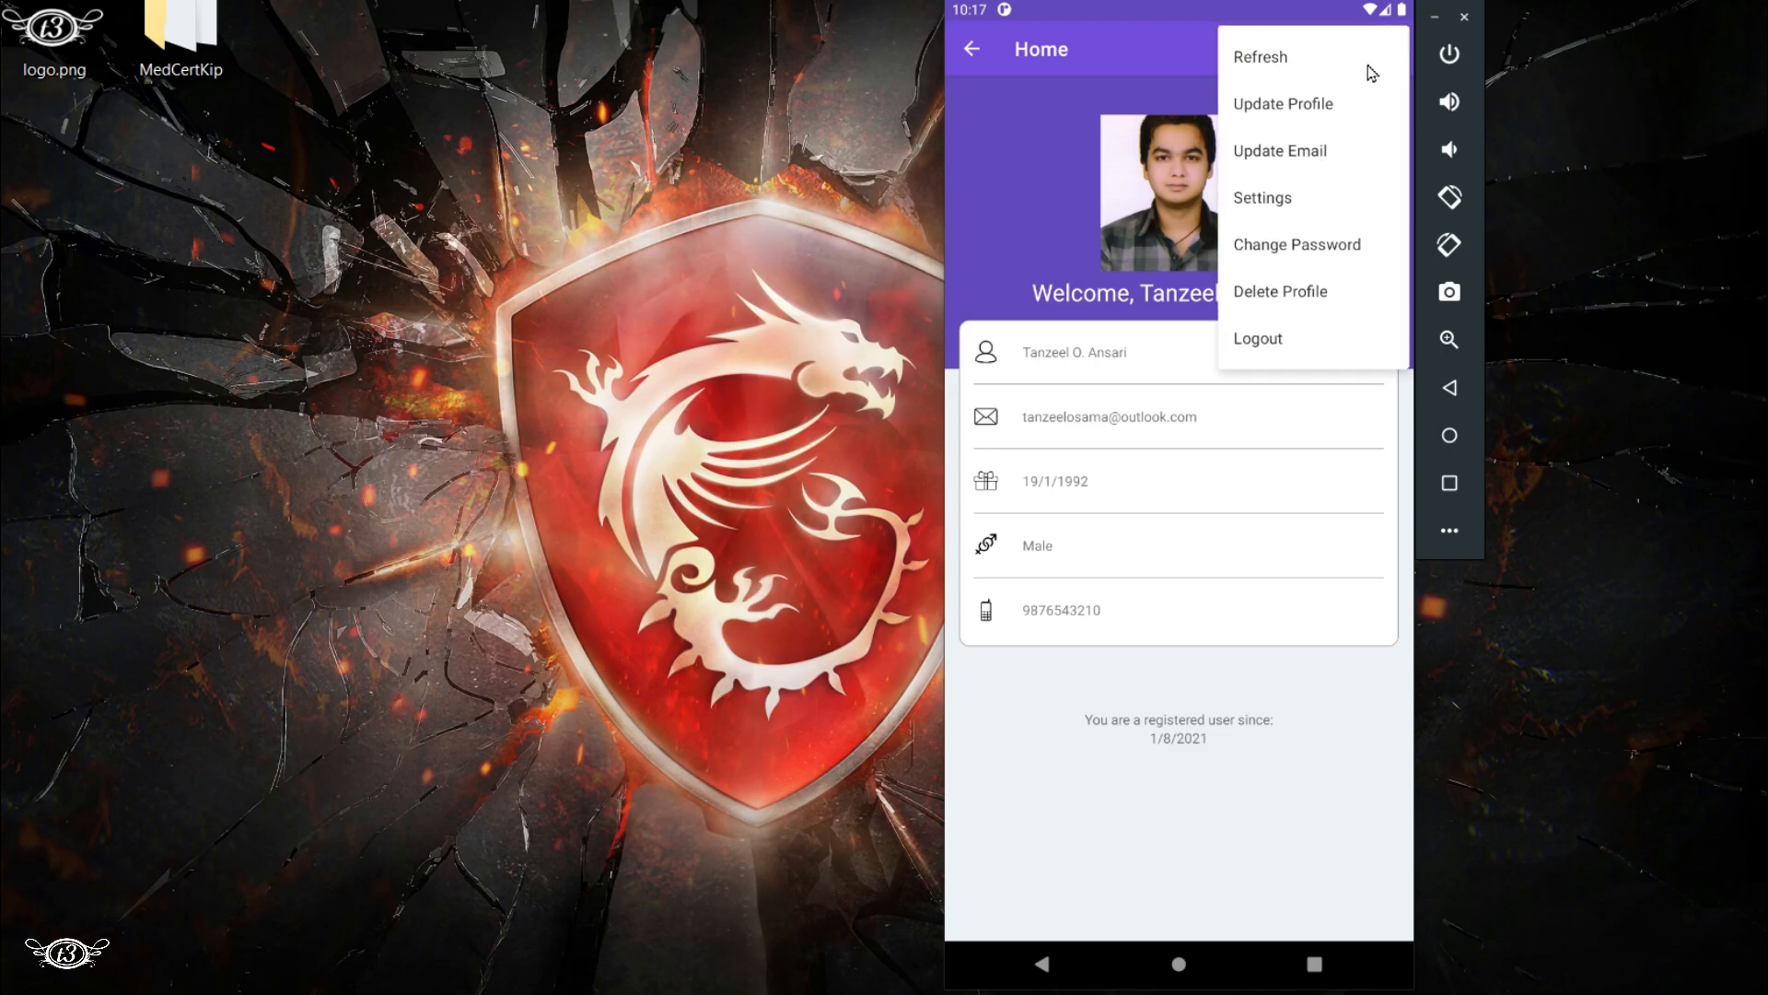
{"action": "left_click", "coordinate": [1280, 150]}
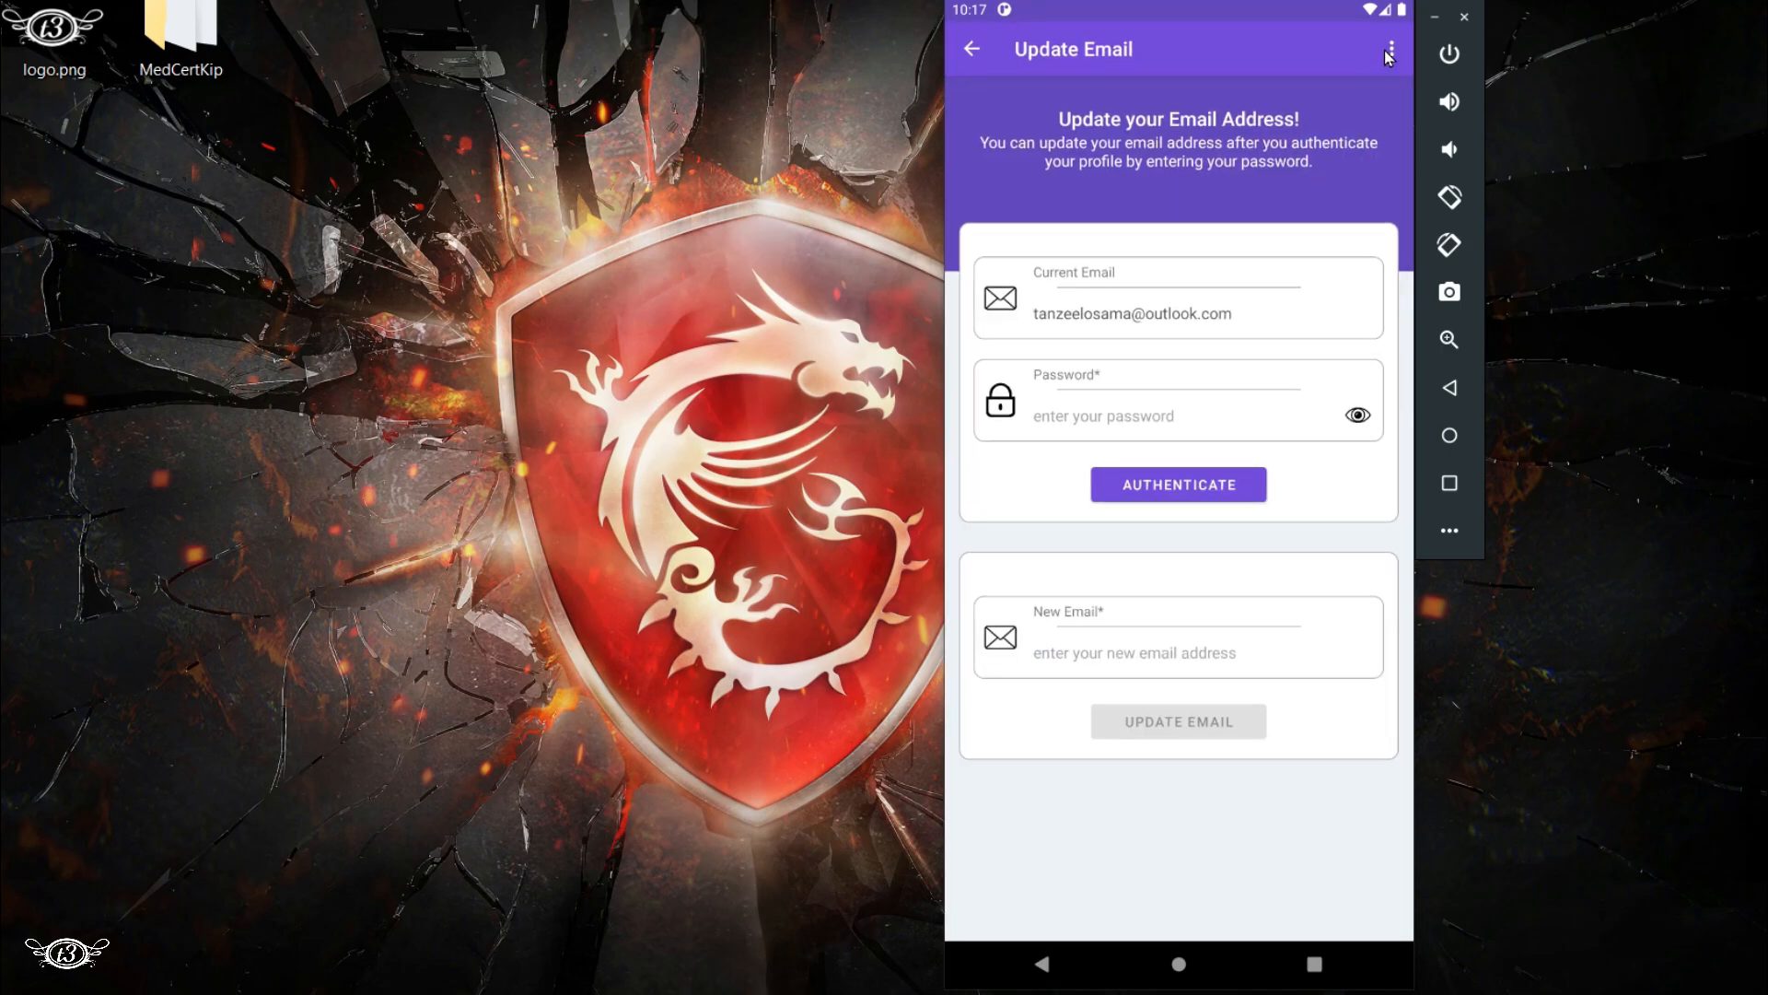
- Authenticate the email update by entering and verifying the account password
{"action": "left_click", "coordinate": [1065, 326]}
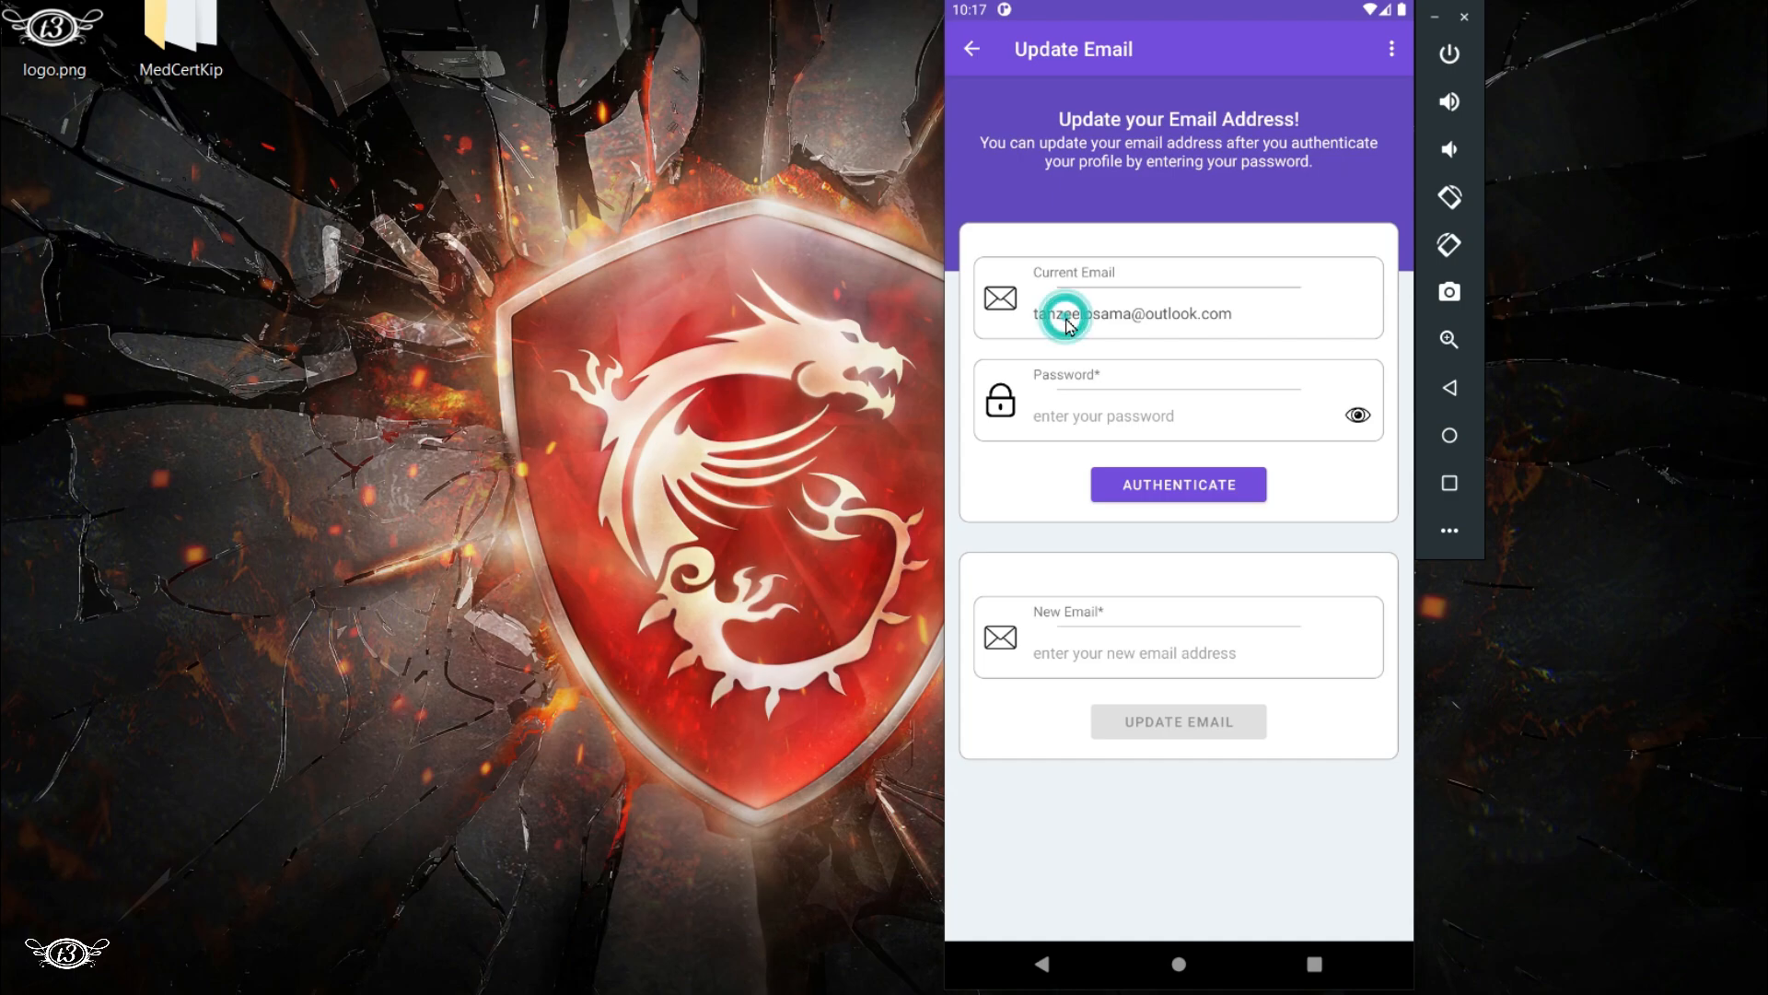
{"action": "left_click", "coordinate": [1128, 415]}
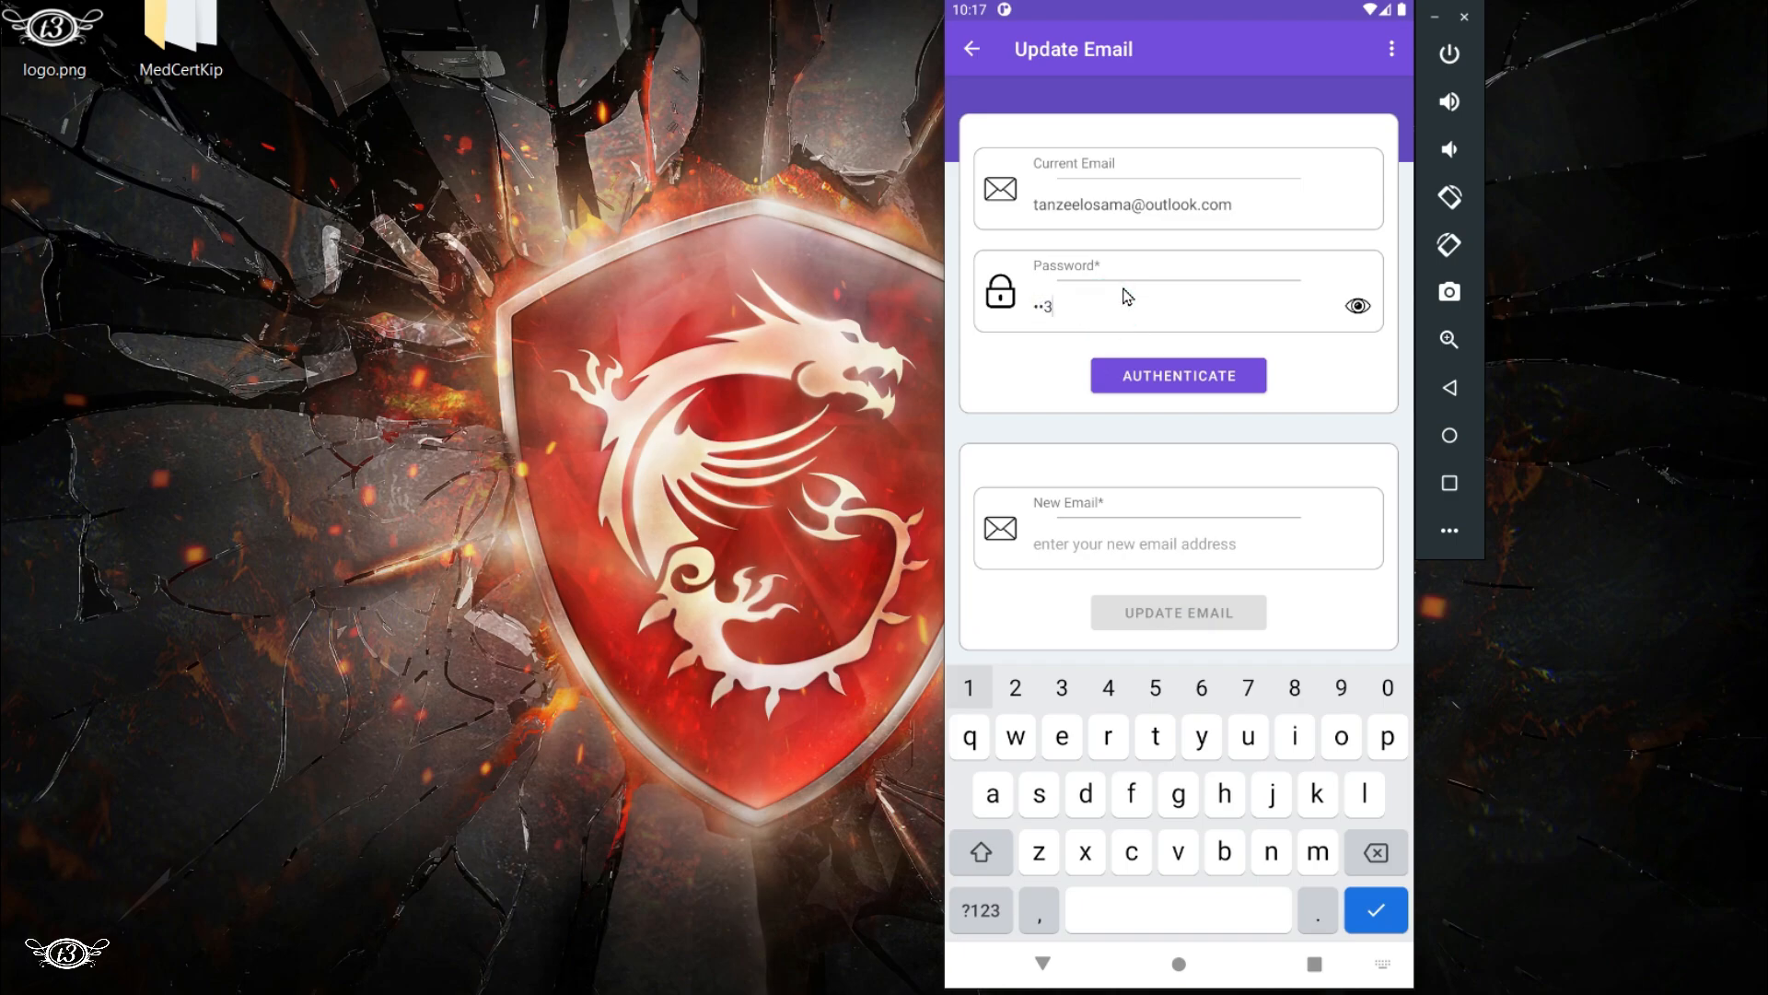
{"action": "type", "text": "6"}
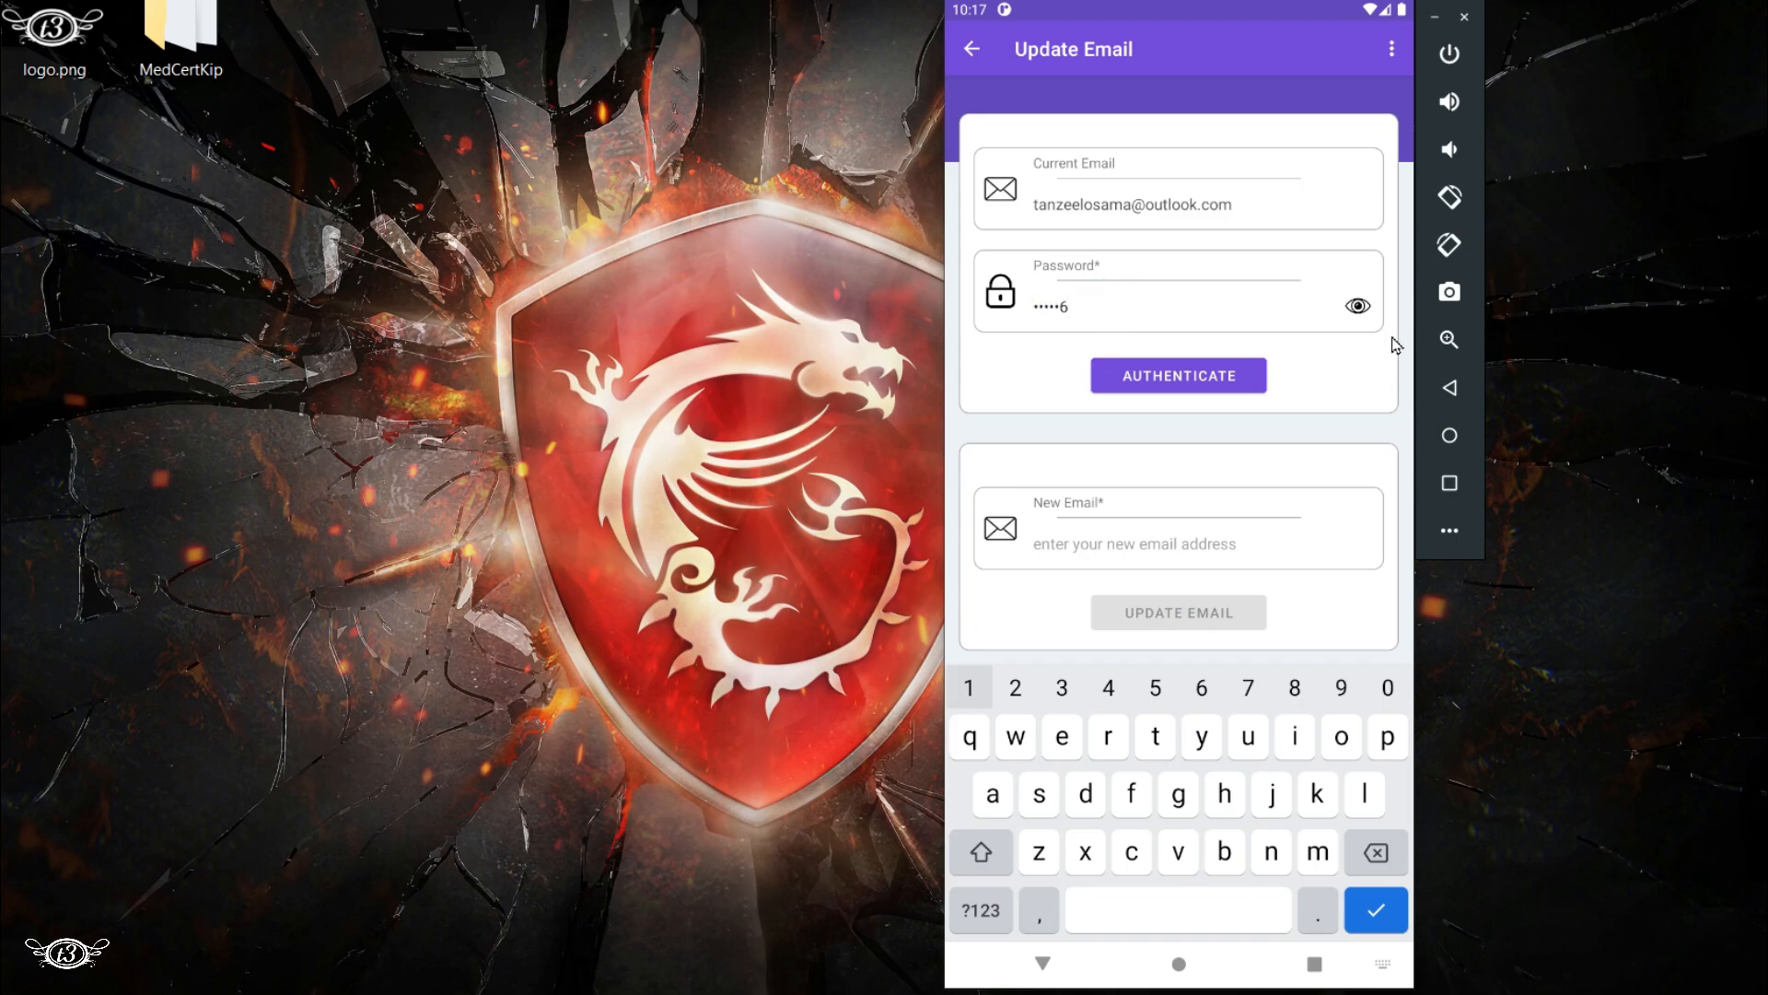
{"action": "left_click", "coordinate": [1177, 376]}
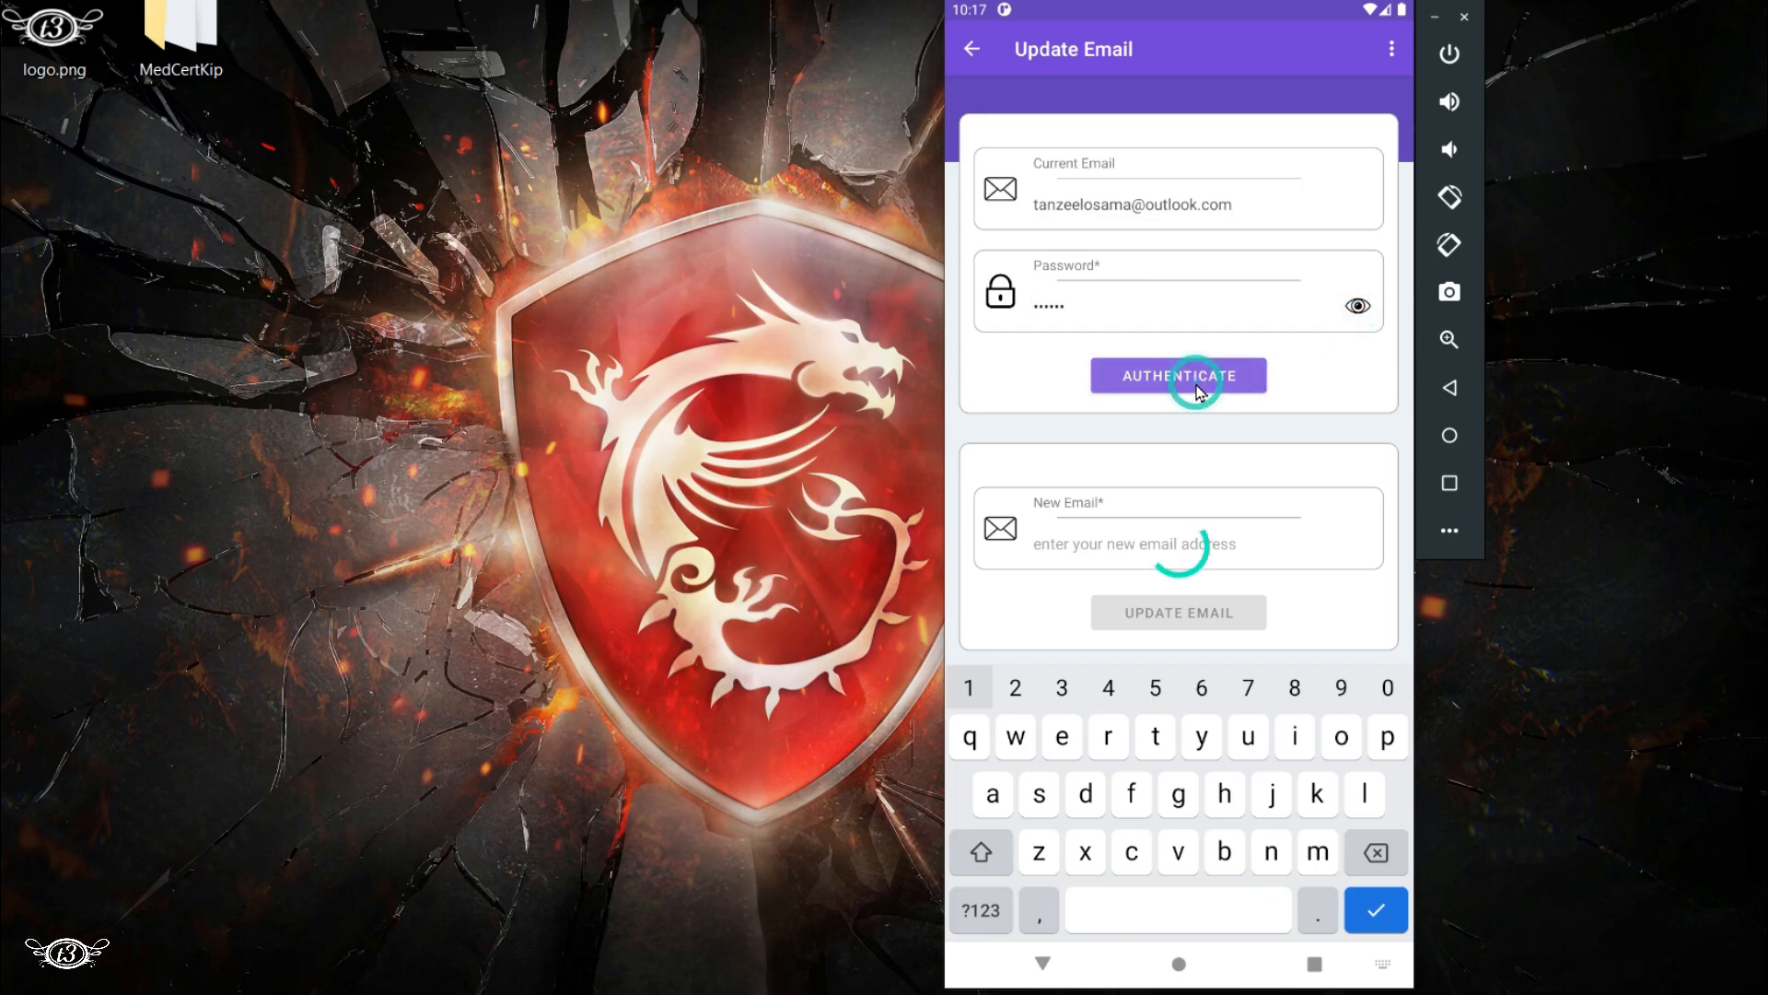
- Try UPDATE EMAIL with no new address, then open Change Password from the menu
{"action": "left_click", "coordinate": [1176, 376]}
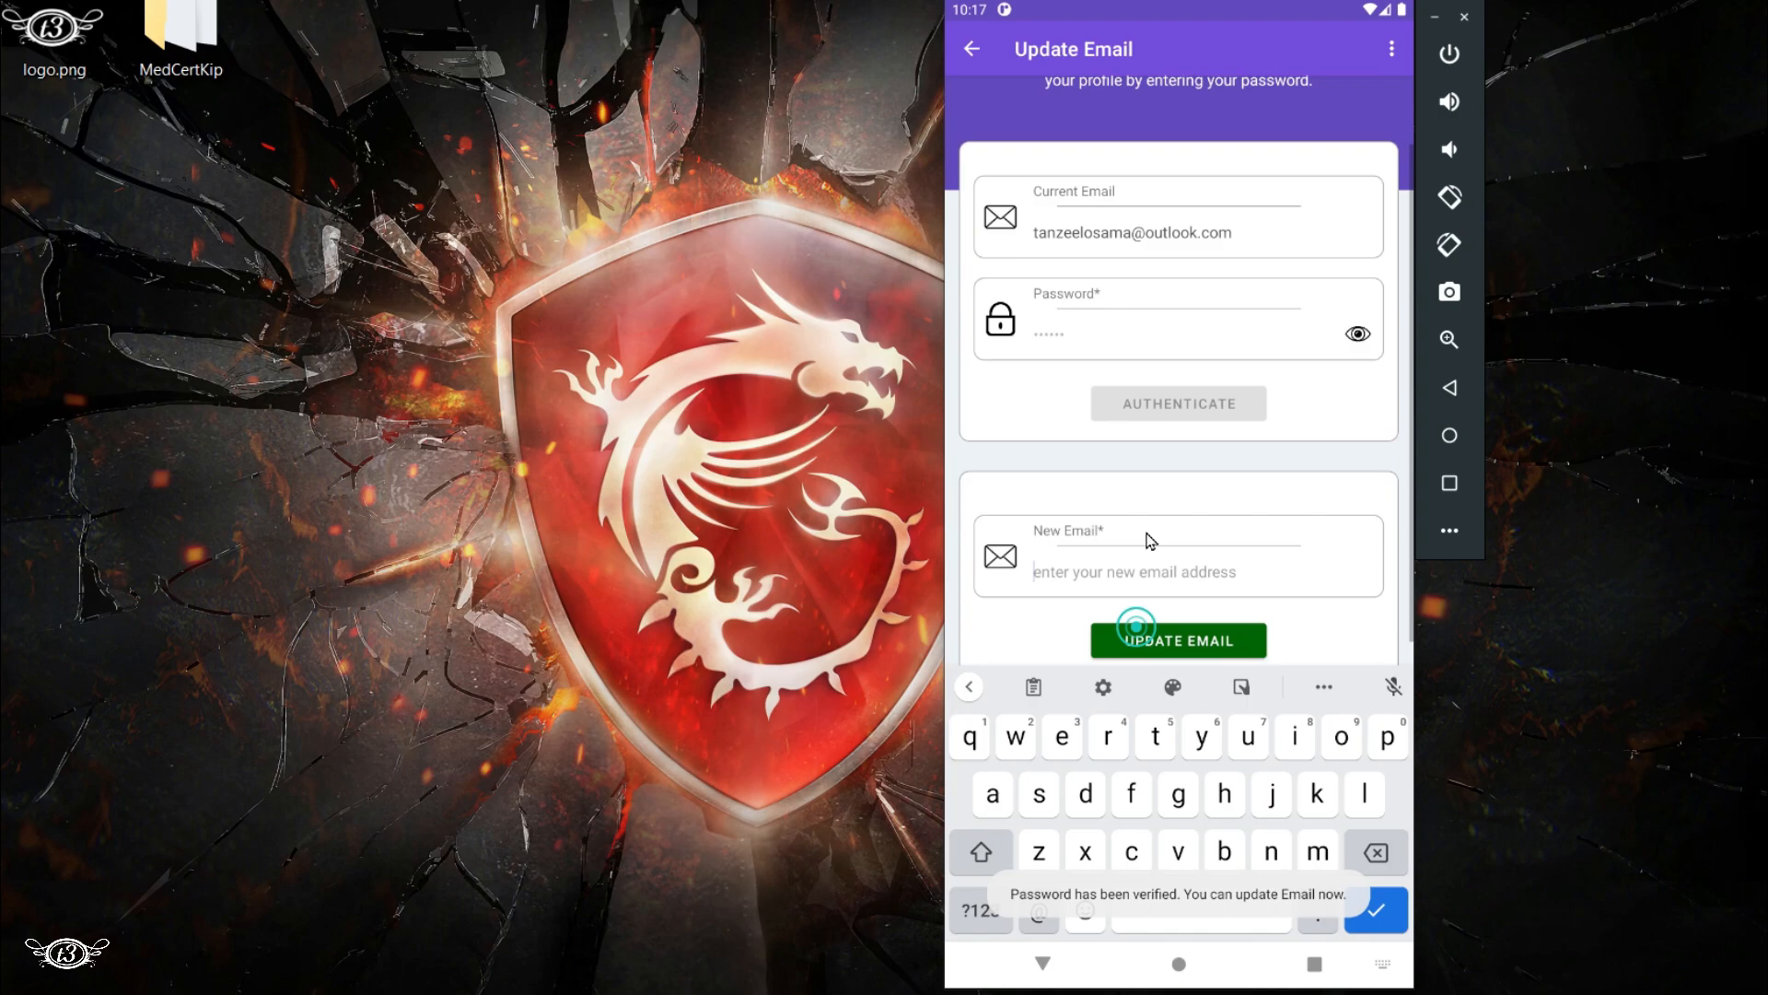
{"action": "left_click", "coordinate": [1177, 639]}
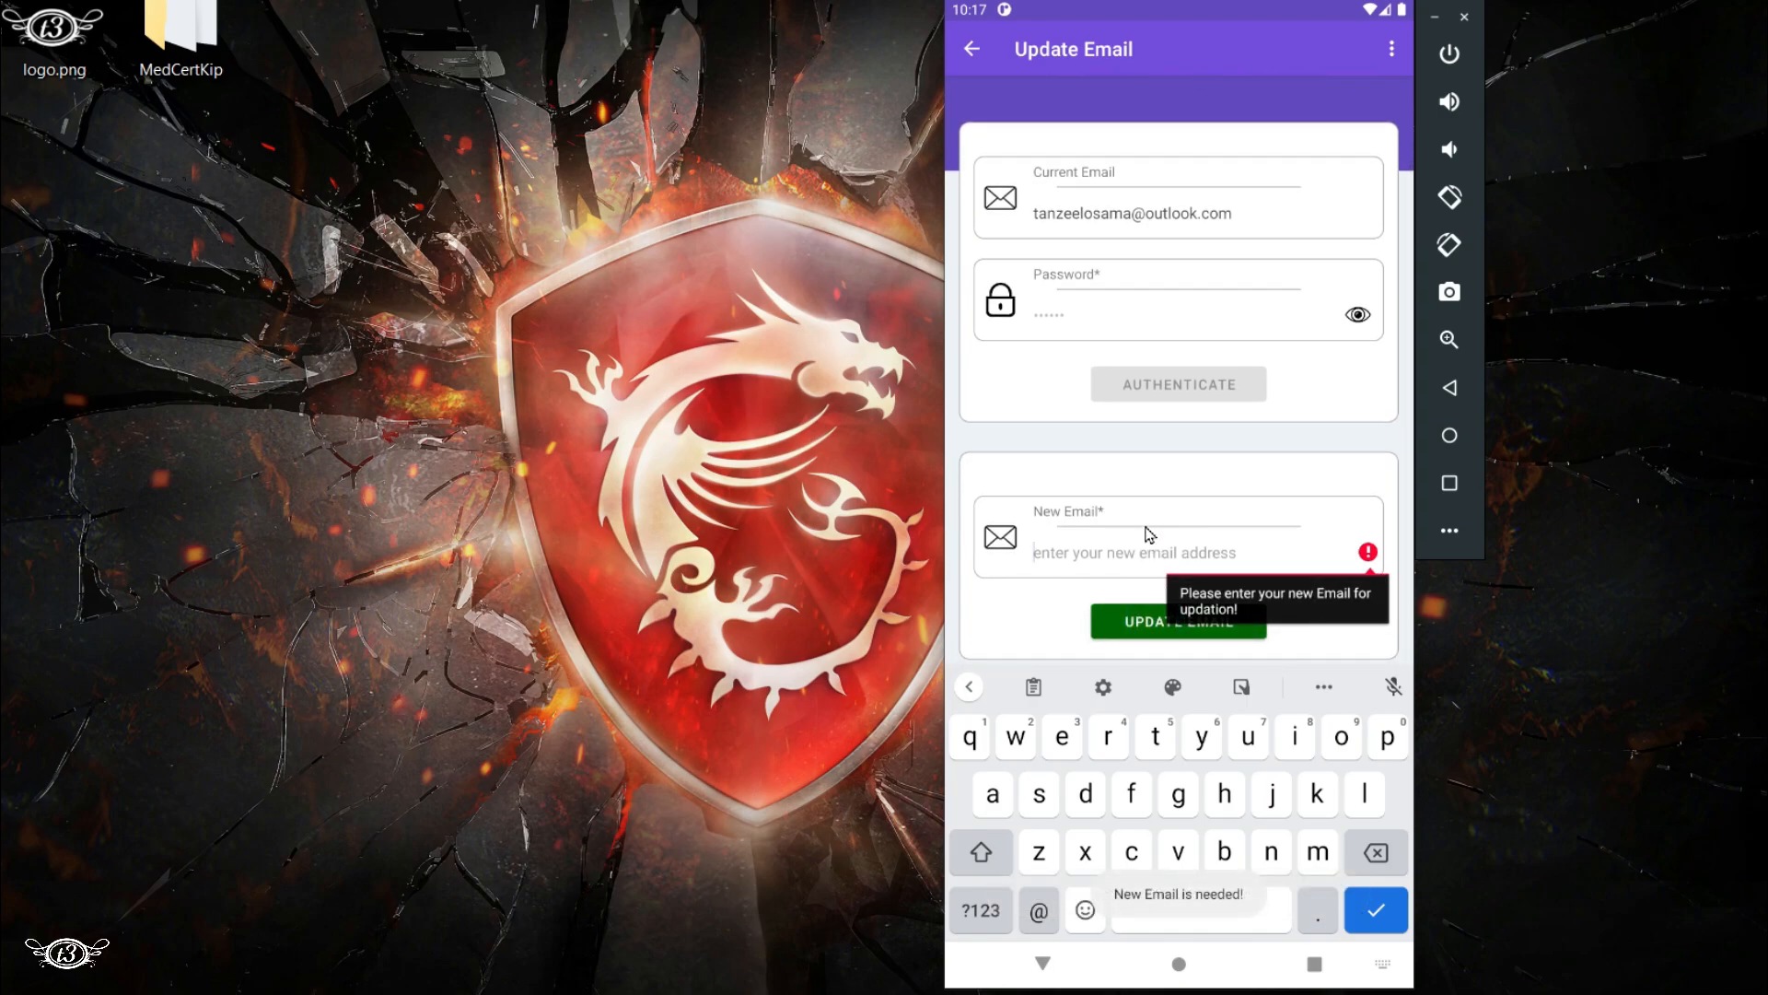
{"action": "left_click", "coordinate": [1392, 48]}
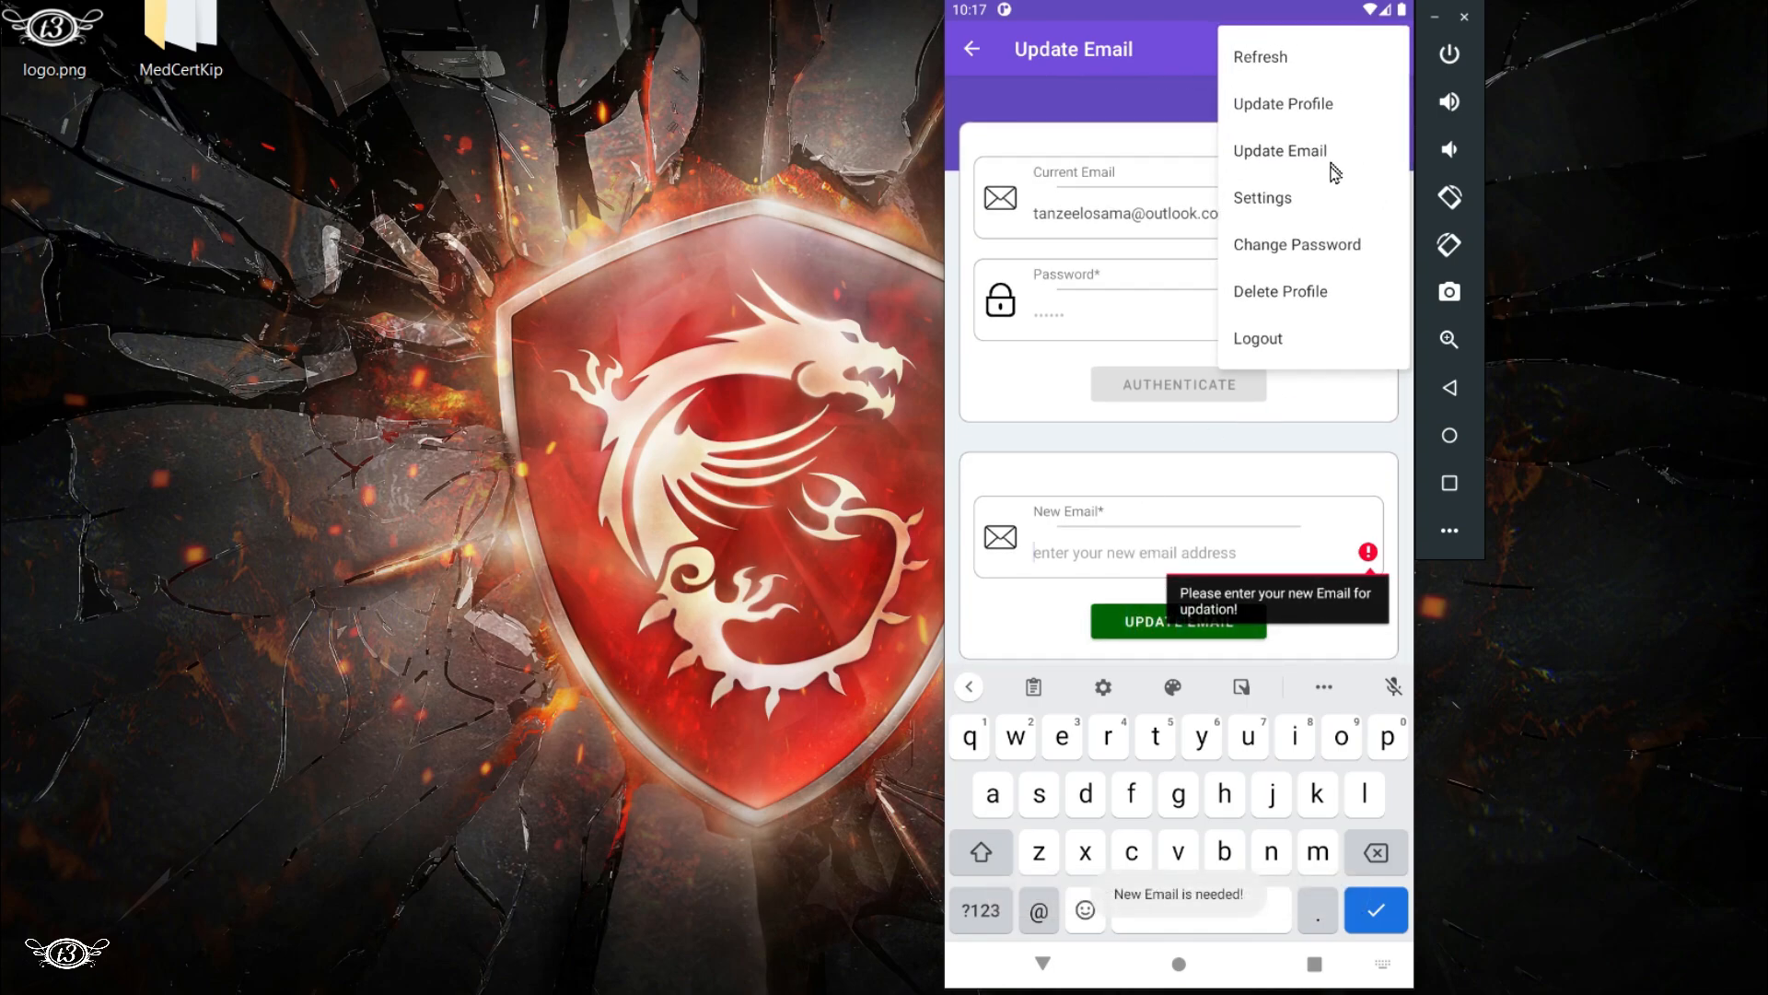
{"action": "left_click", "coordinate": [1297, 243]}
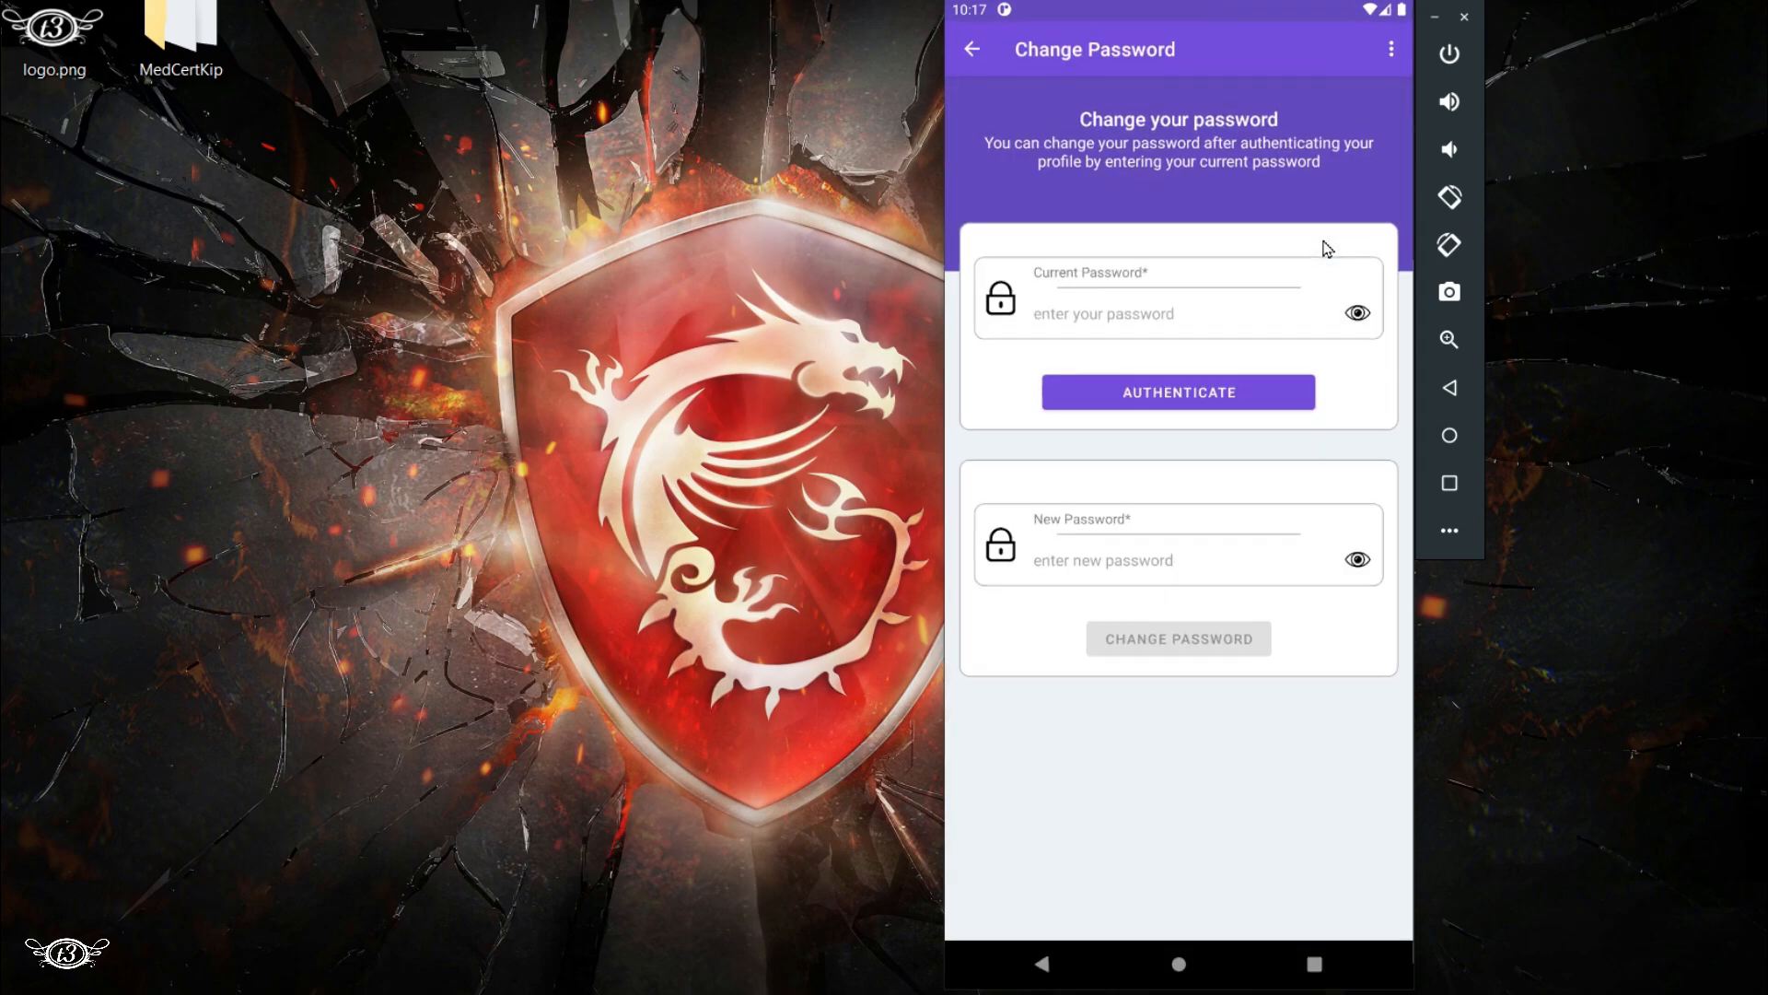
- Choose Delete Profile from the account options menu
{"action": "left_click", "coordinate": [1128, 314]}
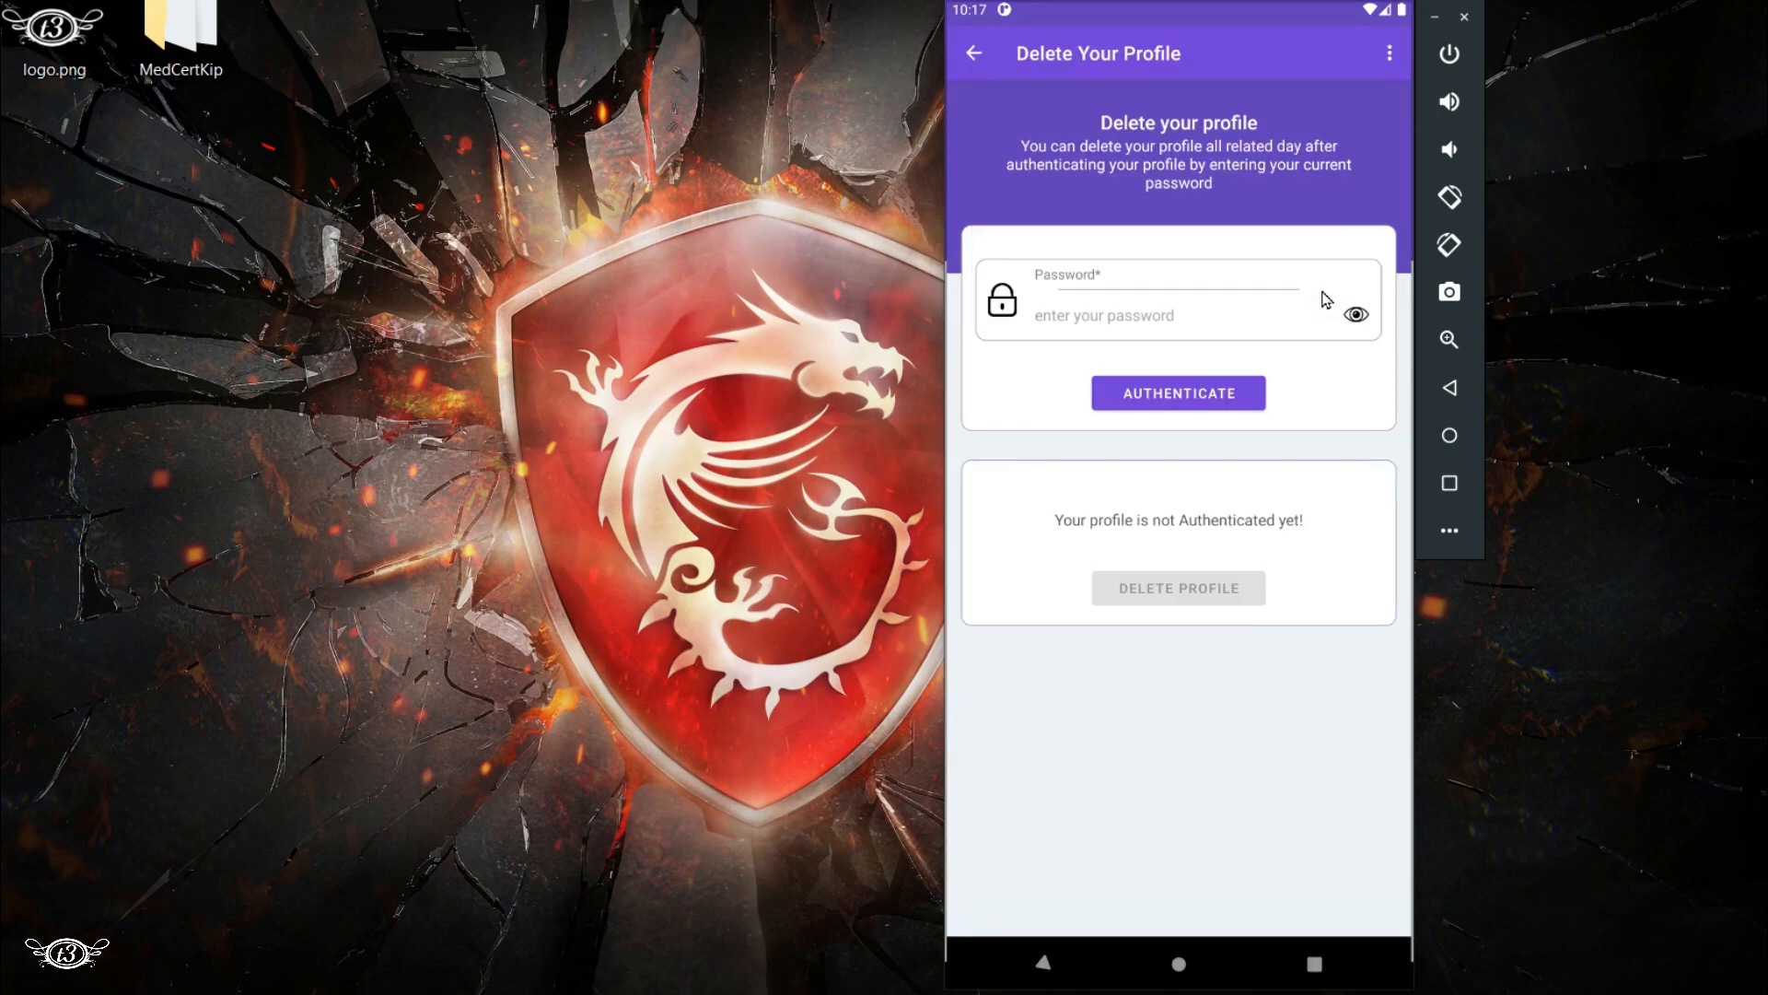
{"action": "left_click", "coordinate": [1127, 315]}
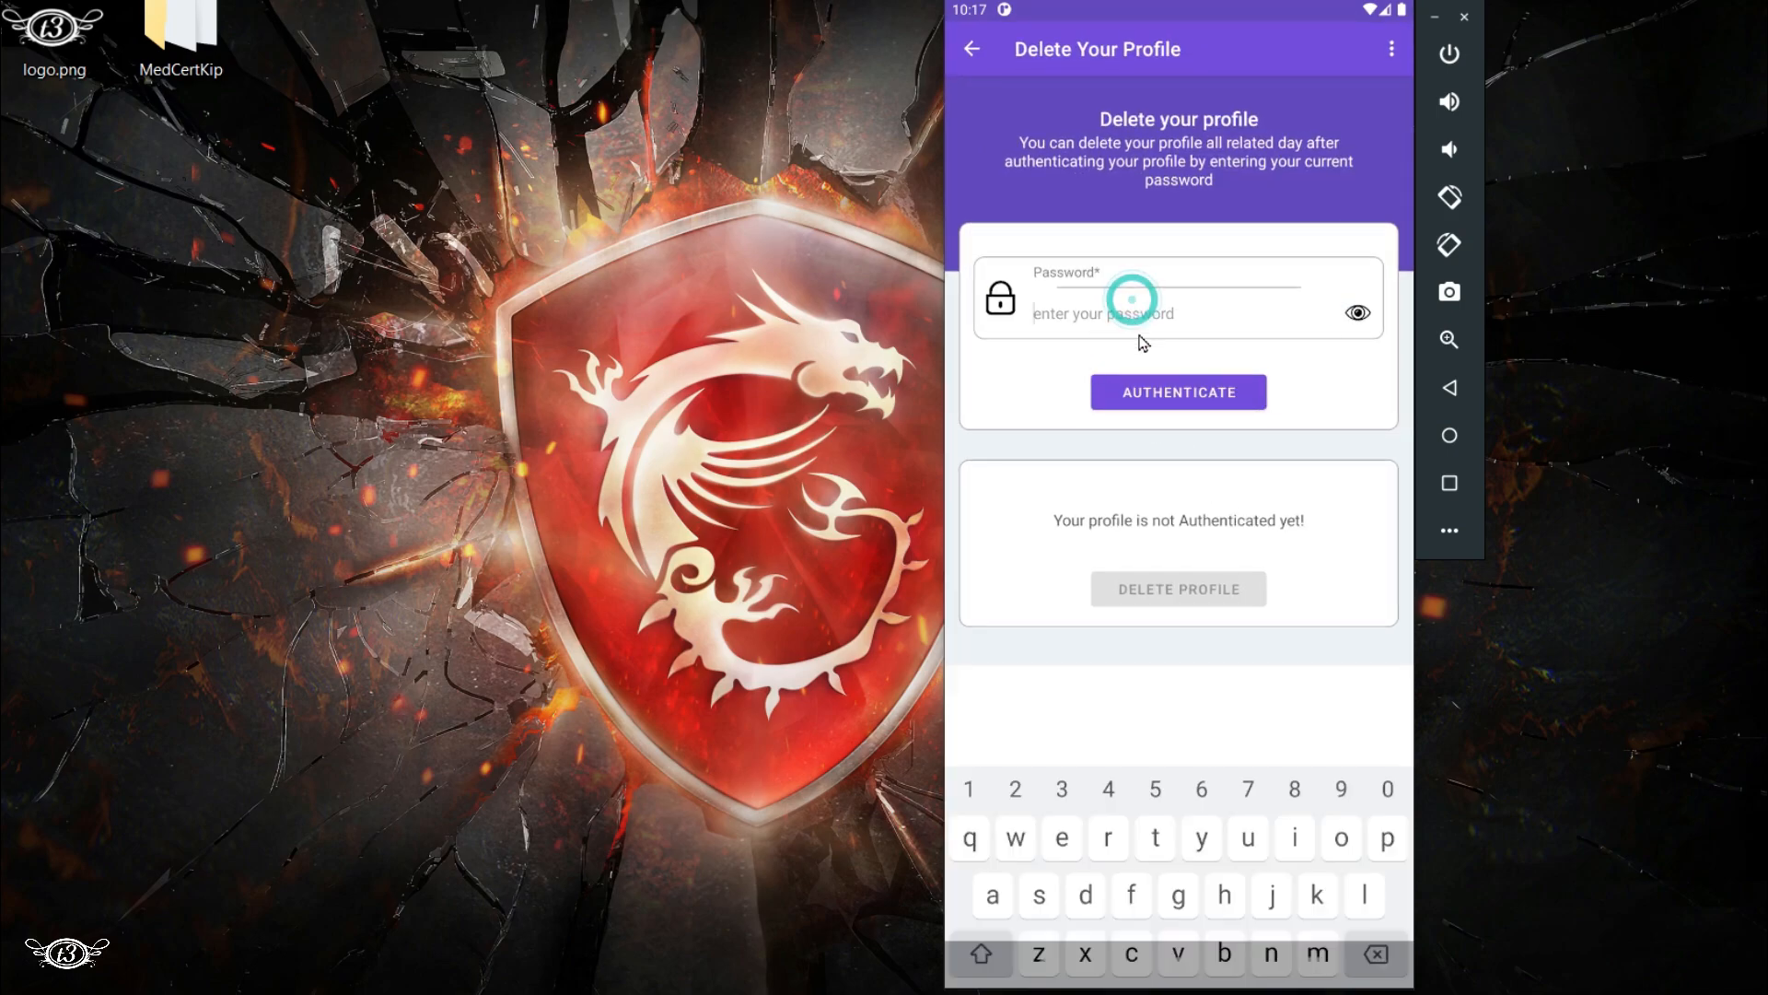
{"action": "type", "text": "3"}
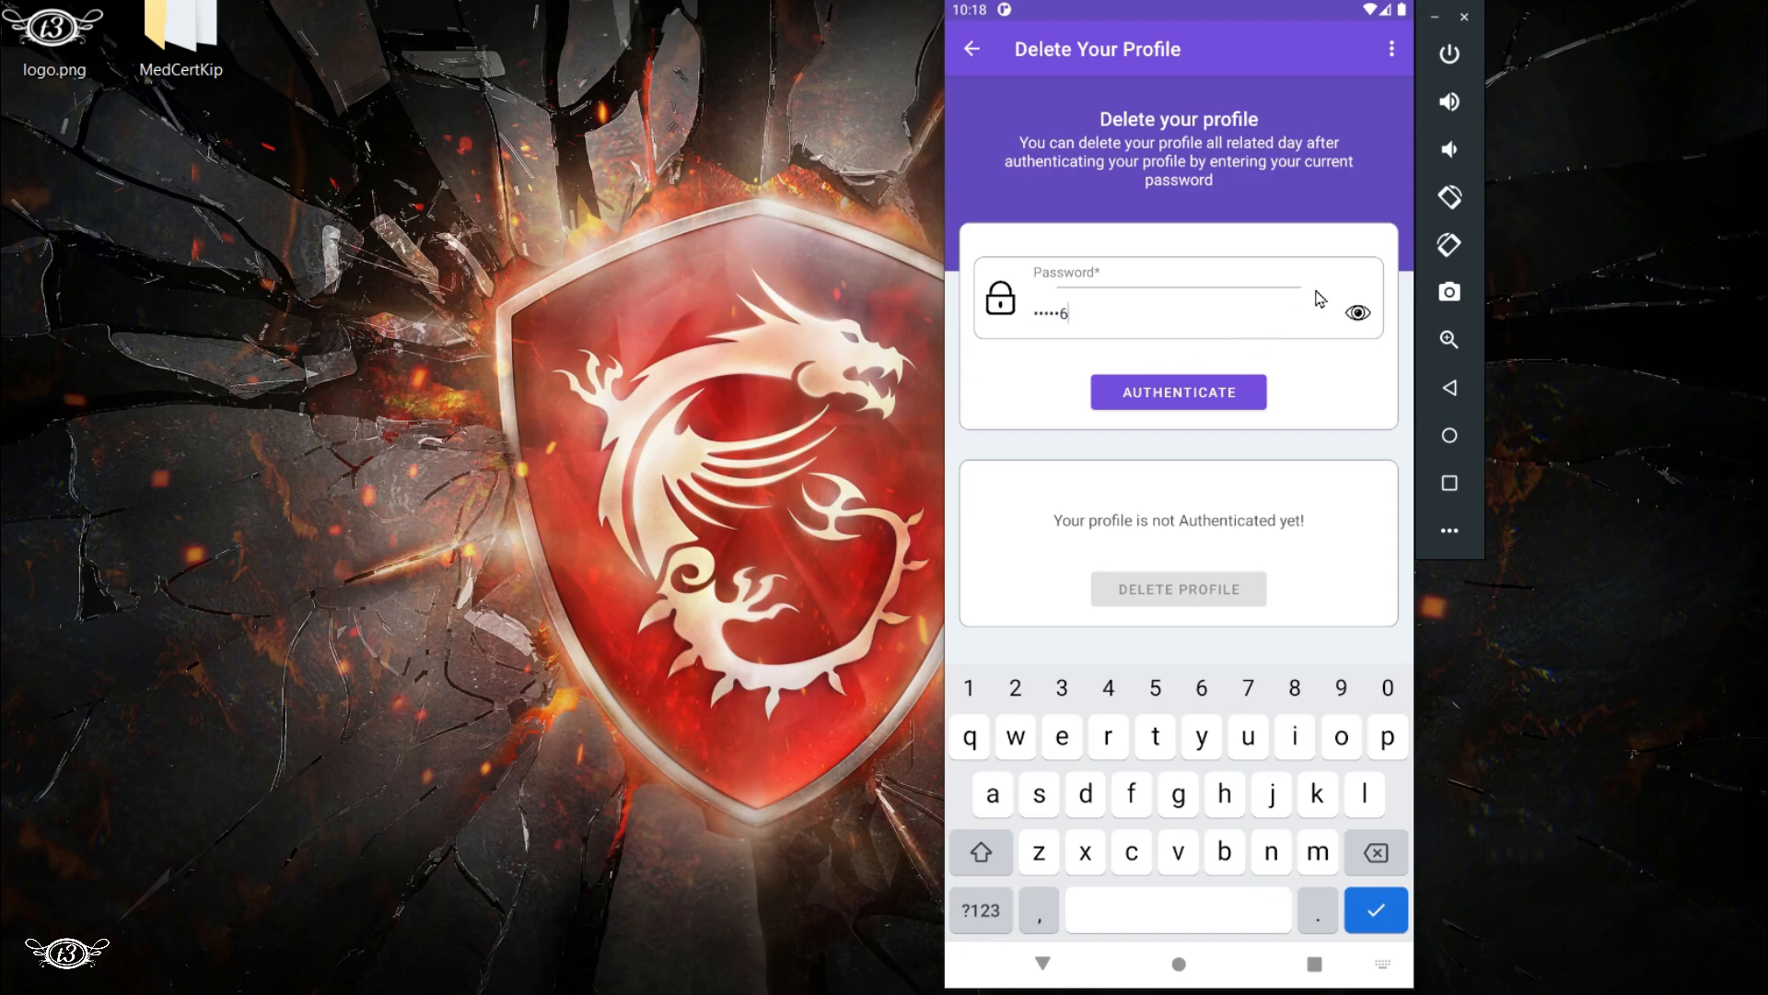
{"action": "left_click", "coordinate": [1176, 391]}
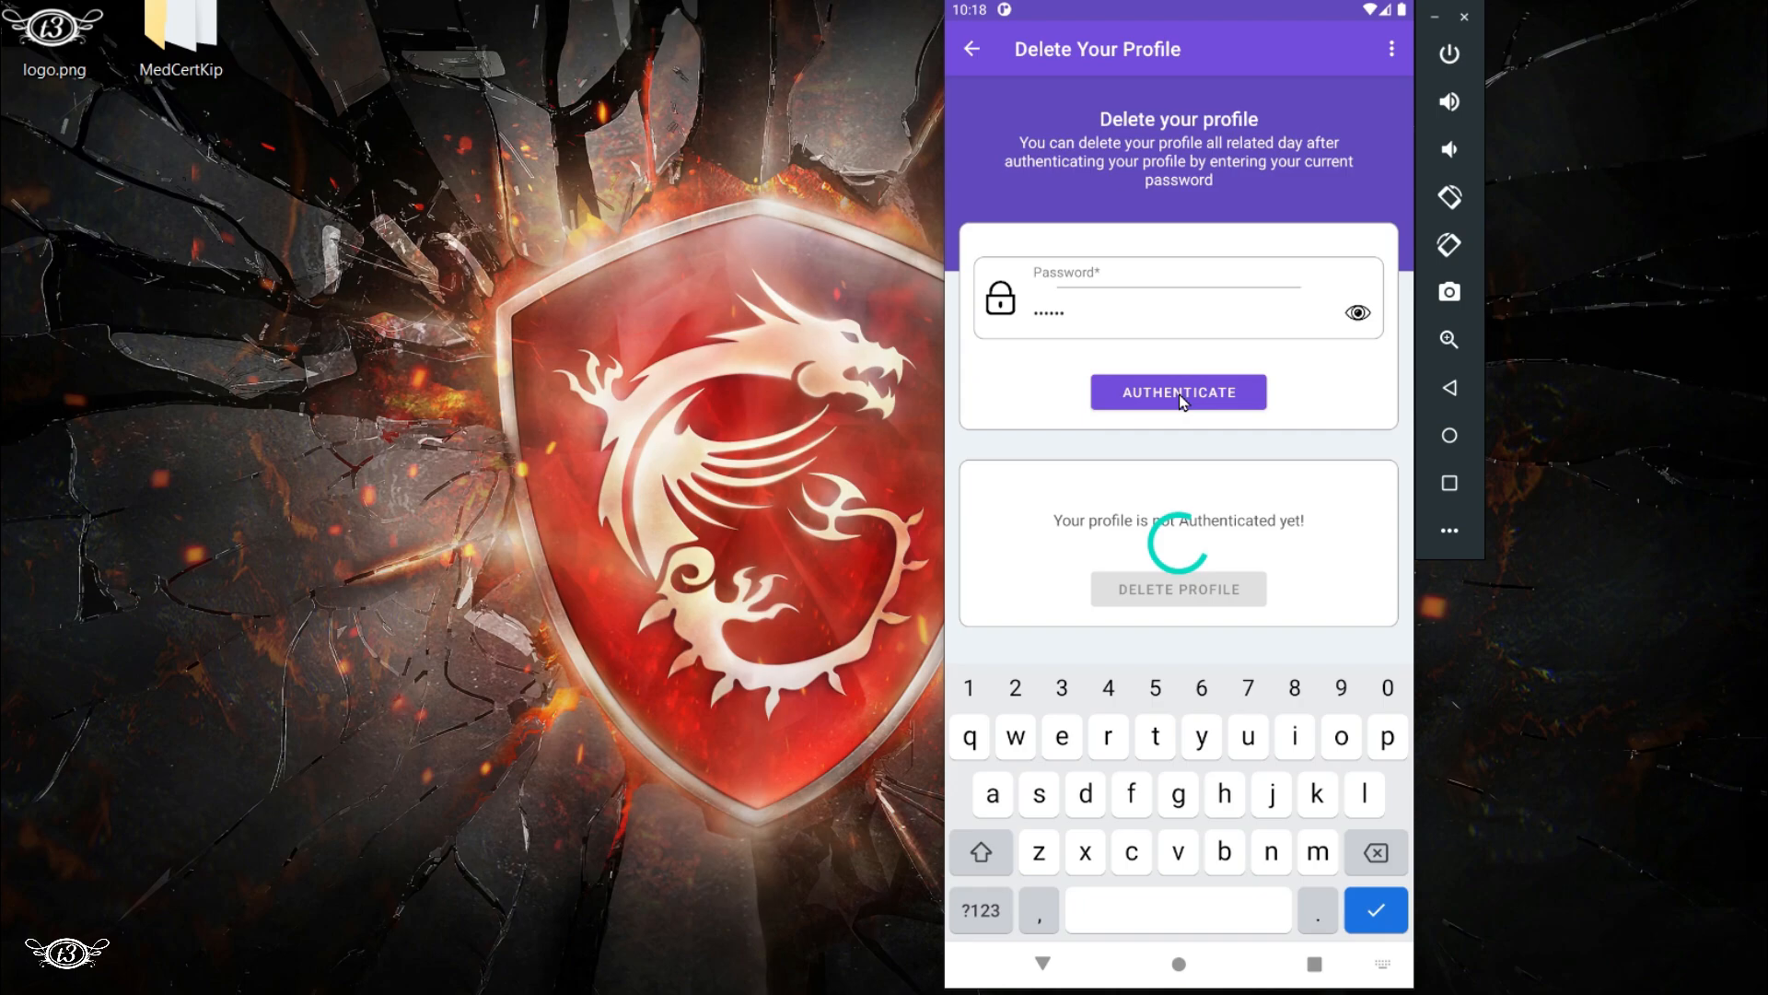
{"action": "left_click", "coordinate": [1177, 392]}
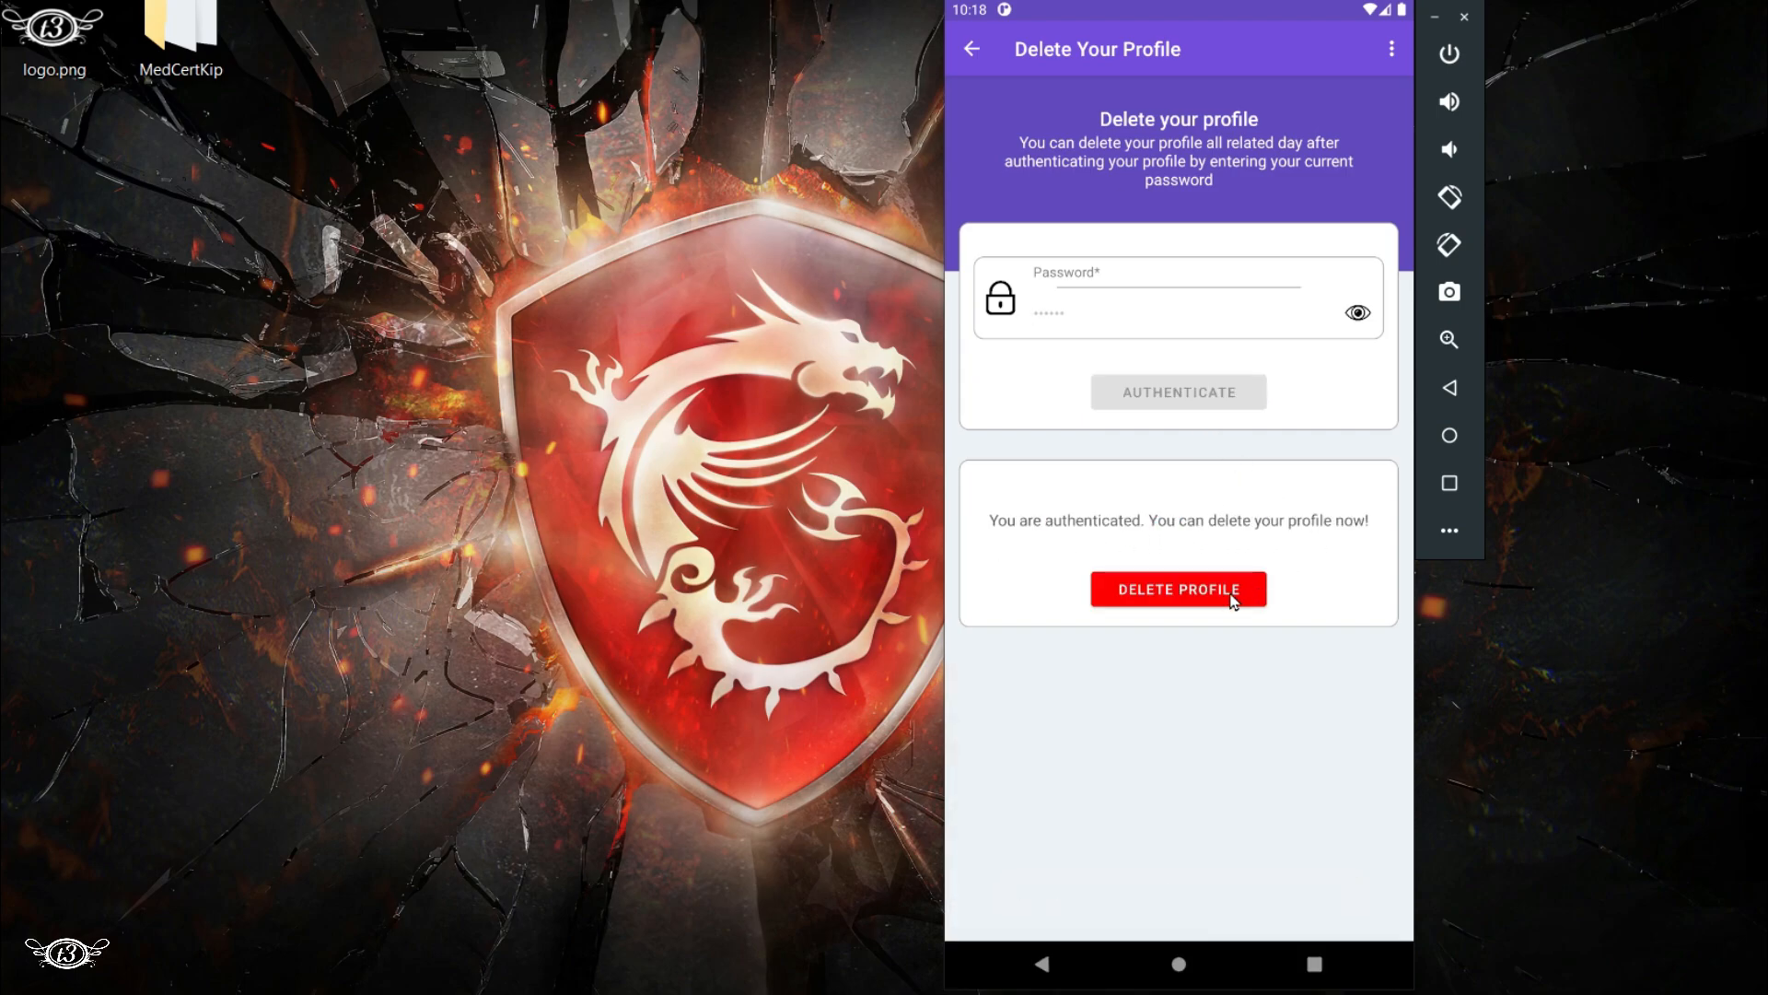
- Request profile deletion, back out once, then confirm deleting the profile
{"action": "left_click", "coordinate": [1176, 589]}
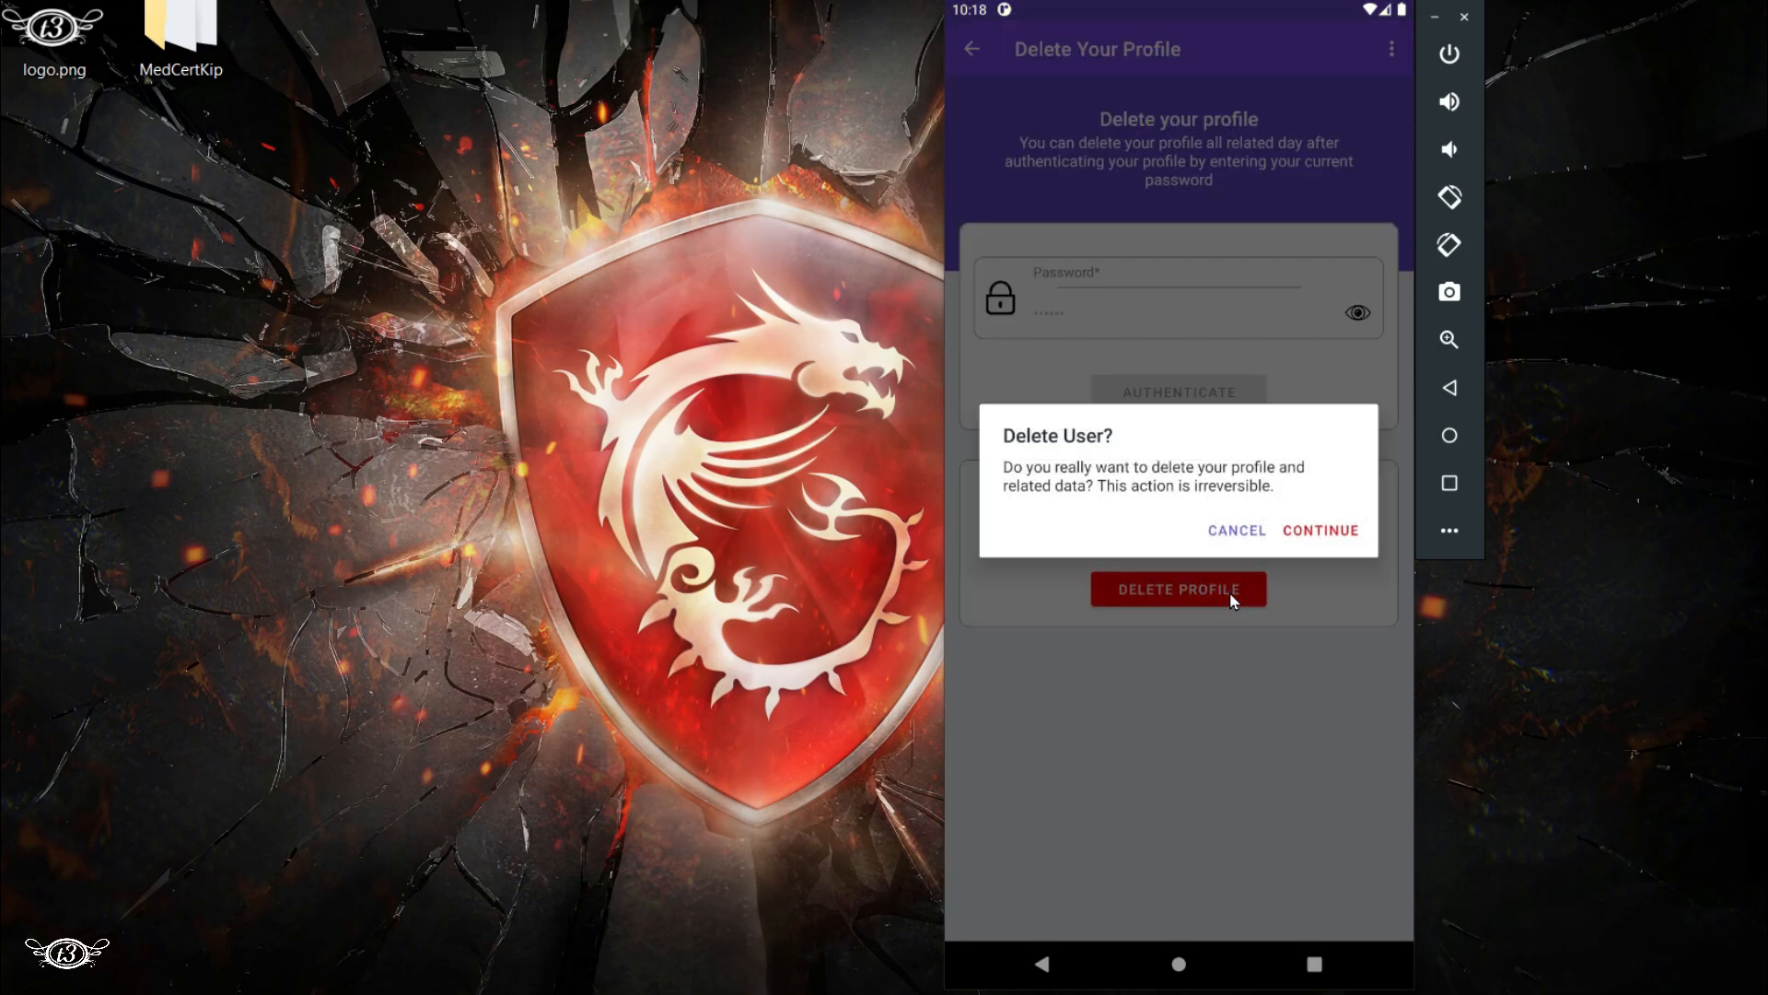
{"action": "mouse_move", "coordinate": [1246, 506]}
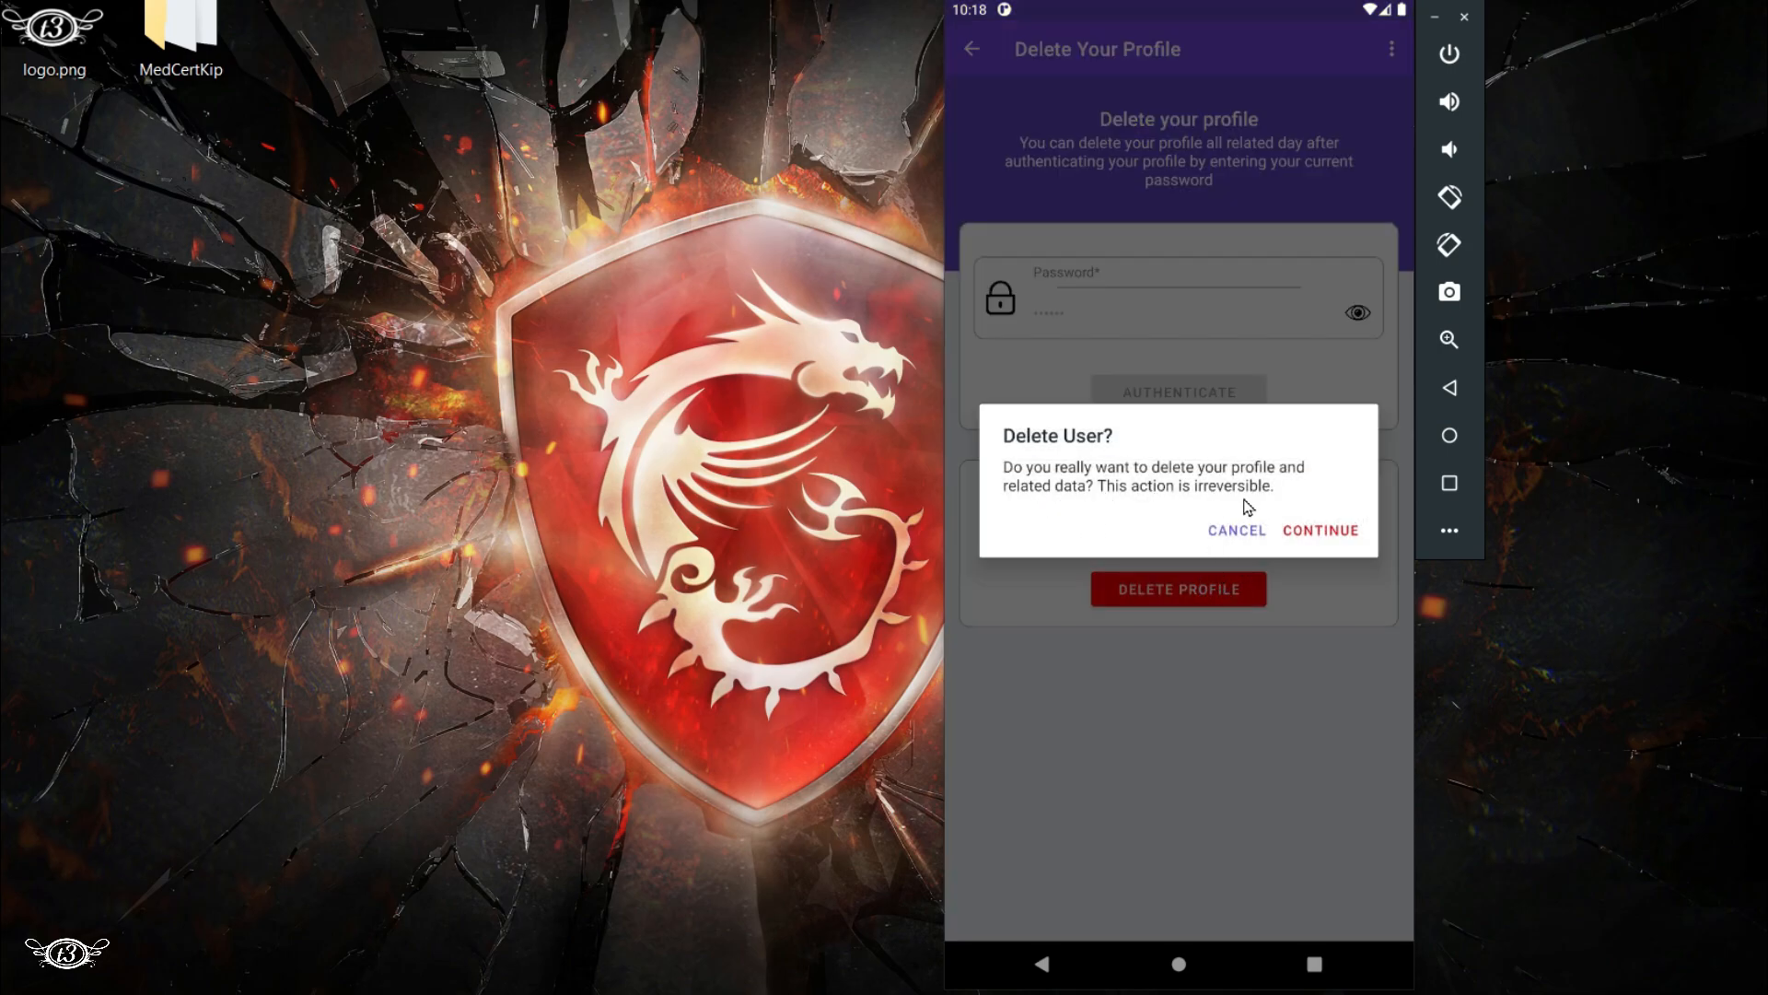
{"action": "left_click", "coordinate": [1320, 530]}
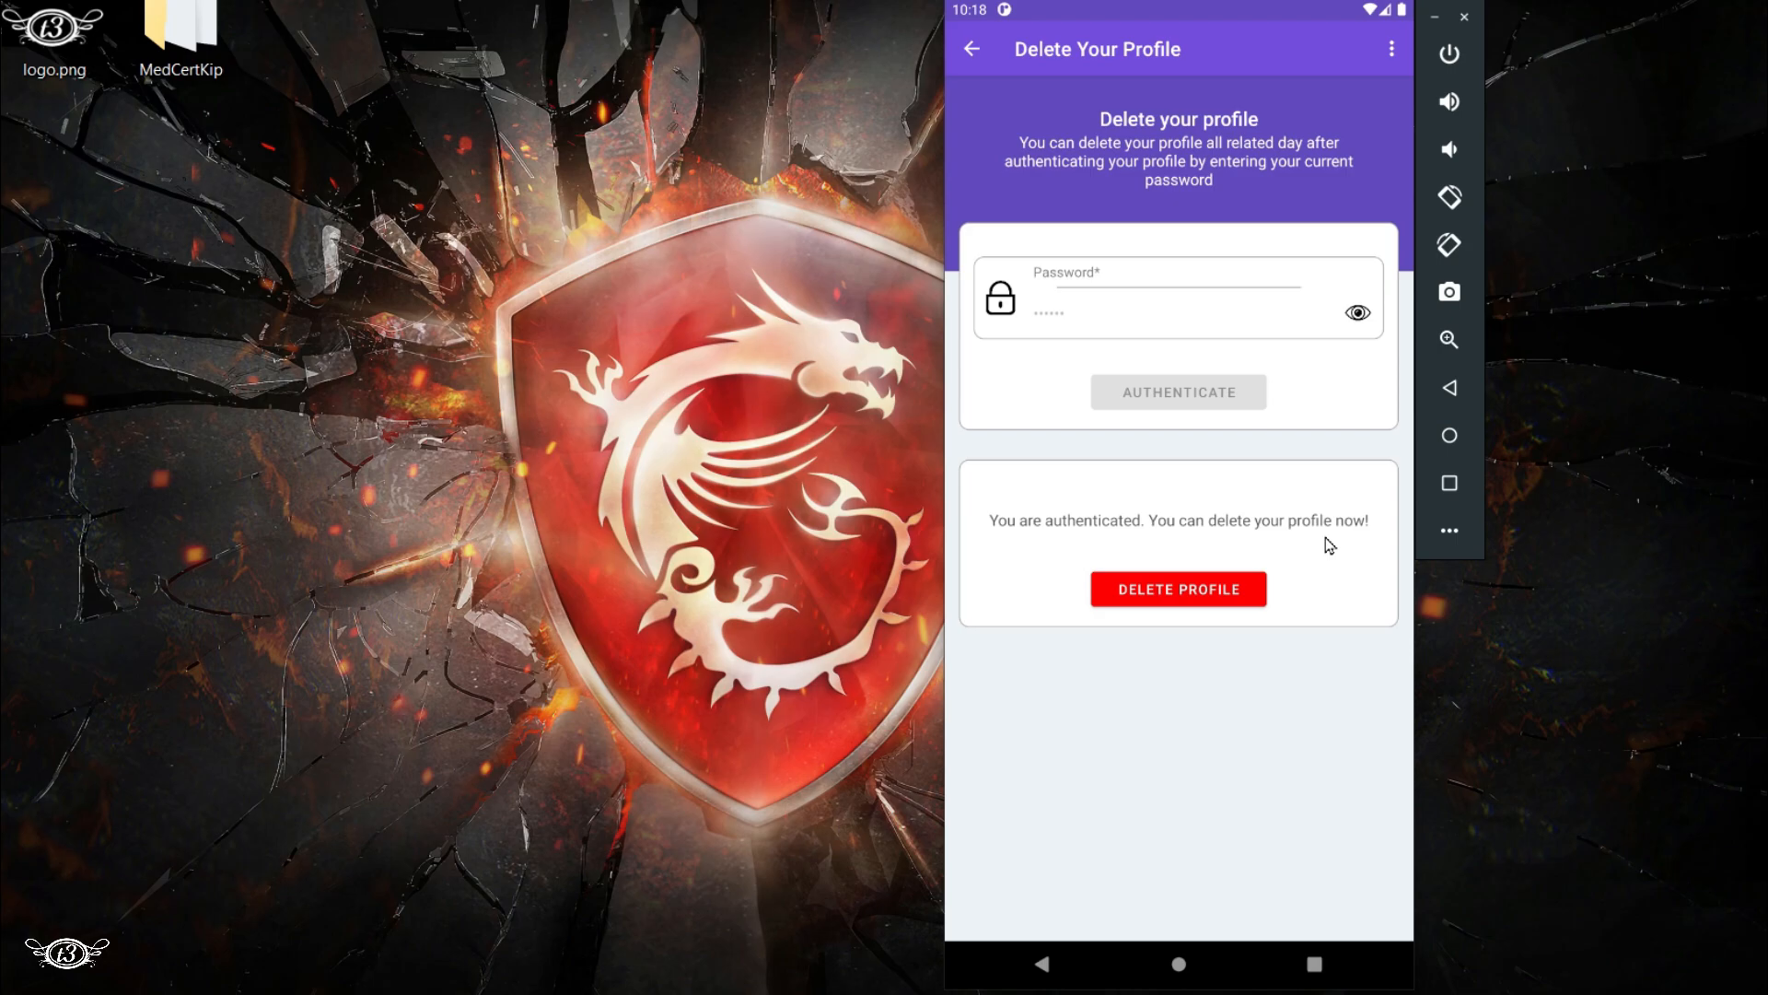
{"action": "left_click", "coordinate": [1177, 587]}
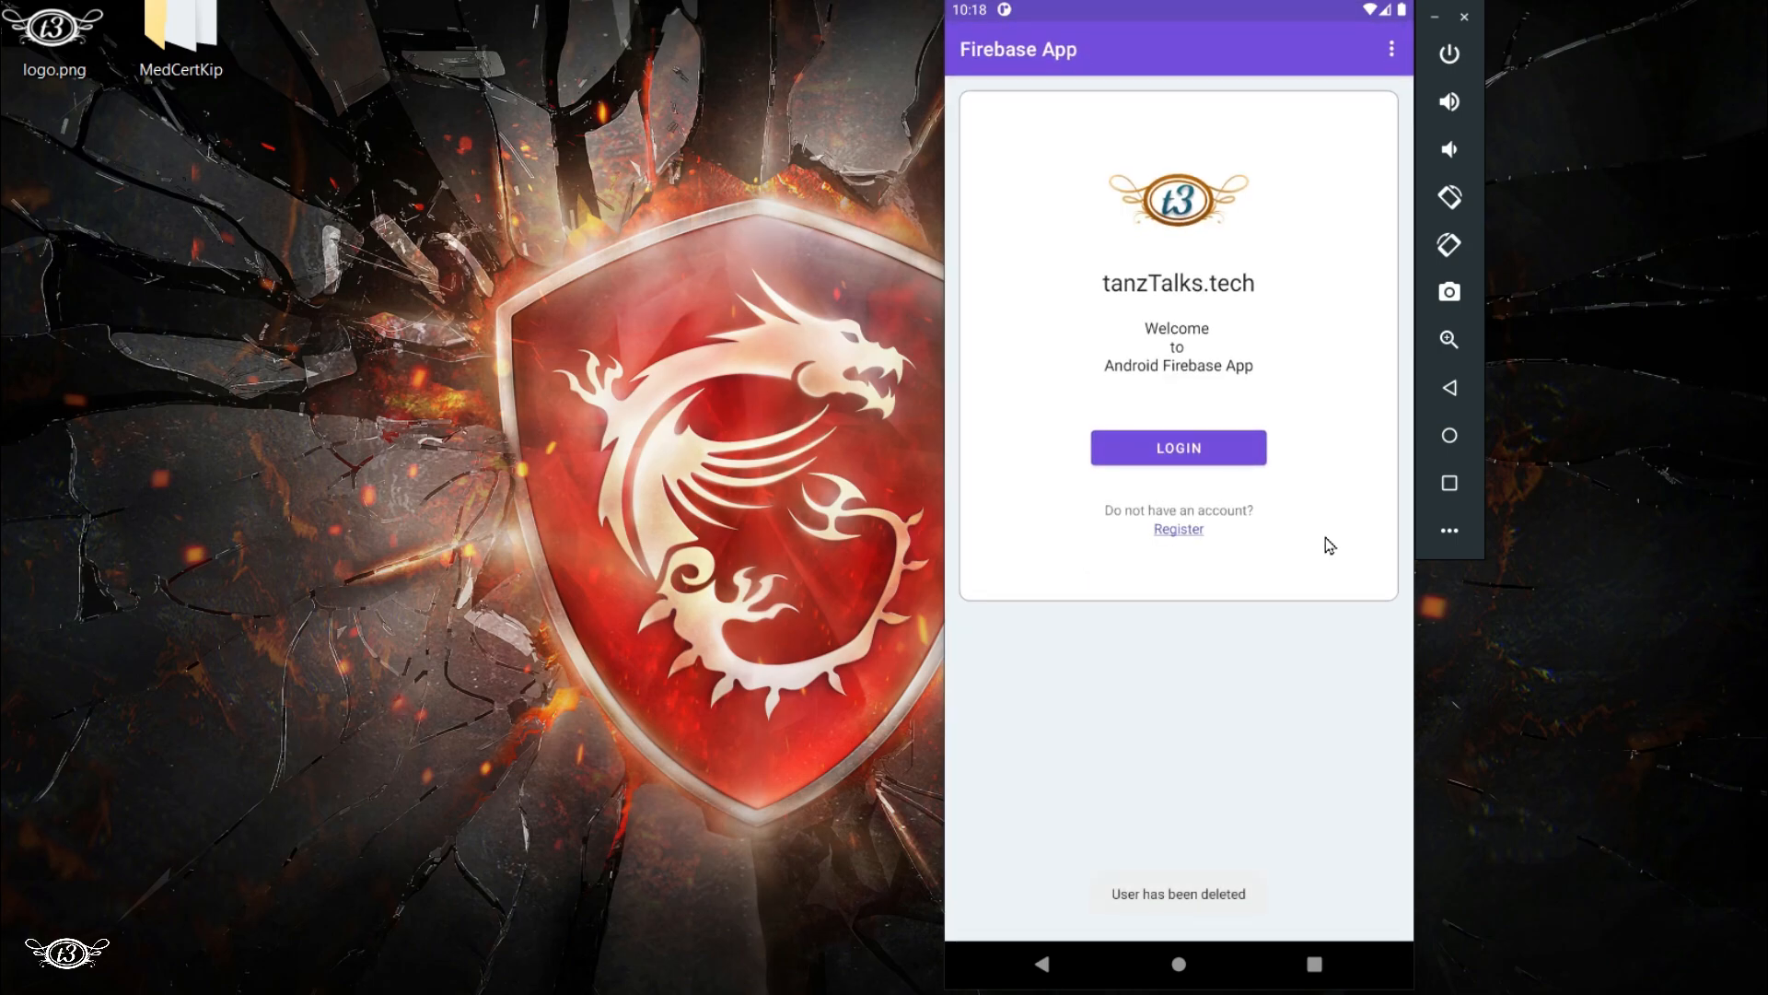
{"action": "mouse_move", "coordinate": [1166, 947]}
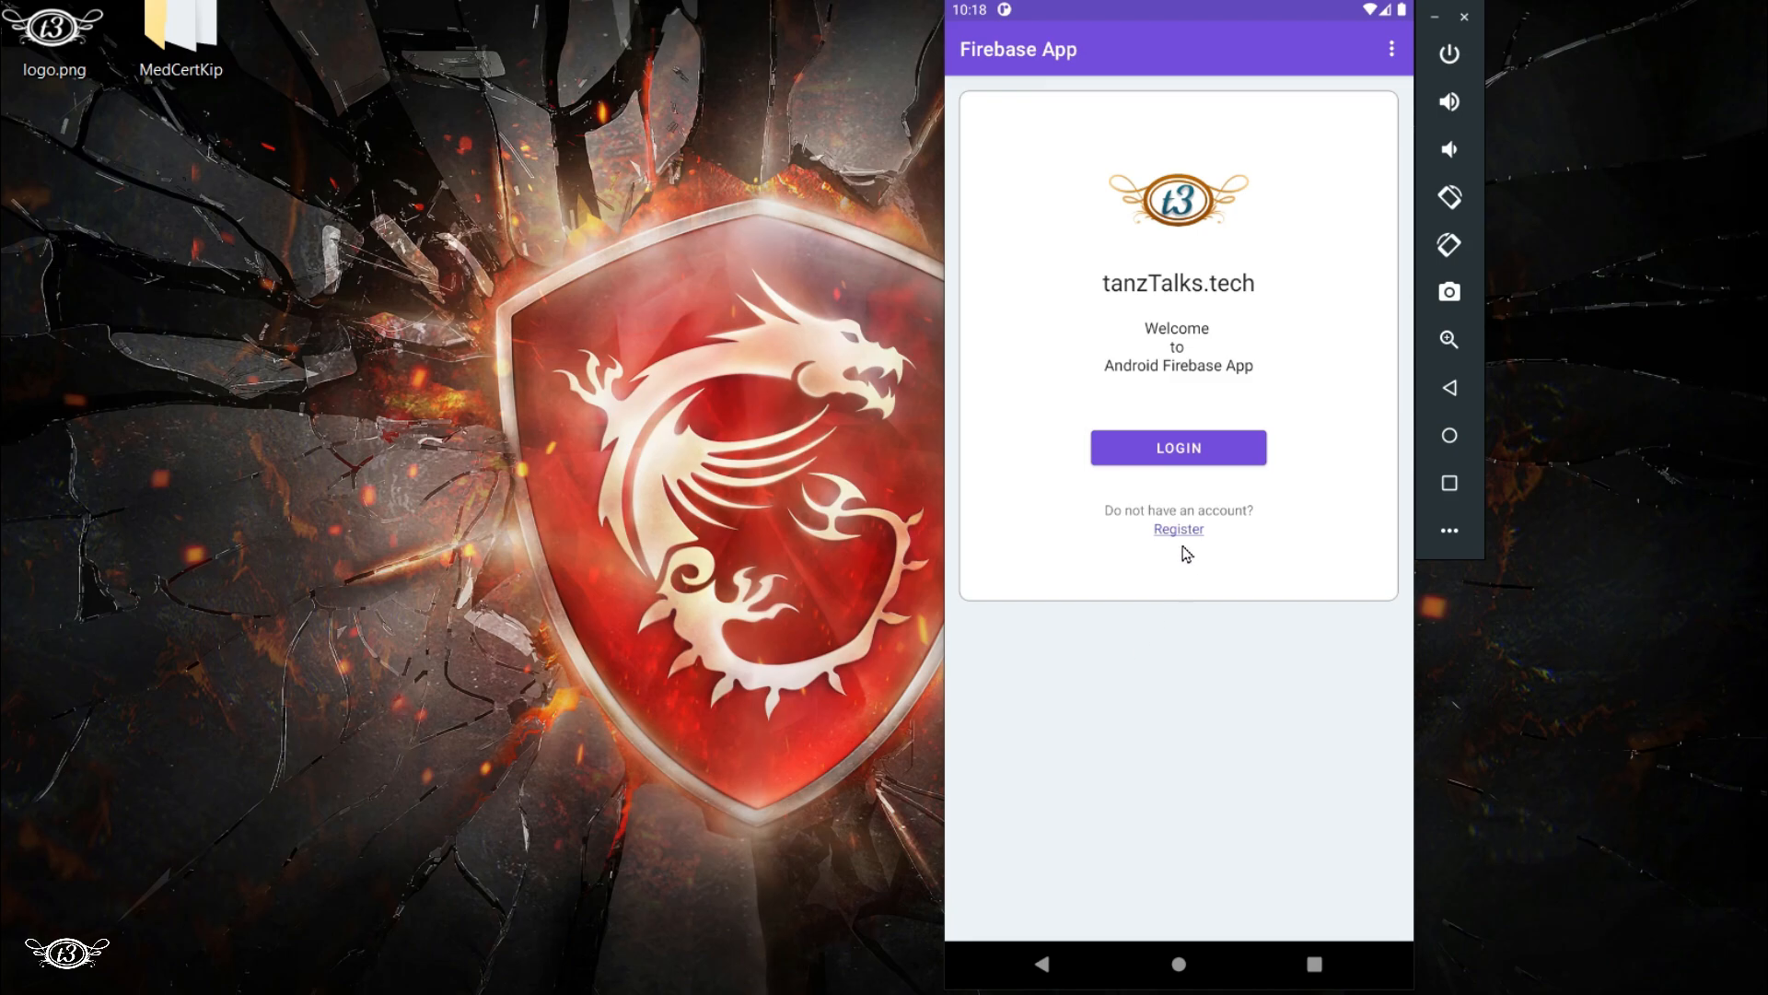
- Visit the Login and Register screens, then reach the Forgot Password screen from Login
{"action": "left_click", "coordinate": [1177, 446]}
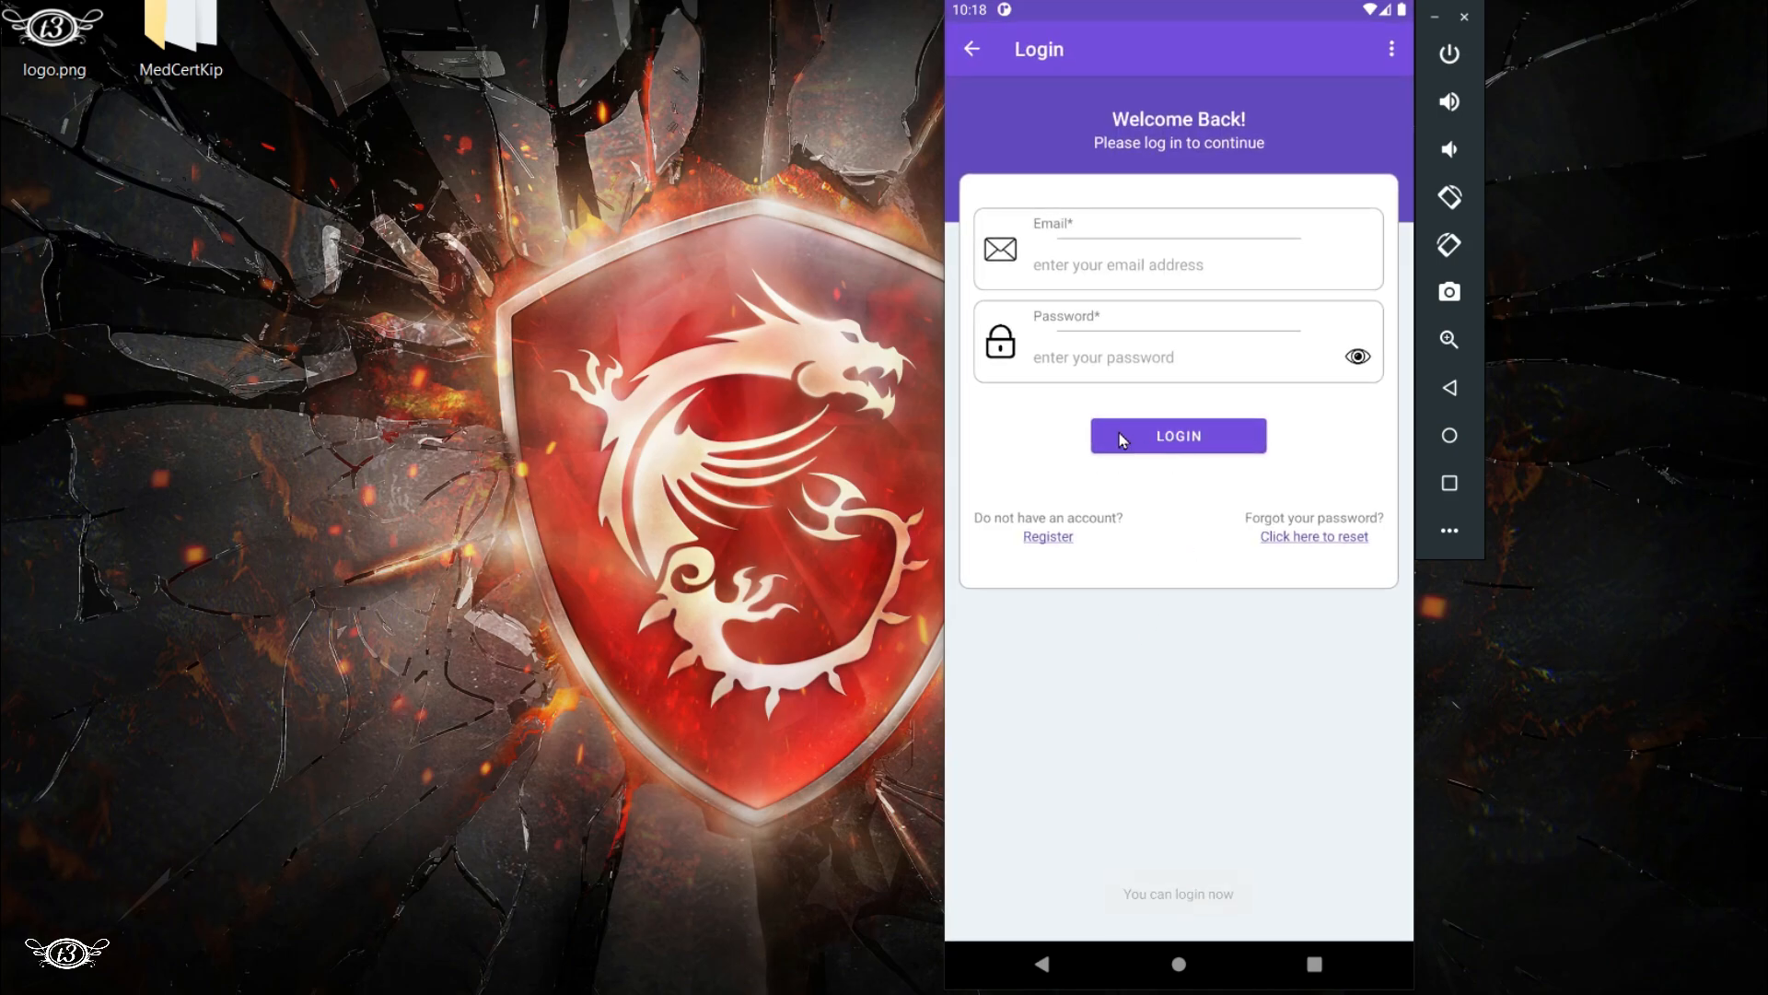
{"action": "left_click", "coordinate": [1150, 356]}
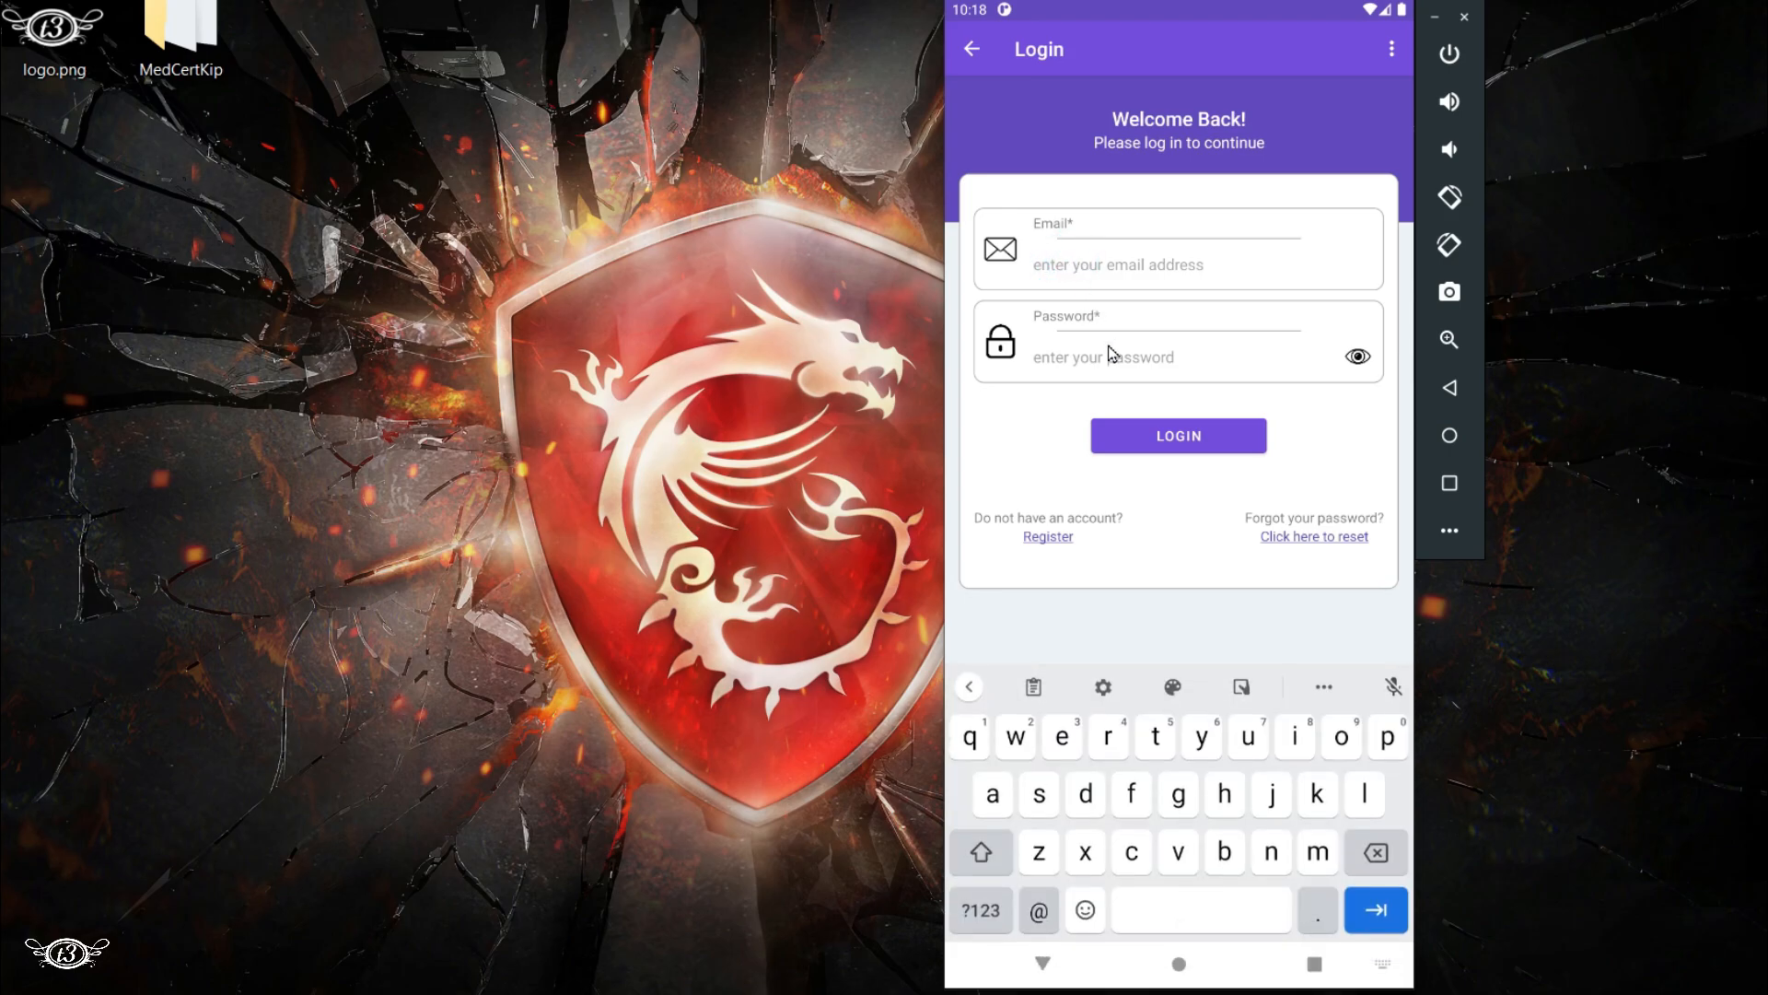
{"action": "left_click", "coordinate": [1046, 536]}
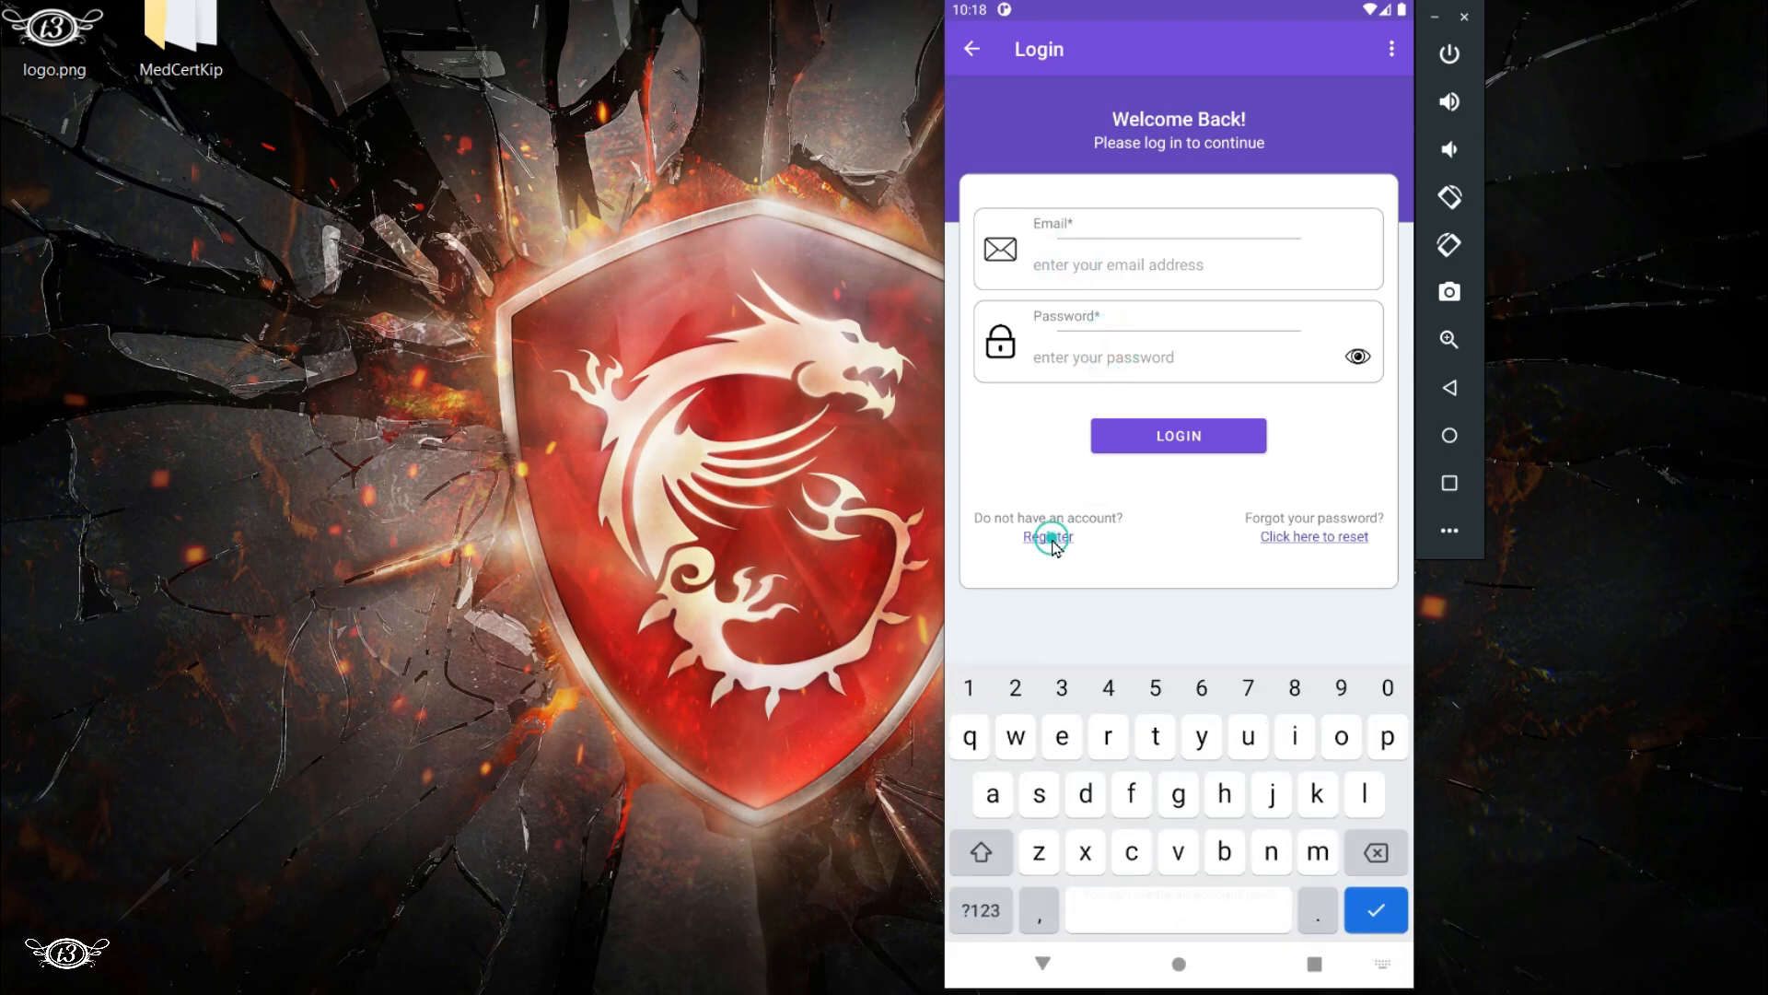
{"action": "left_click", "coordinate": [971, 49]}
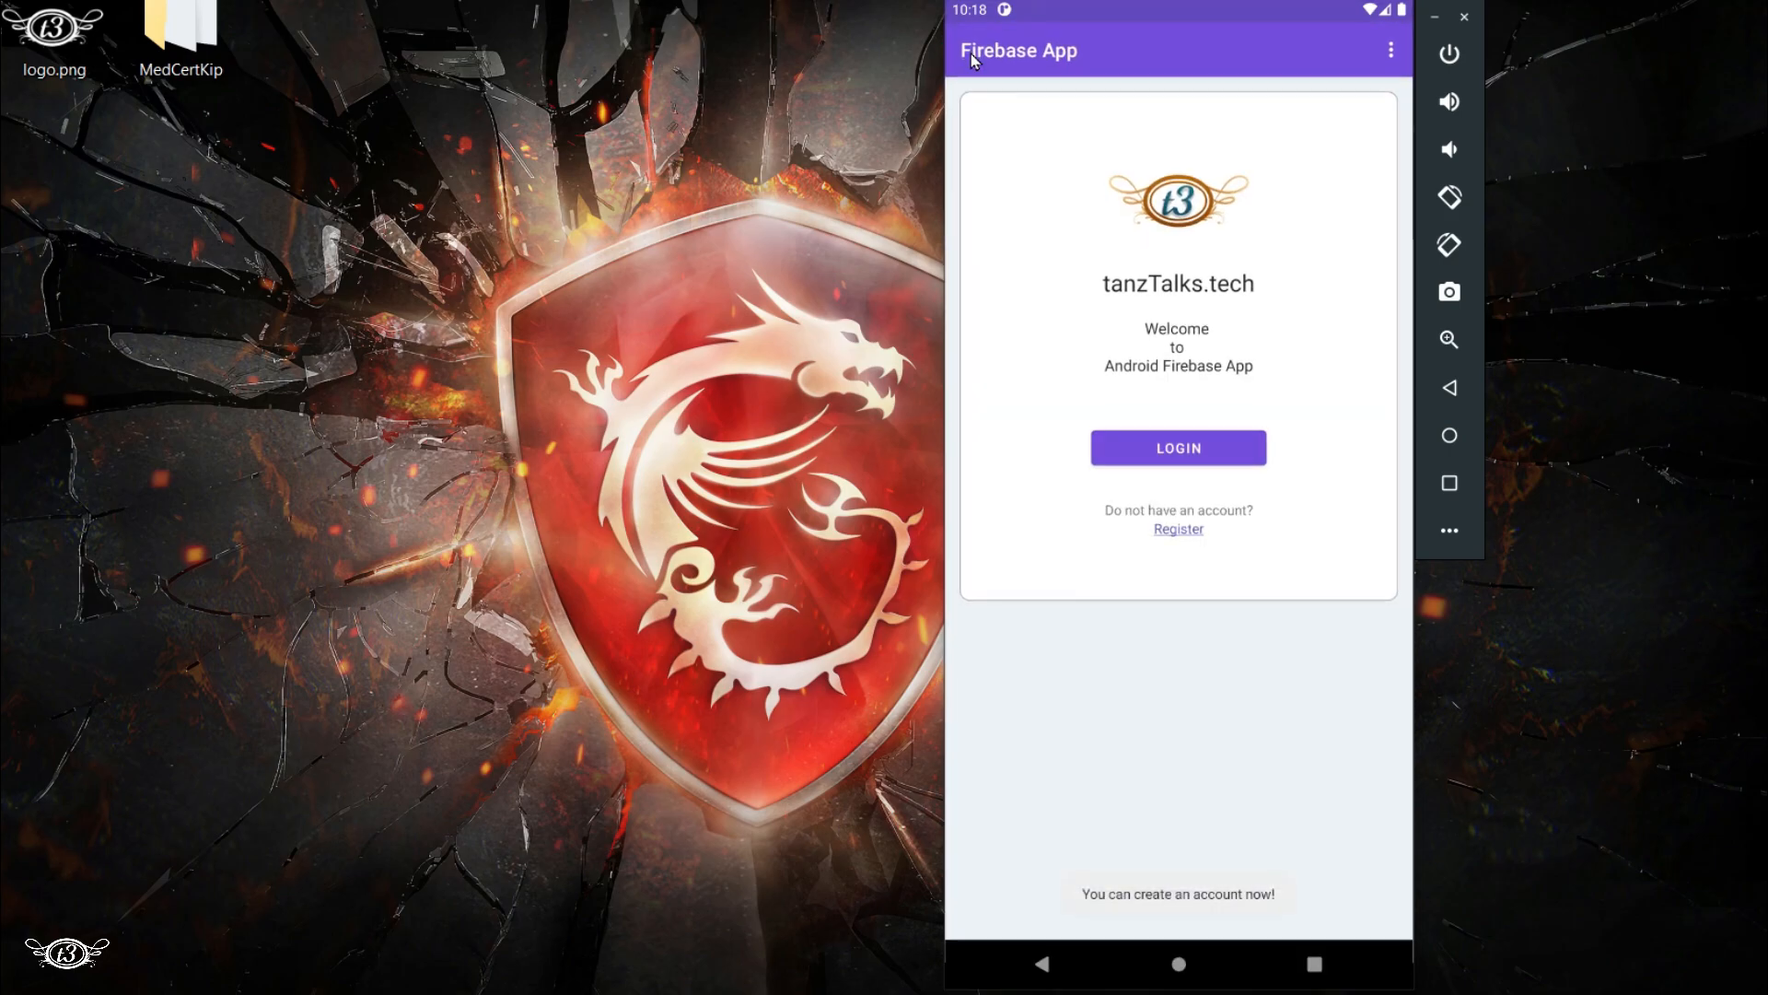
{"action": "left_click", "coordinate": [1177, 447]}
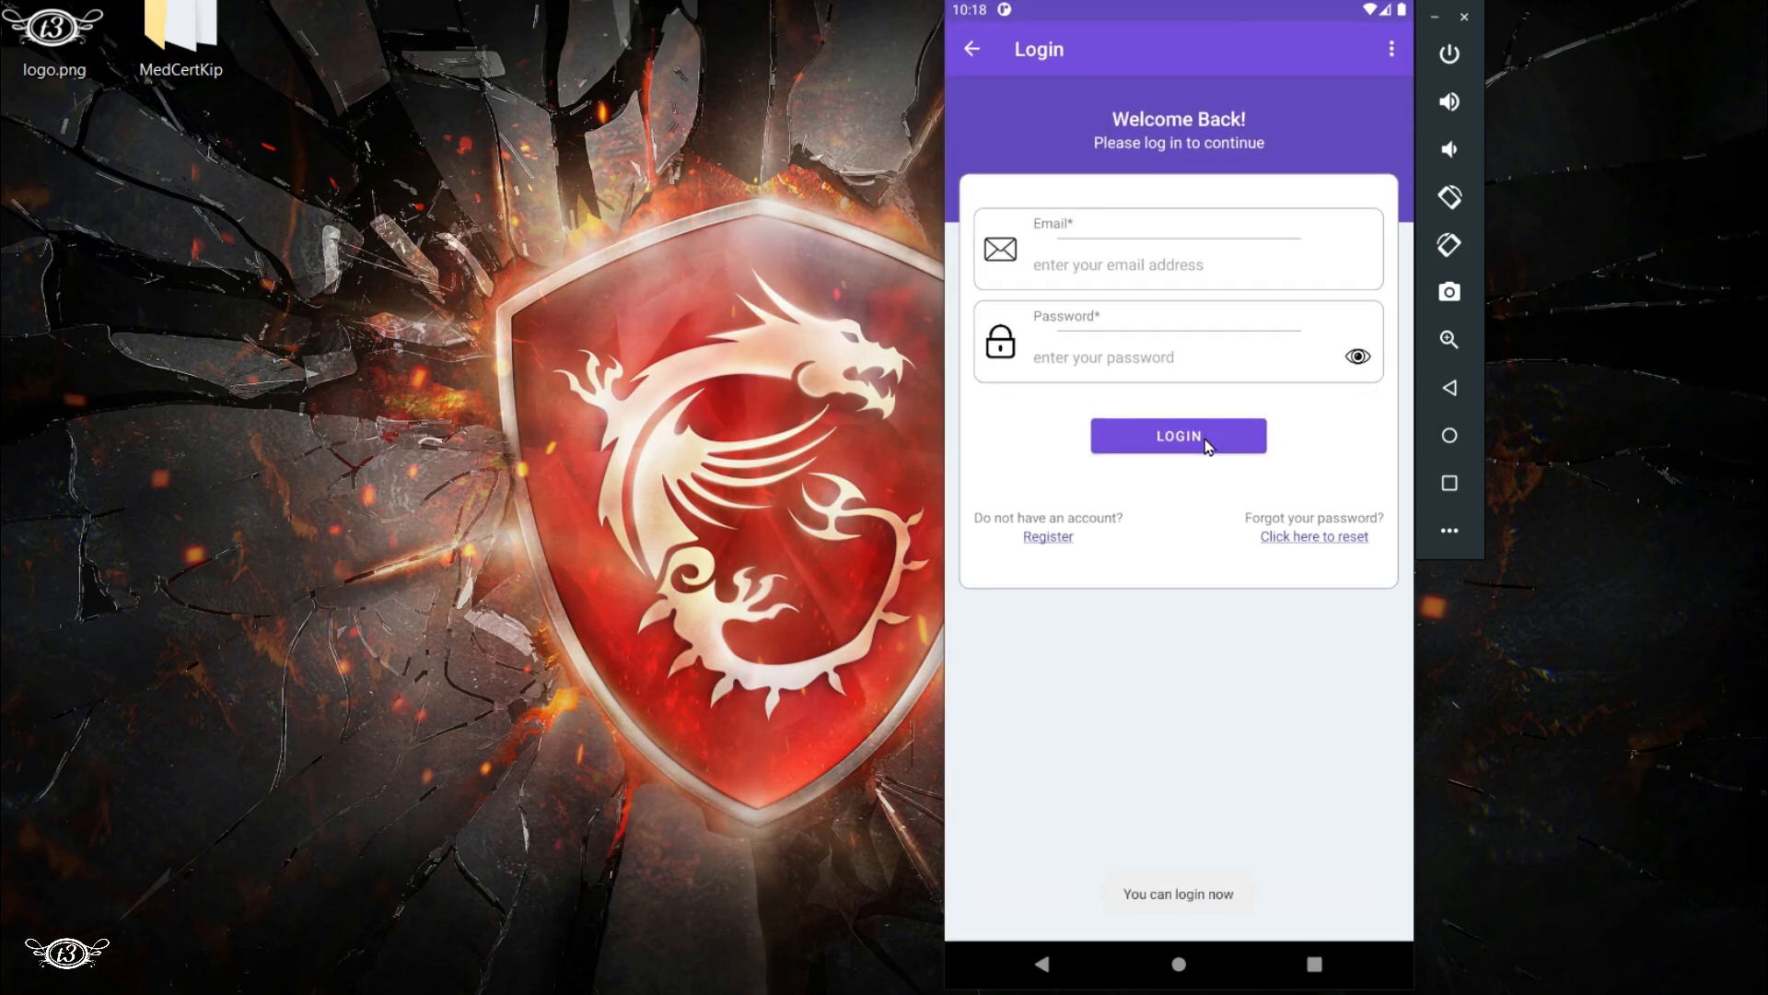
{"action": "left_click", "coordinate": [1313, 536]}
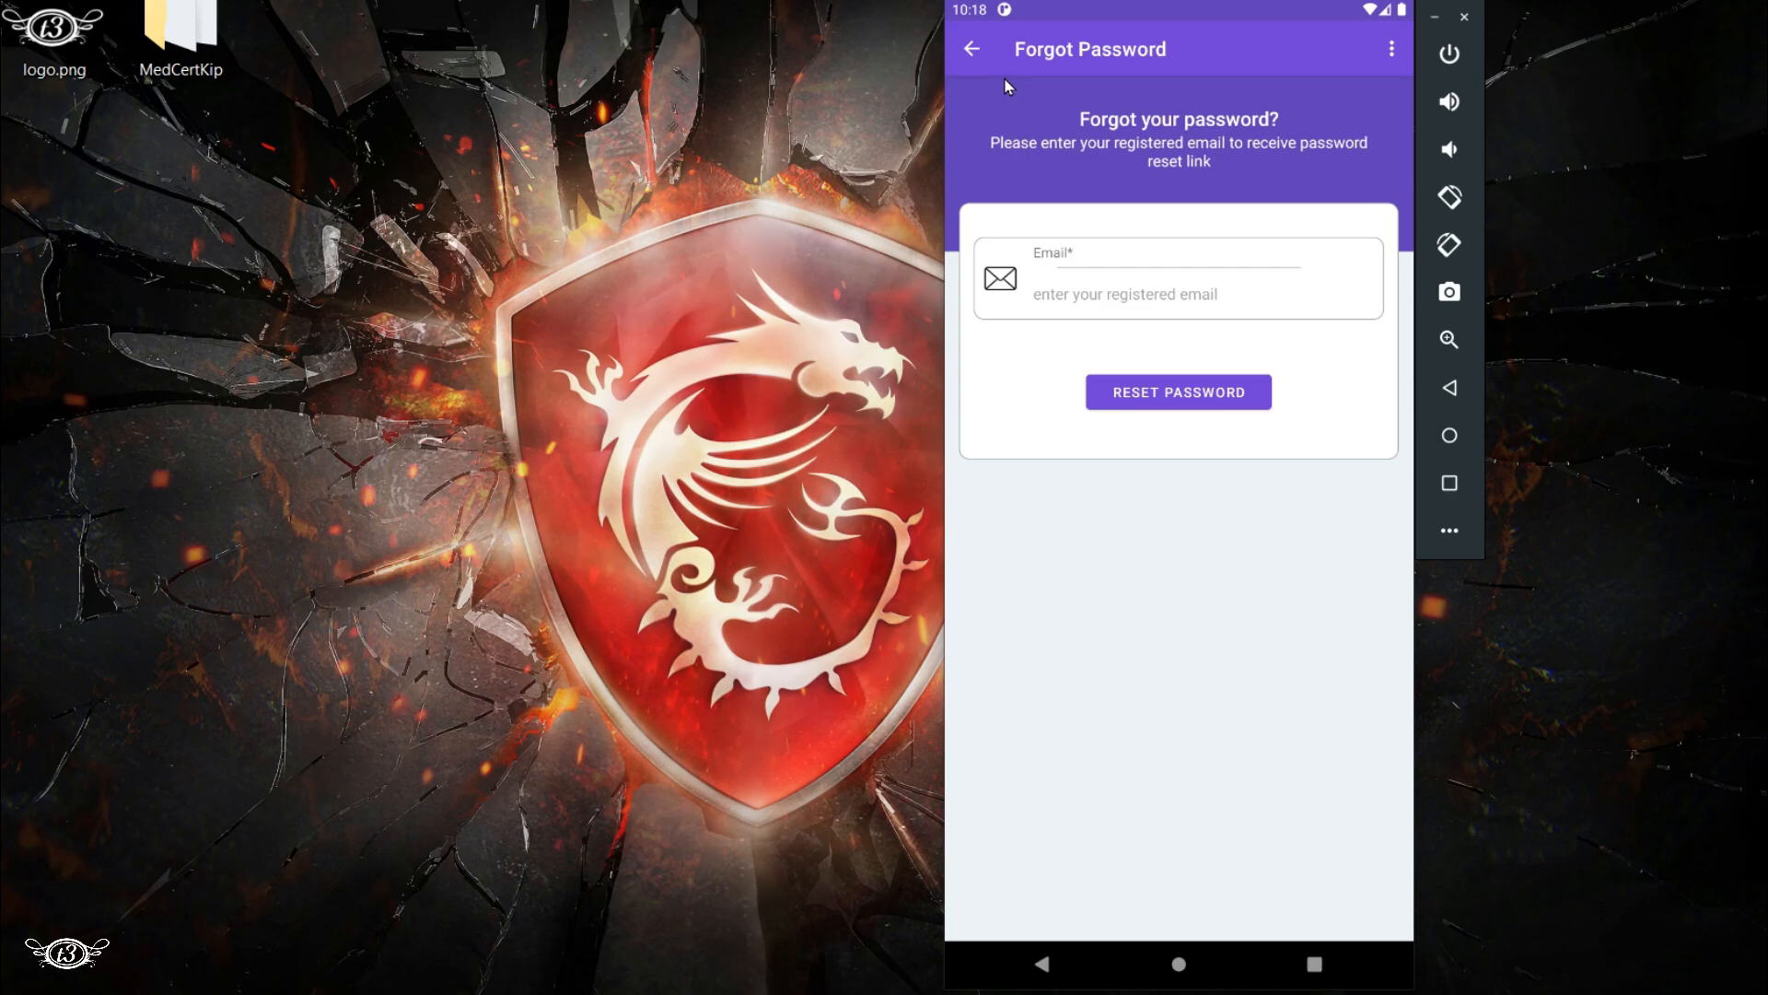
{"action": "mouse_move", "coordinate": [964, 52]}
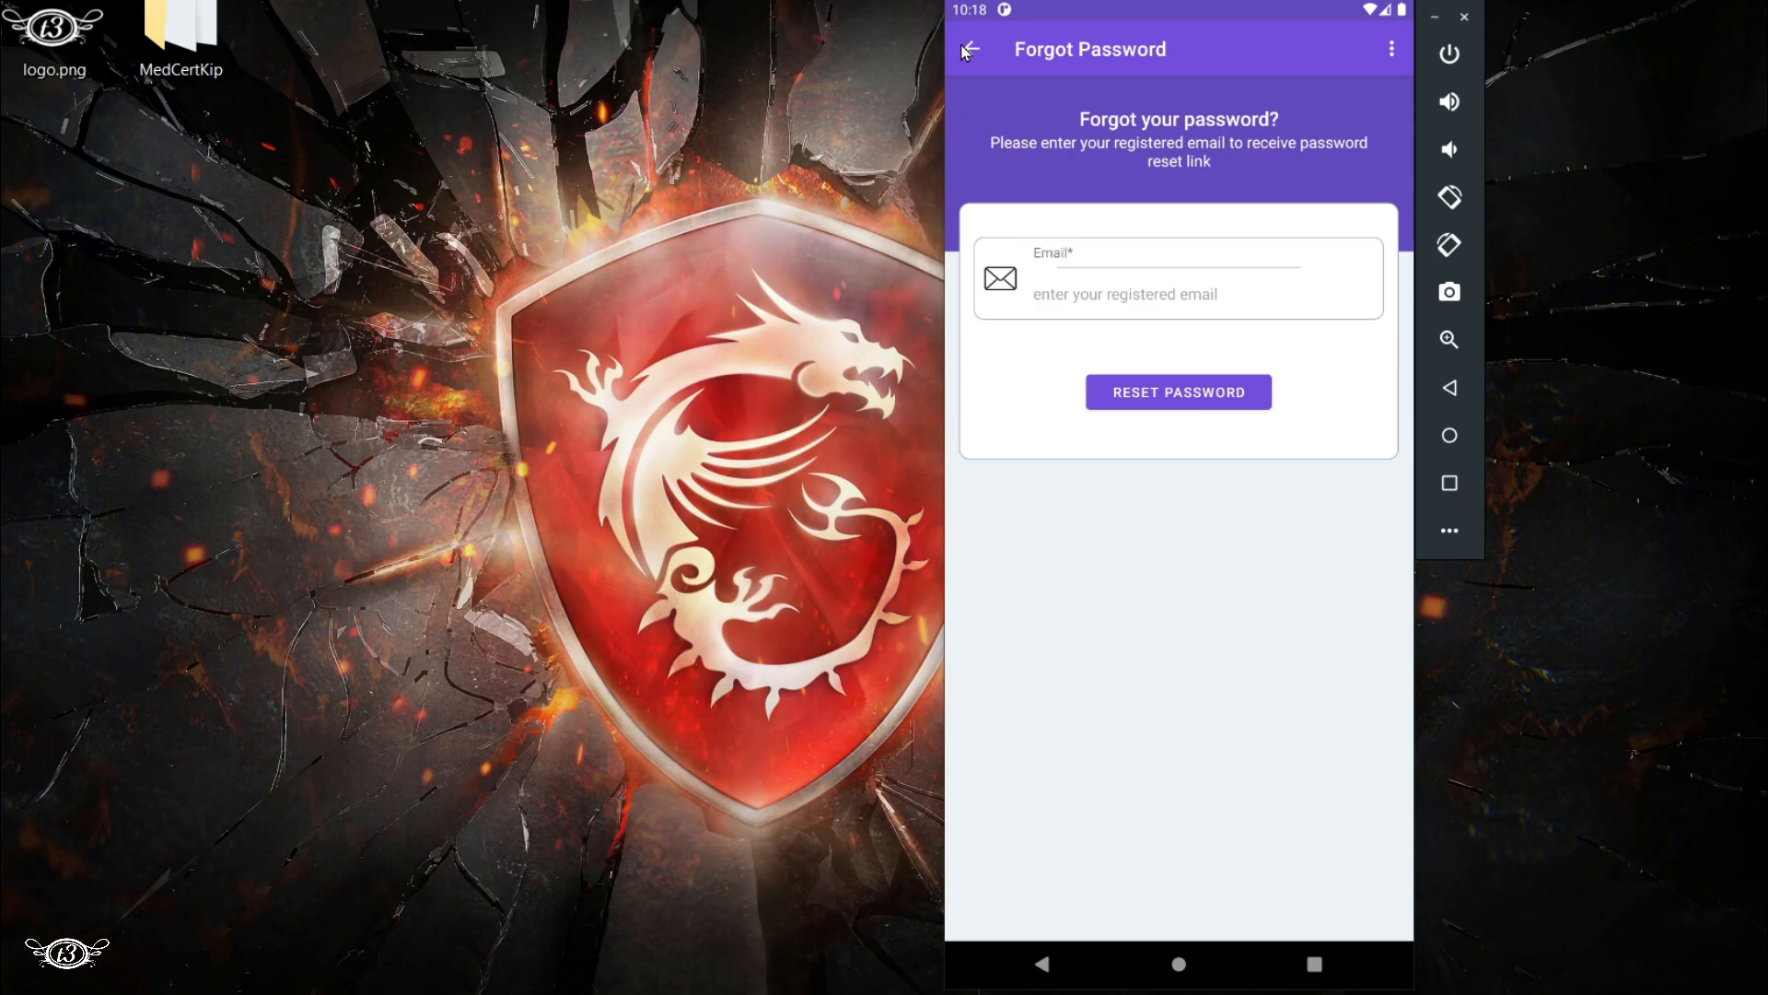
- Use the toolbar back arrow to leave Forgot Password without submitting an email
{"action": "left_click", "coordinate": [968, 49]}
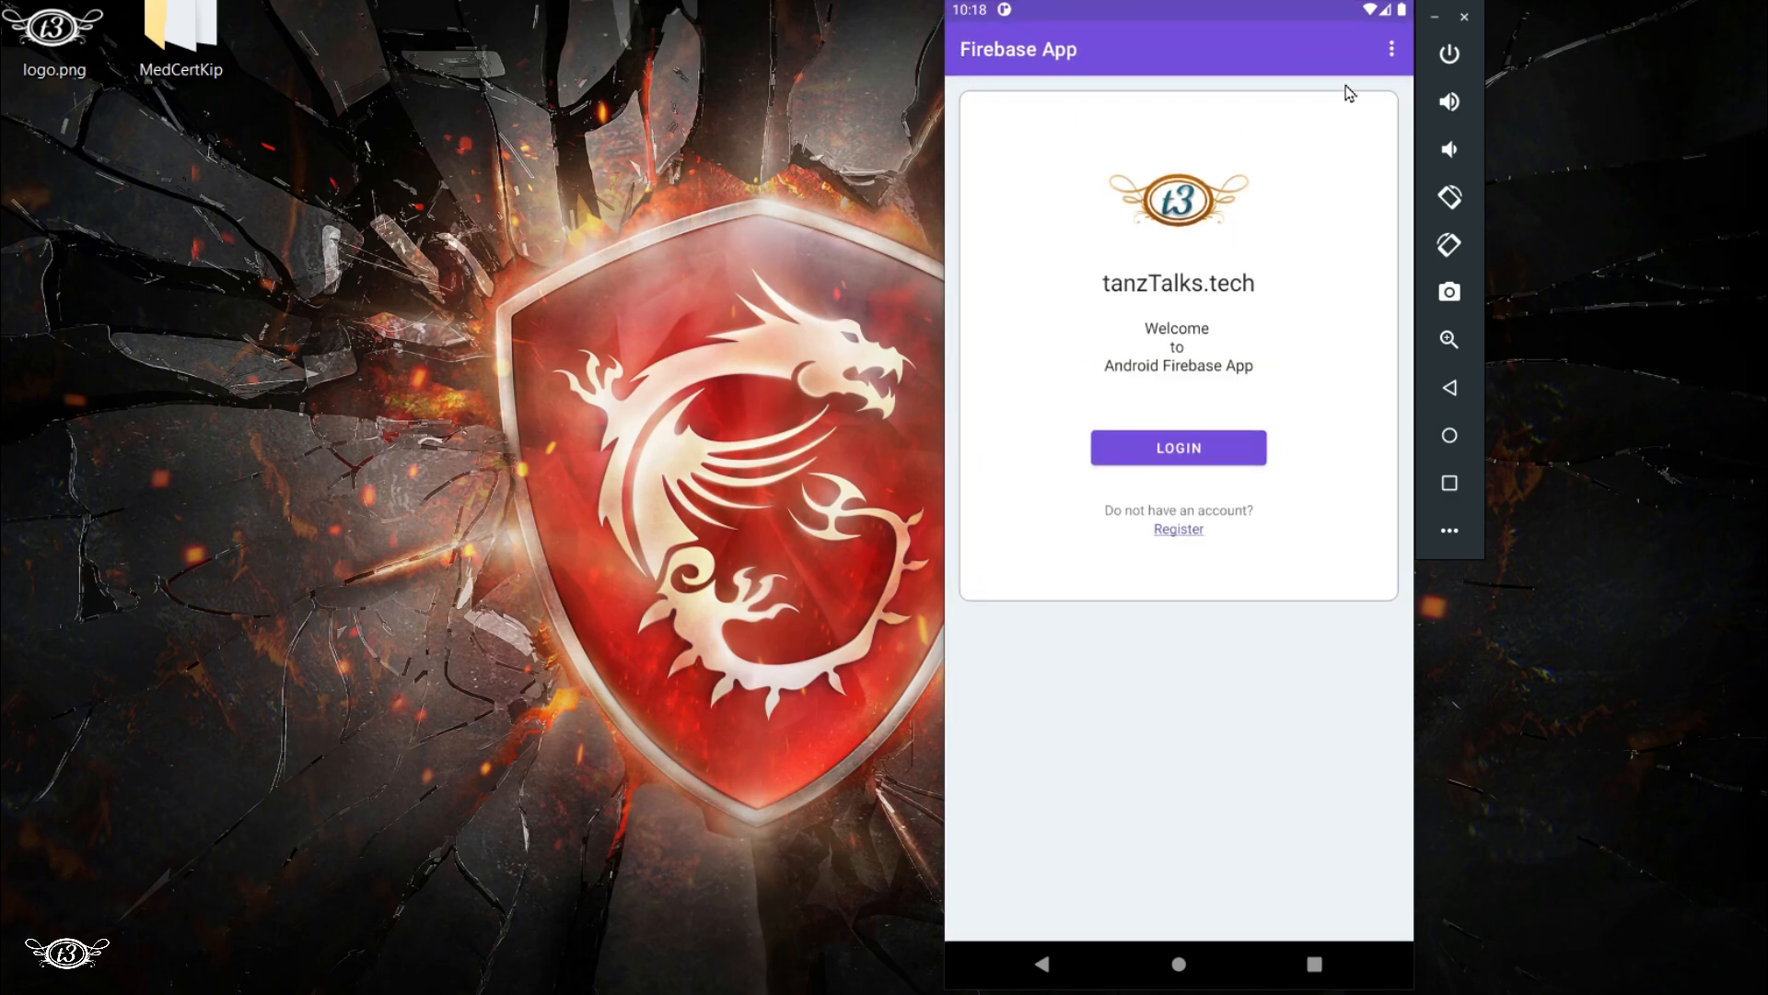
- Choose Exit from the Firebase app's overflow menu, landing in the app drawer
{"action": "left_click", "coordinate": [1391, 48]}
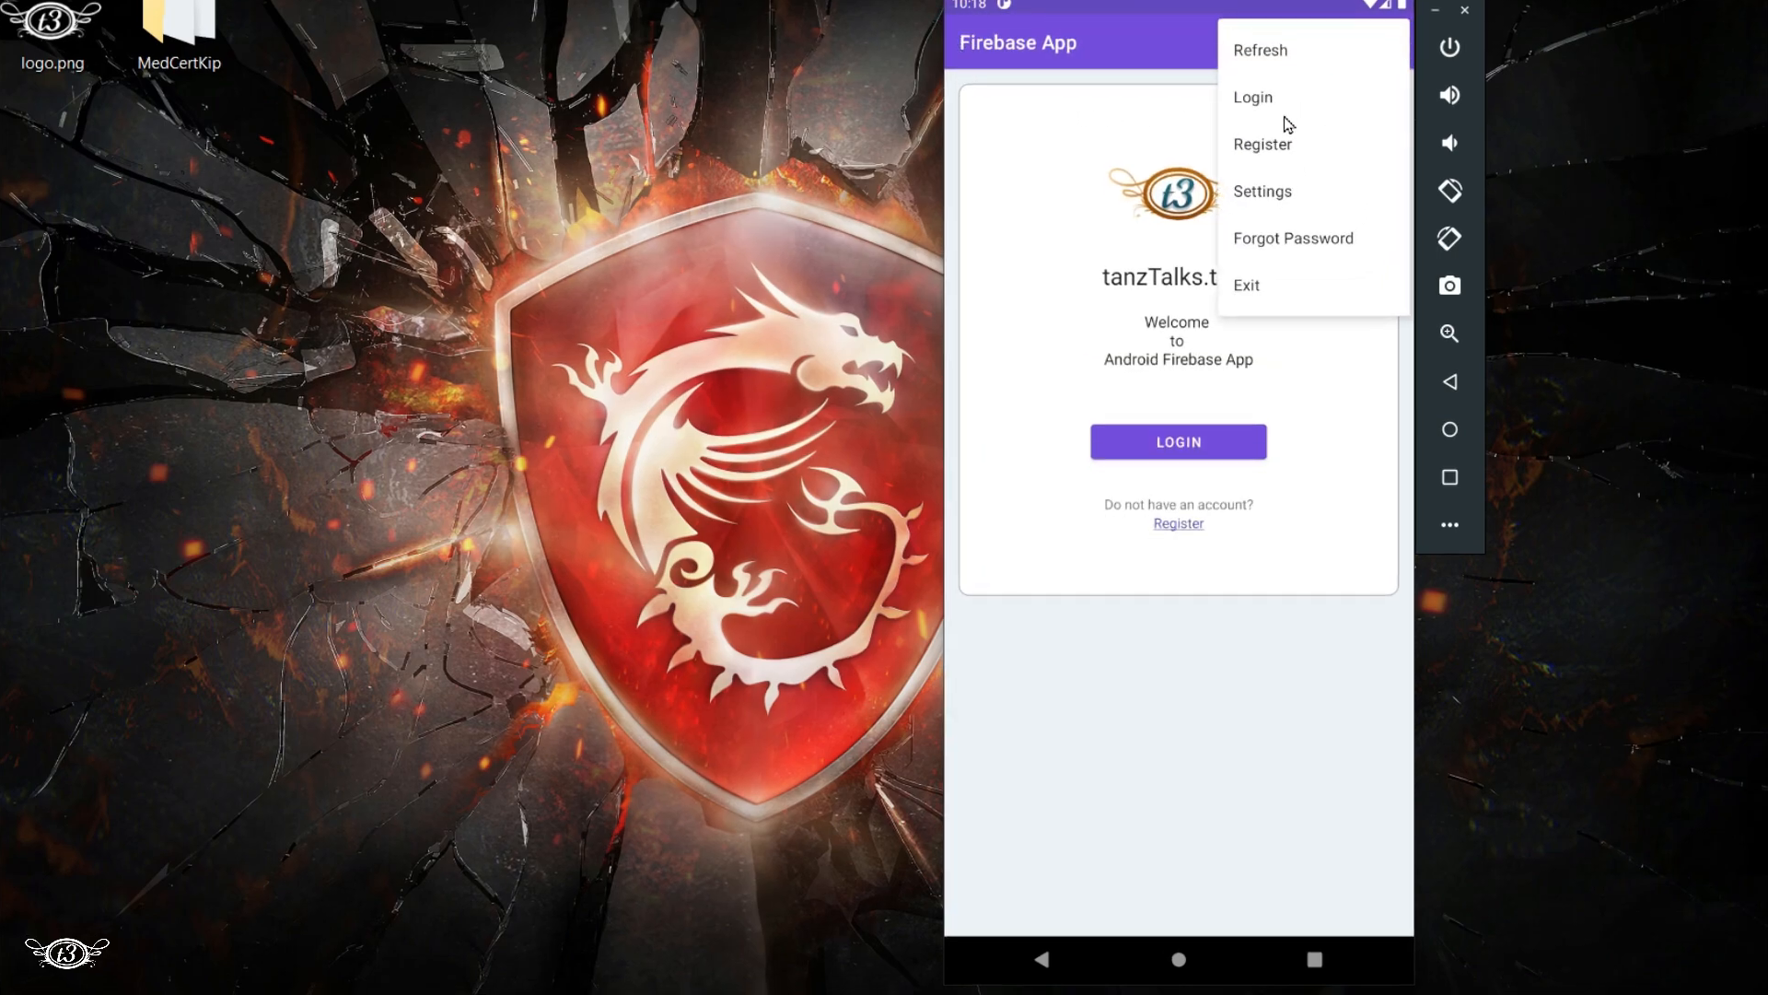
{"action": "left_click", "coordinate": [1246, 284]}
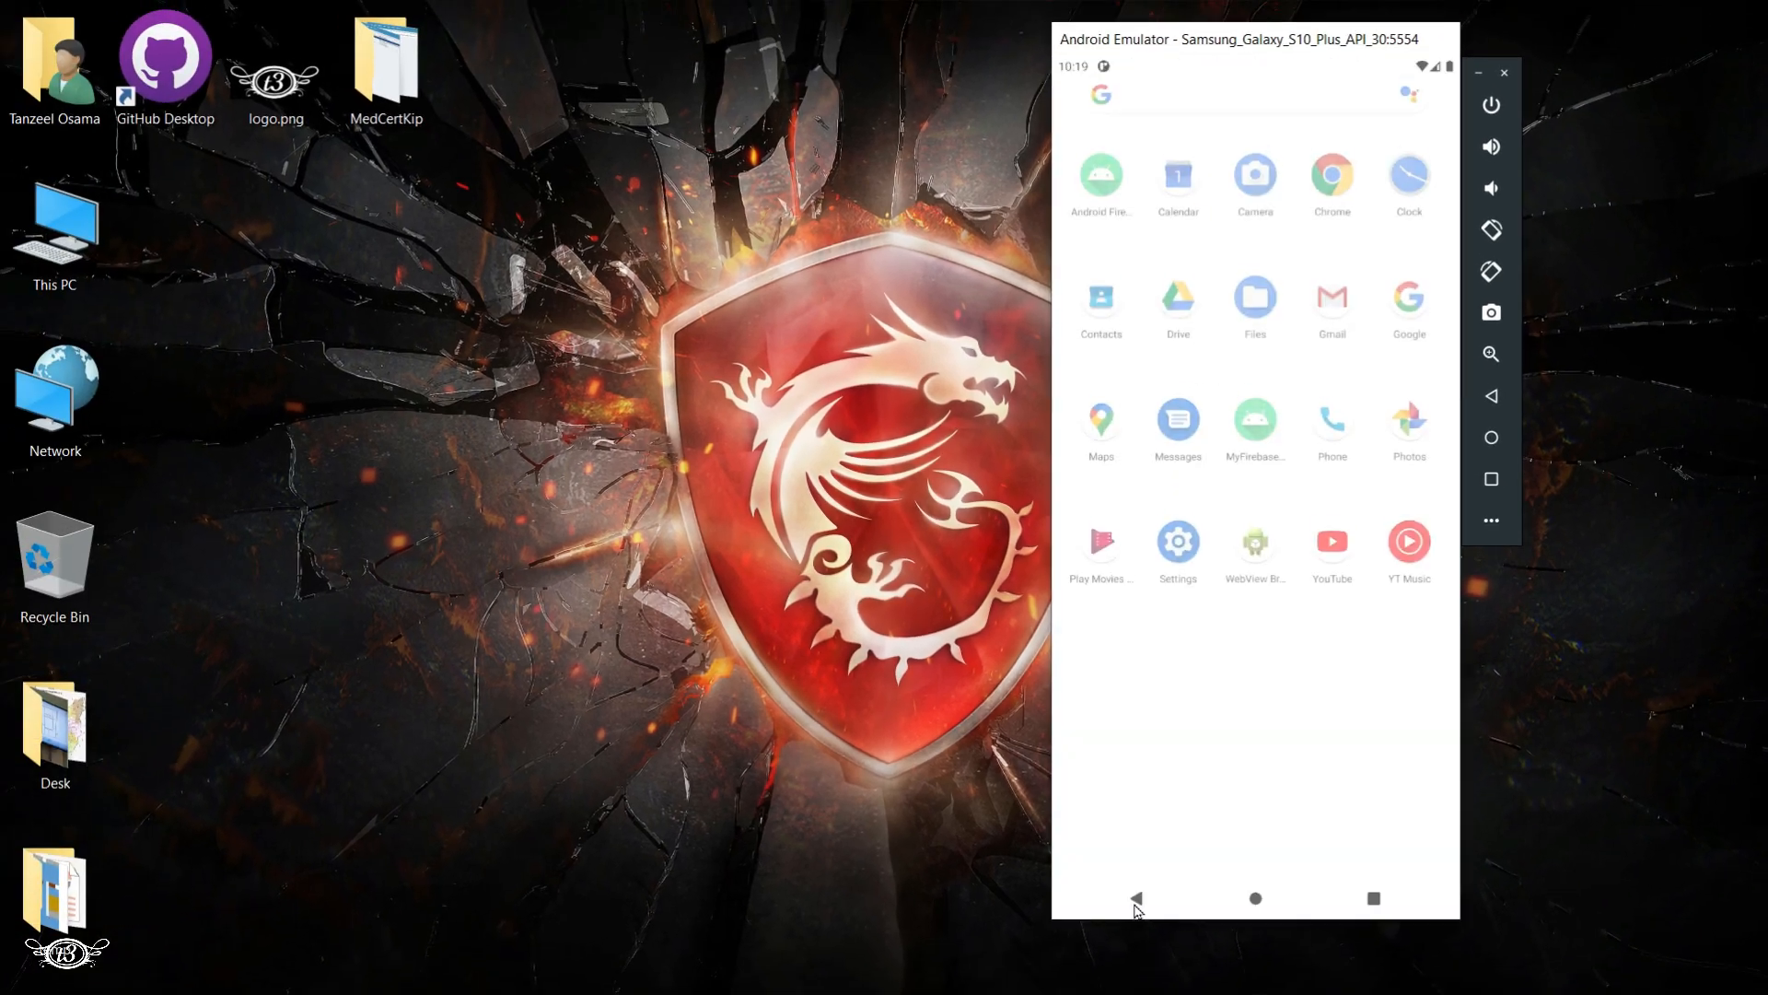